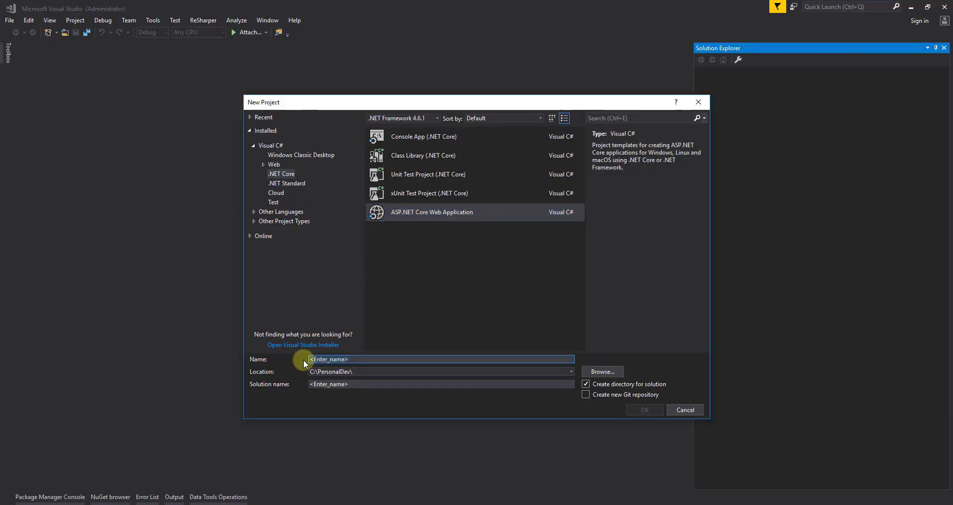
Step: Create an empty ASP.NET Core web project named GiphyService
{"action": "type", "text": "GiphyService"}
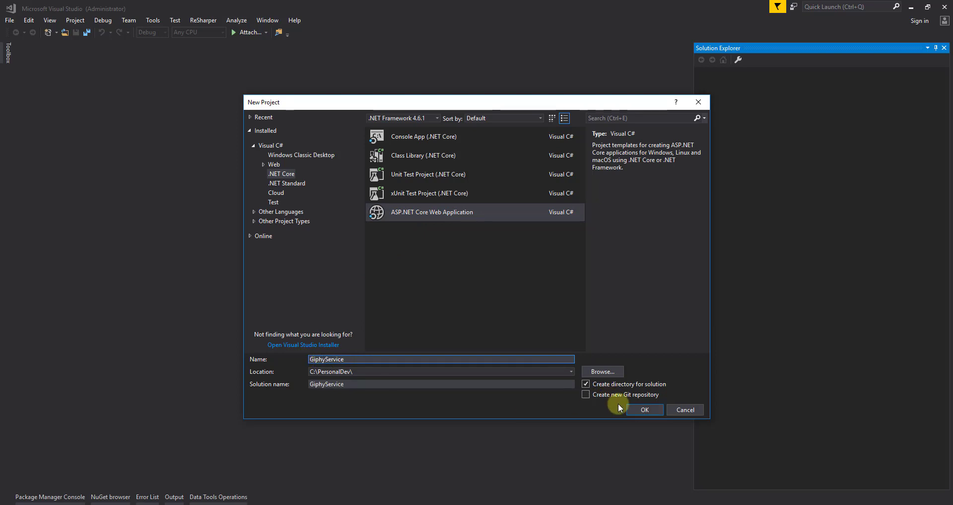
{"action": "left_click", "coordinate": [645, 410]}
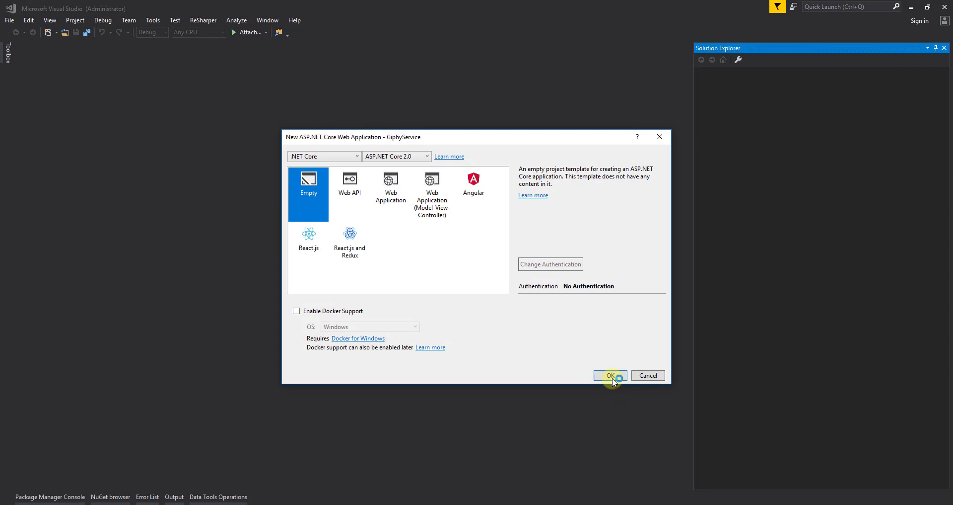
{"action": "left_click", "coordinate": [610, 376]}
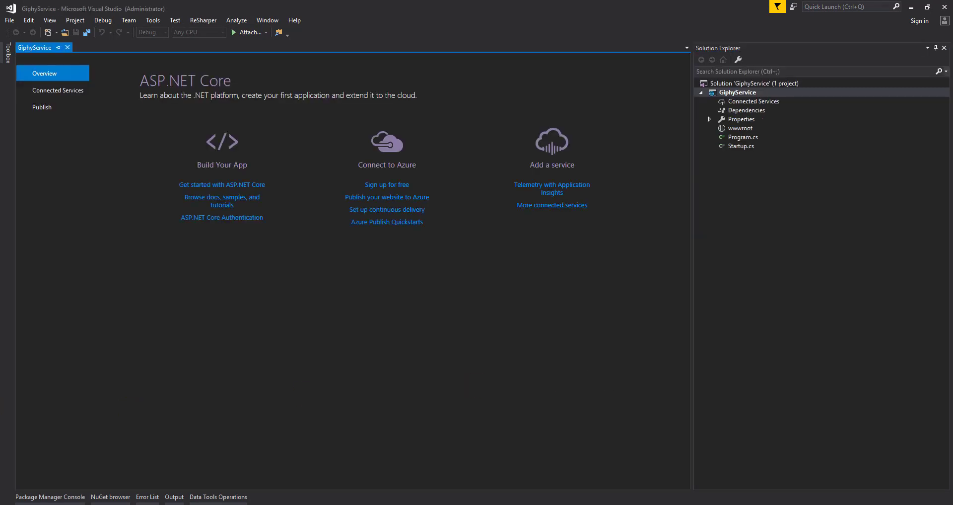
Step: In Startup.cs, register MVC with services.AddMvc() inside ConfigureServices
{"action": "left_click", "coordinate": [740, 147]}
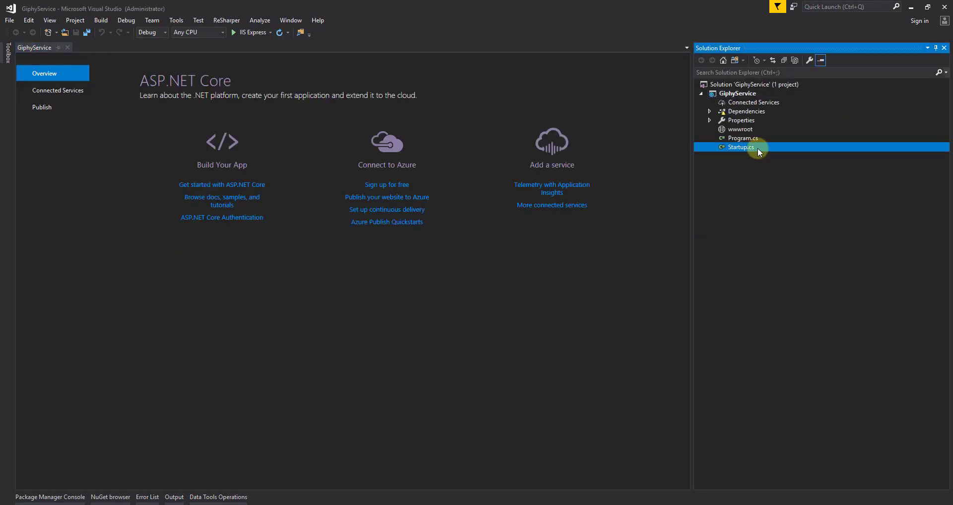
{"action": "double_click", "coordinate": [741, 147]}
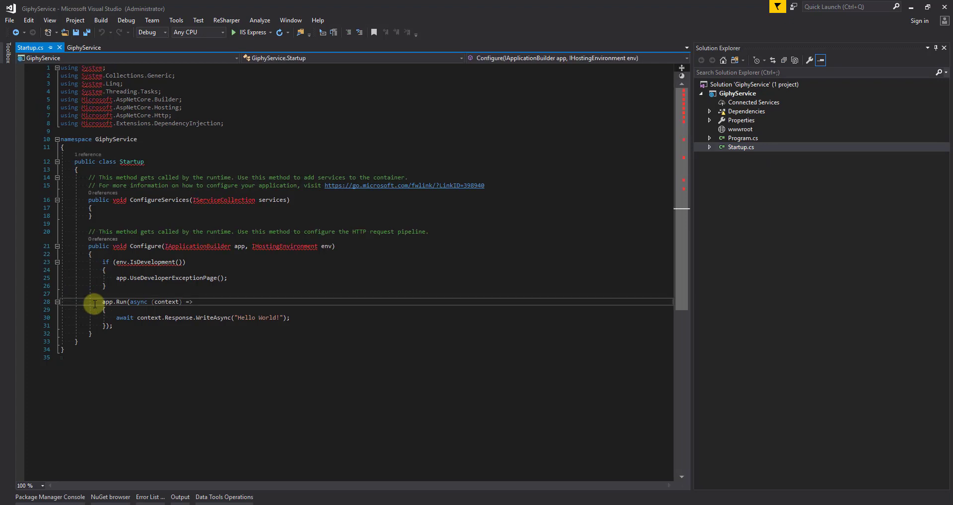
{"action": "left_click", "coordinate": [100, 20]}
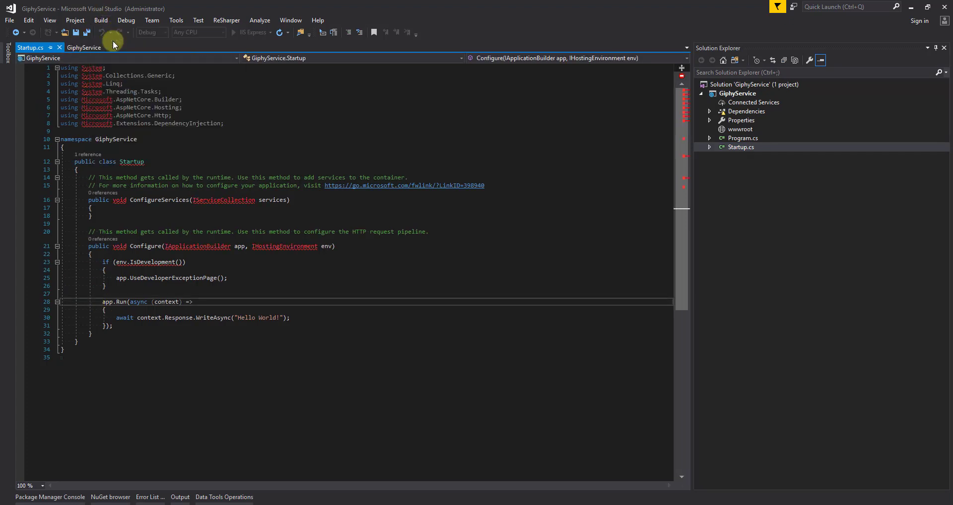
{"action": "left_click", "coordinate": [180, 496]}
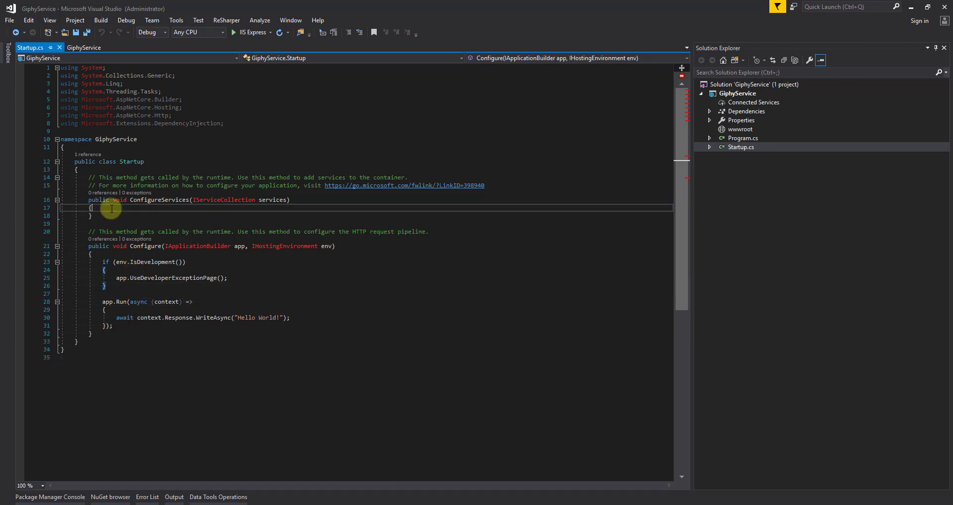
{"action": "type", "text": "servic"}
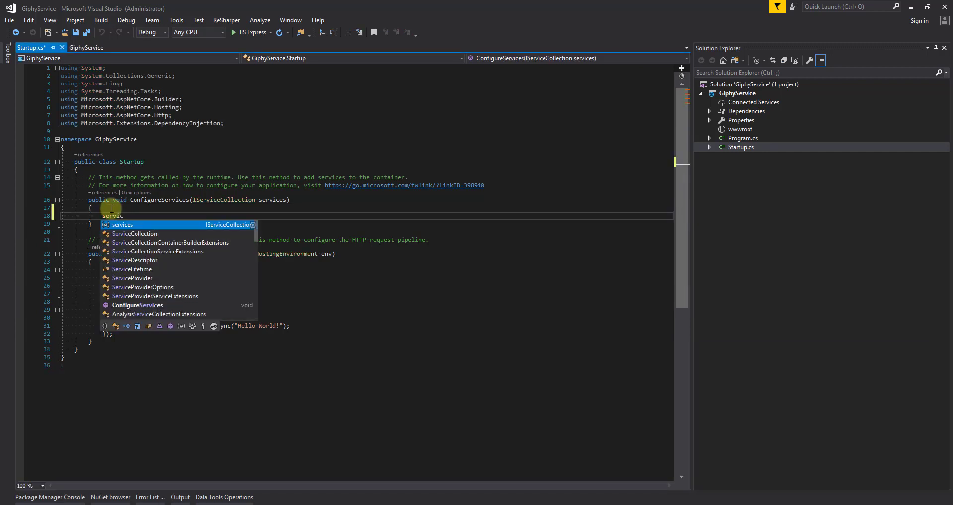
{"action": "type", "text": ".Add"}
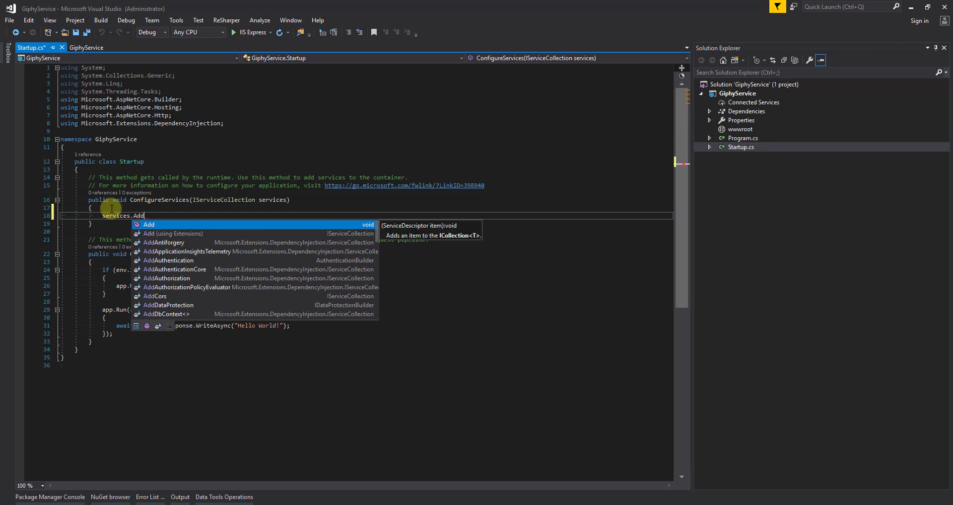
{"action": "type", "text": "Mvc();"}
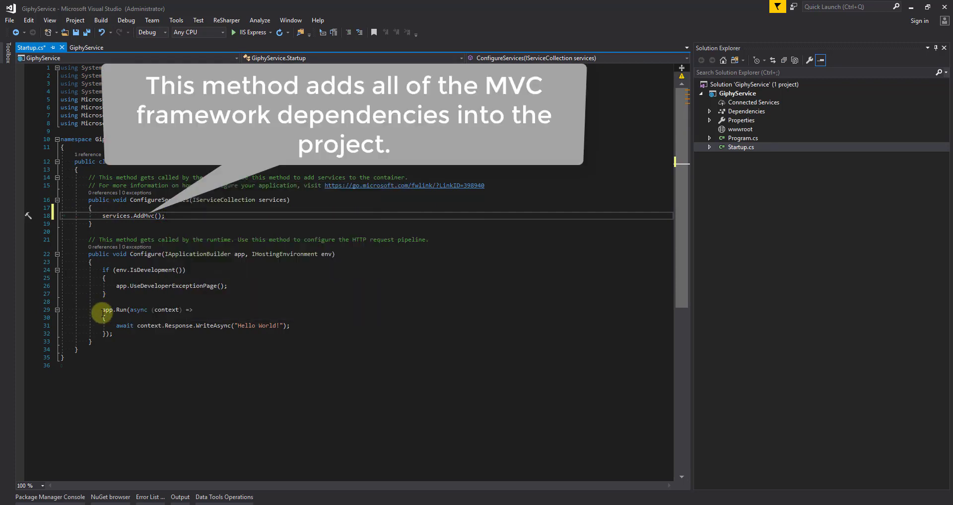
Step: Replace the Hello World app.Run block in Configure with app.UseMvc();
{"action": "left_click_drag", "start_coordinate": [101, 309], "coordinate": [115, 333]}
{"action": "type", "text": "app."}
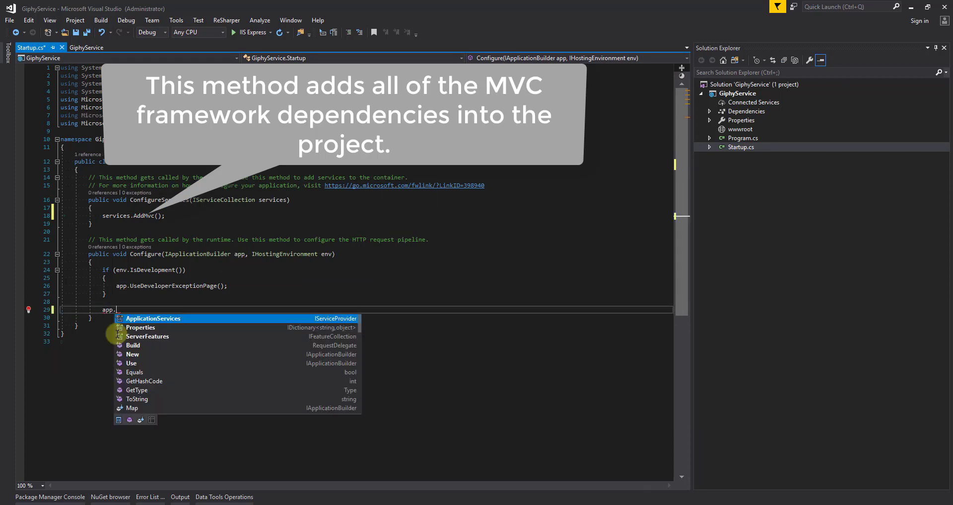
{"action": "type", "text": "UseMvc("}
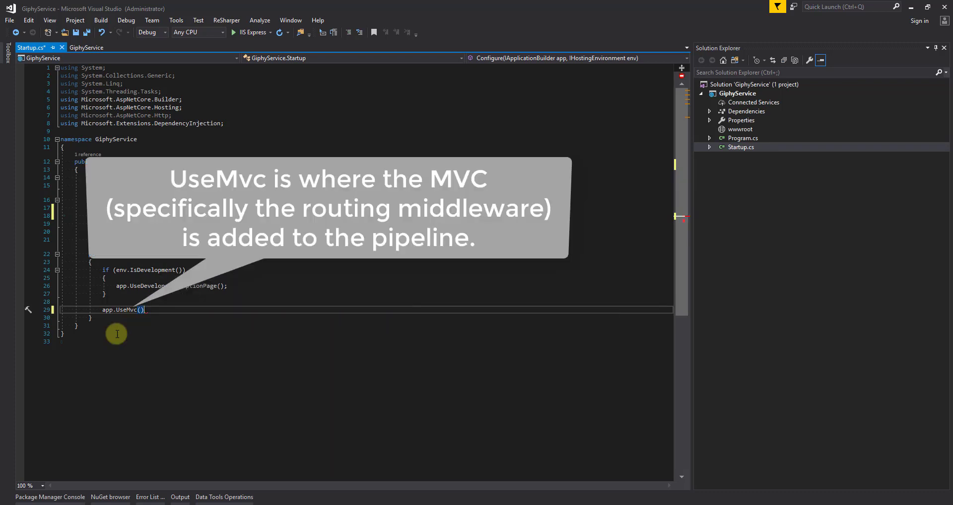
{"action": "type", "text": ";"}
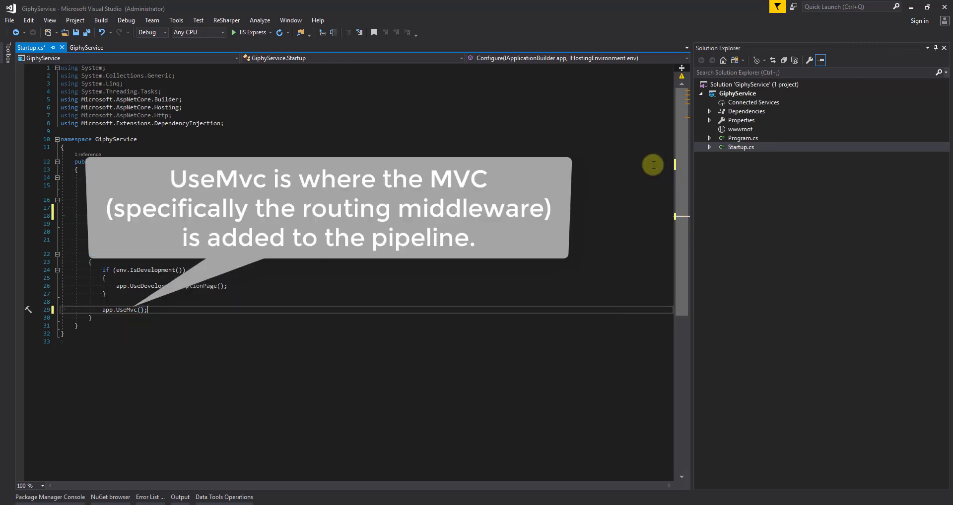
{"action": "left_click", "coordinate": [738, 94]}
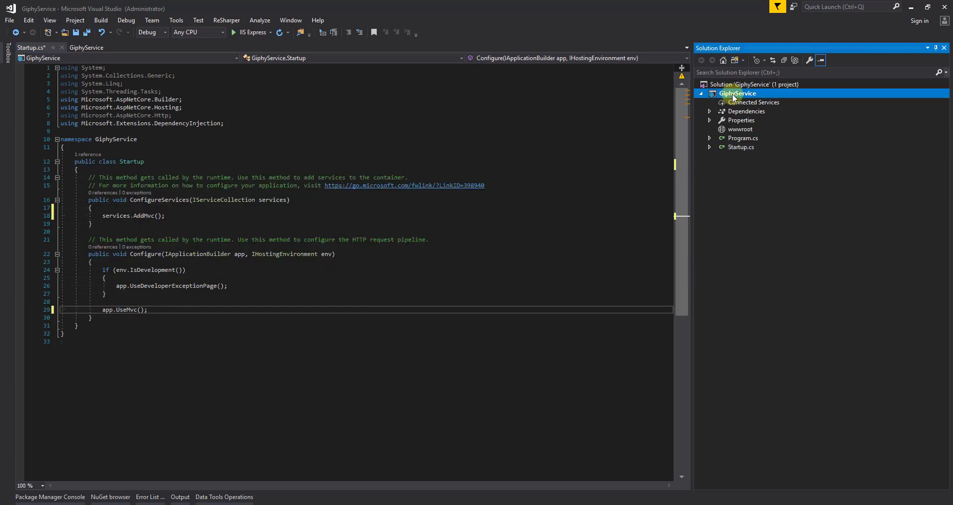
Step: Add a Controllers folder holding a new empty API controller named GiphyController
{"action": "right_click", "coordinate": [738, 94]}
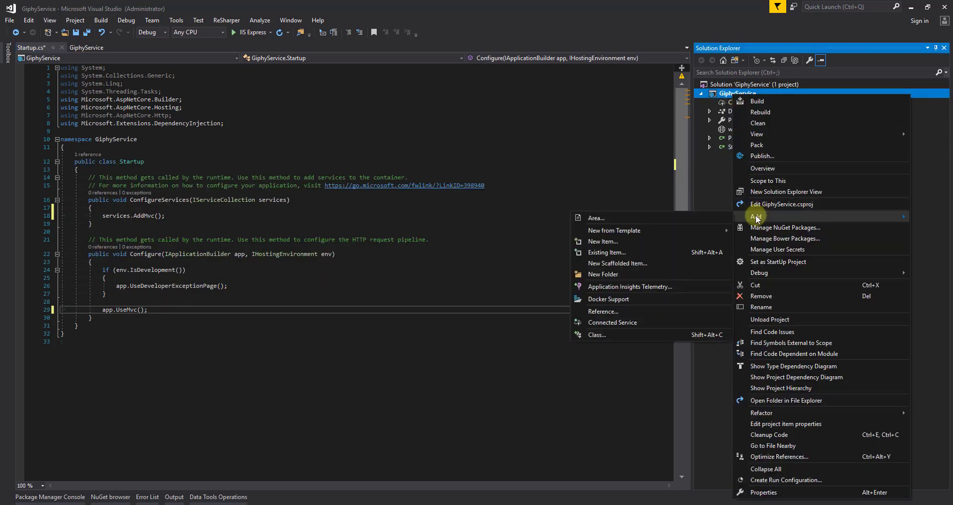
{"action": "left_click", "coordinate": [603, 273]}
{"action": "type", "text": "Controllers"}
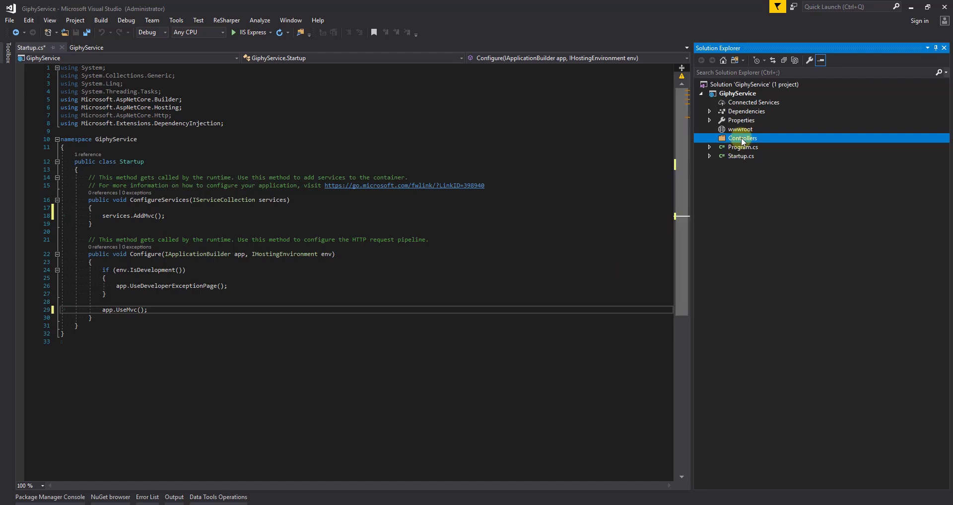
{"action": "right_click", "coordinate": [742, 137]}
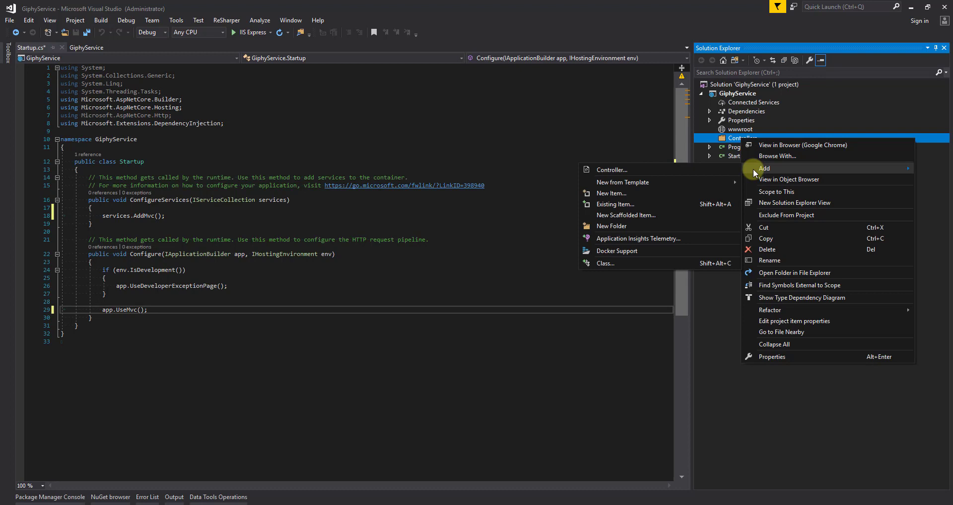
{"action": "left_click", "coordinate": [611, 170]}
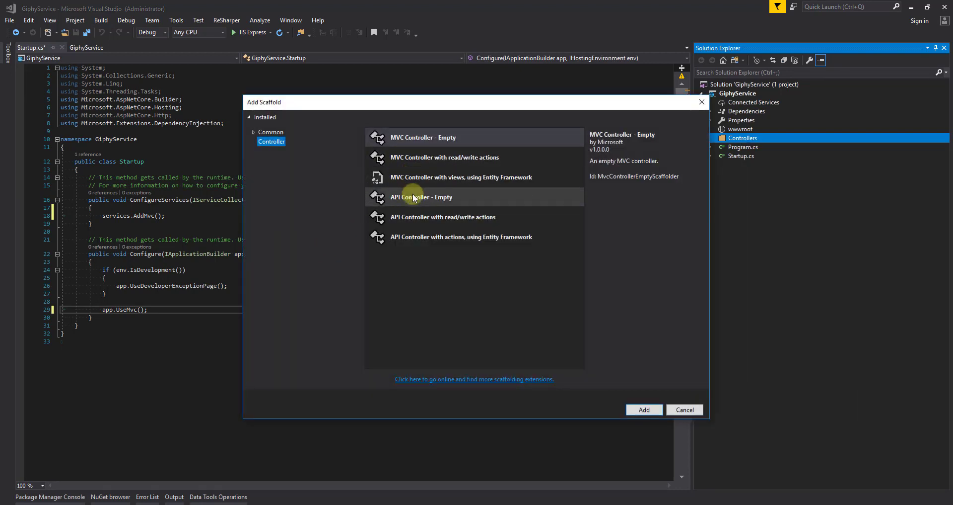
{"action": "left_click", "coordinate": [644, 409]}
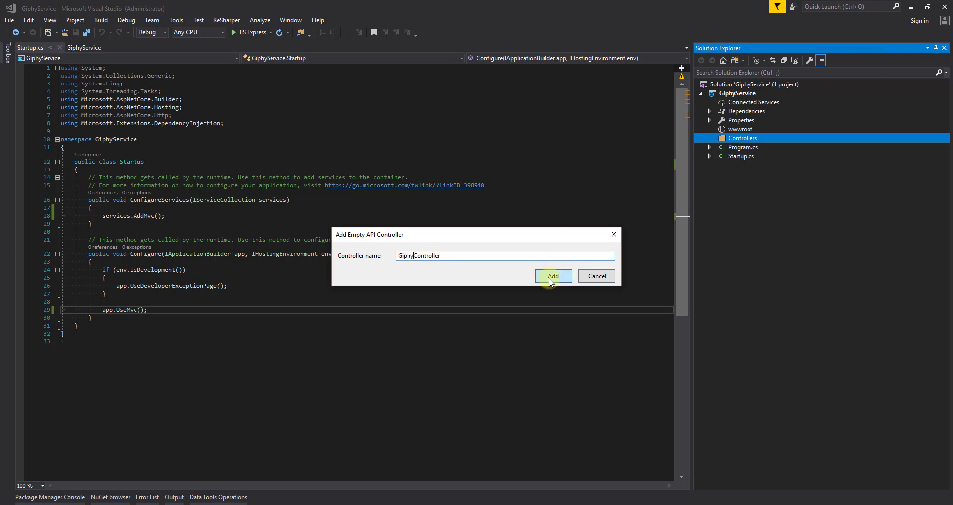
{"action": "left_click", "coordinate": [553, 275]}
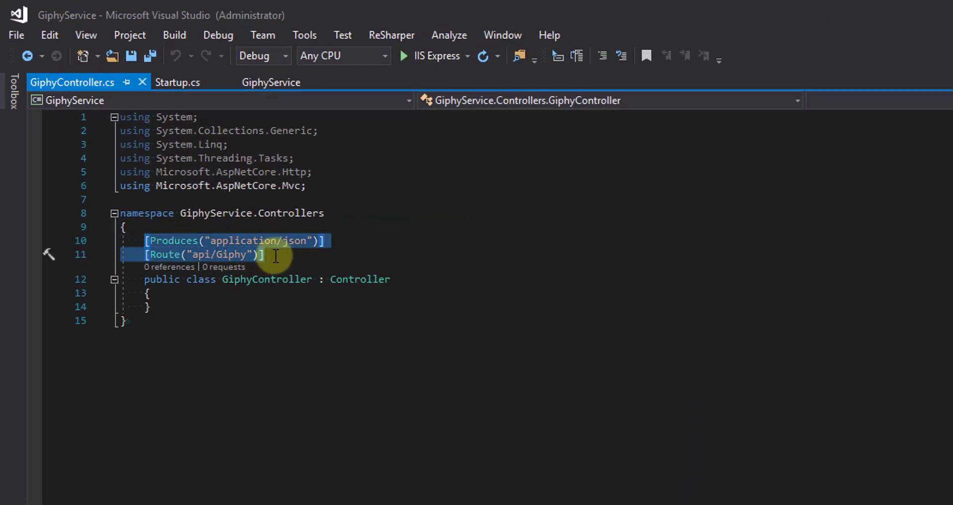
Step: Remove the Produces/Route attributes and declare public async Task<IActionResult> GetRandomGif(string searchCritera)
{"action": "key", "text": "Delete"}
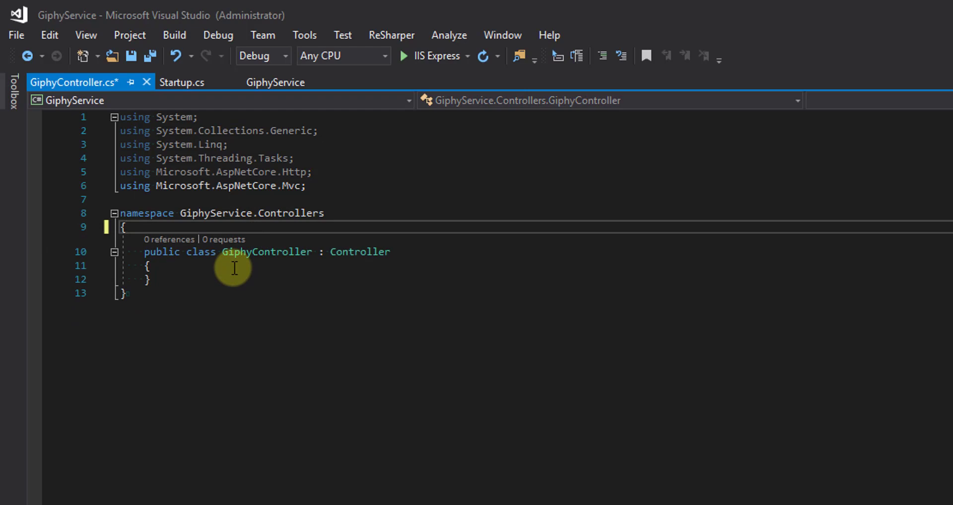
{"action": "type", "text": "public"}
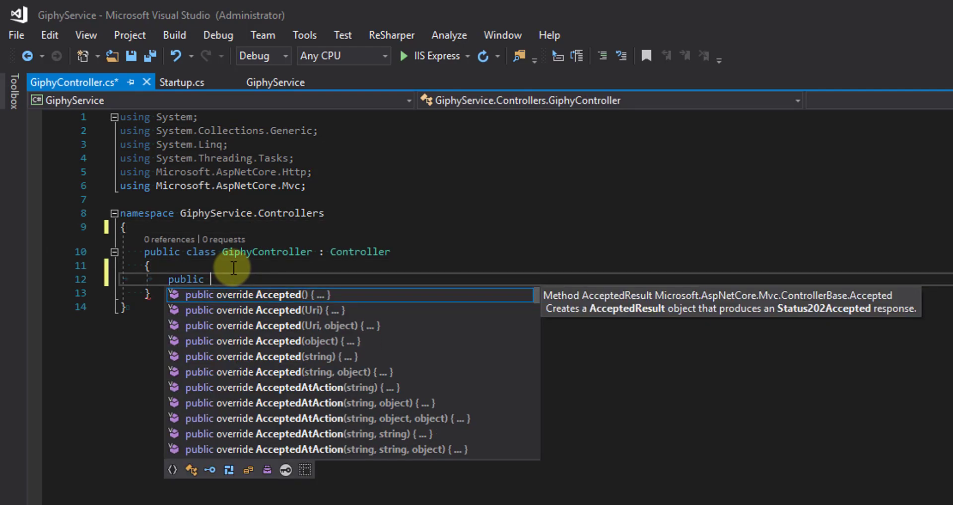
{"action": "type", "text": "async Task"}
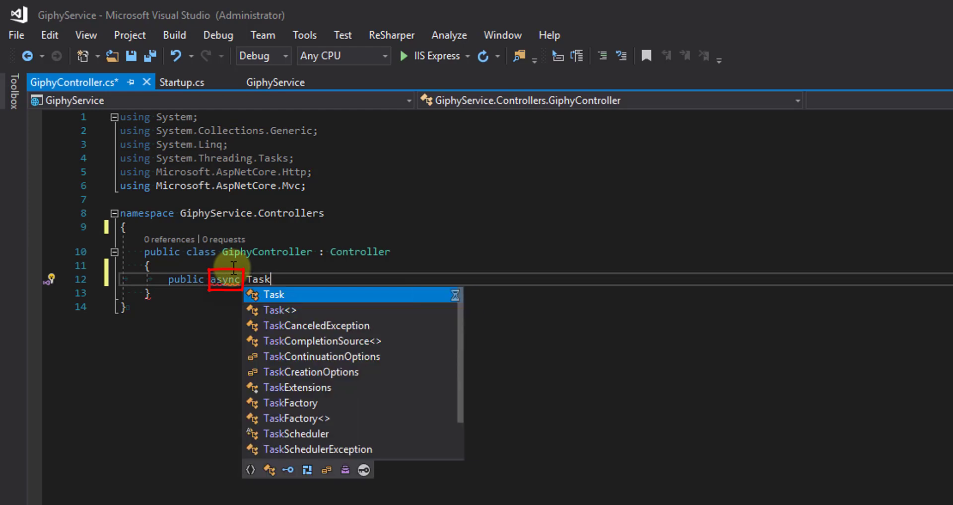
{"action": "type", "text": "<IActionResult>"}
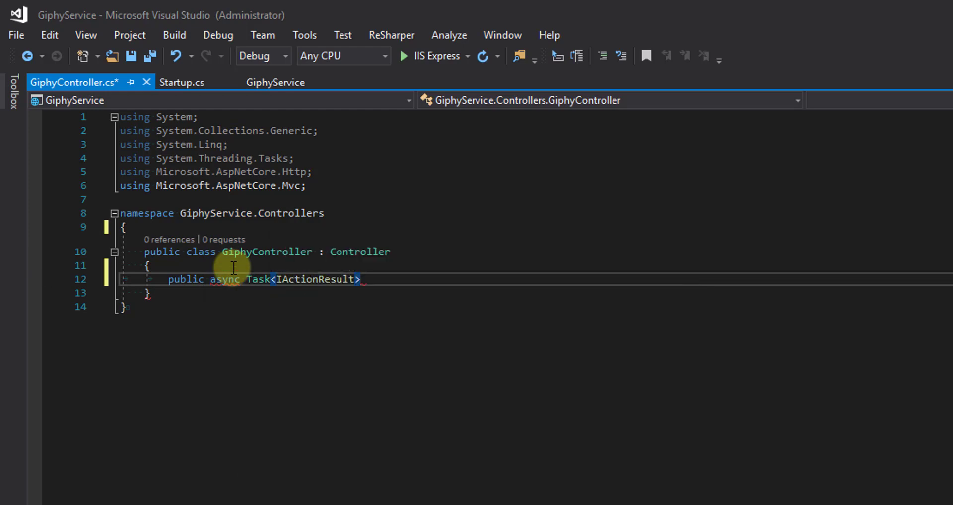
{"action": "type", "text": "GetRandoMGif(string search"}
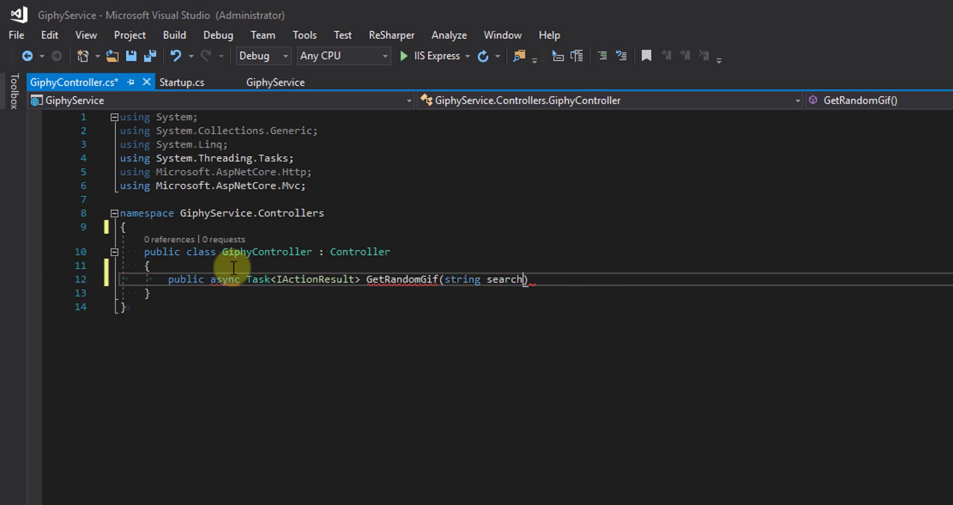
{"action": "type", "text": "Critera"}
{"action": "type", "text": "var r"}
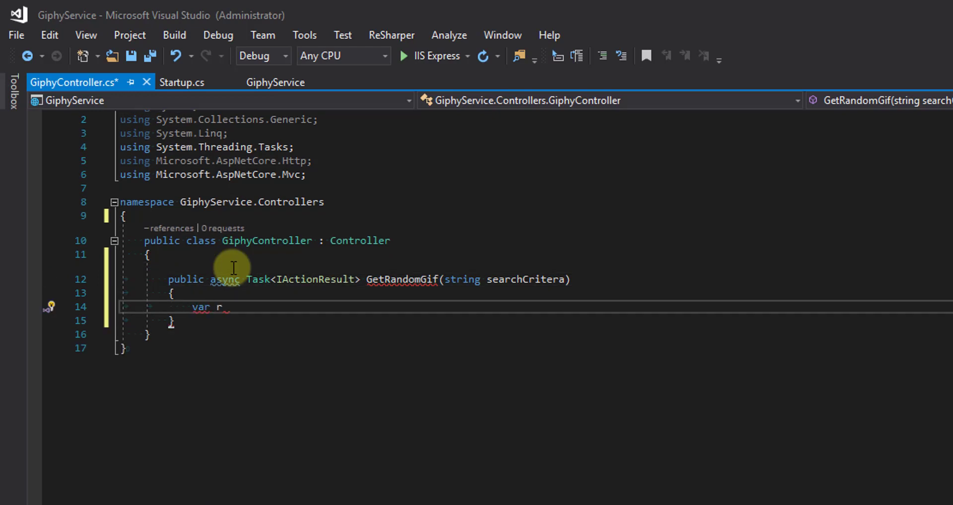
Step: Await _giphyServices.GetRandomGifBasedOnSearchCritera(searchCritera) into result inside GetRandomGif
{"action": "type", "text": "esult = await"}
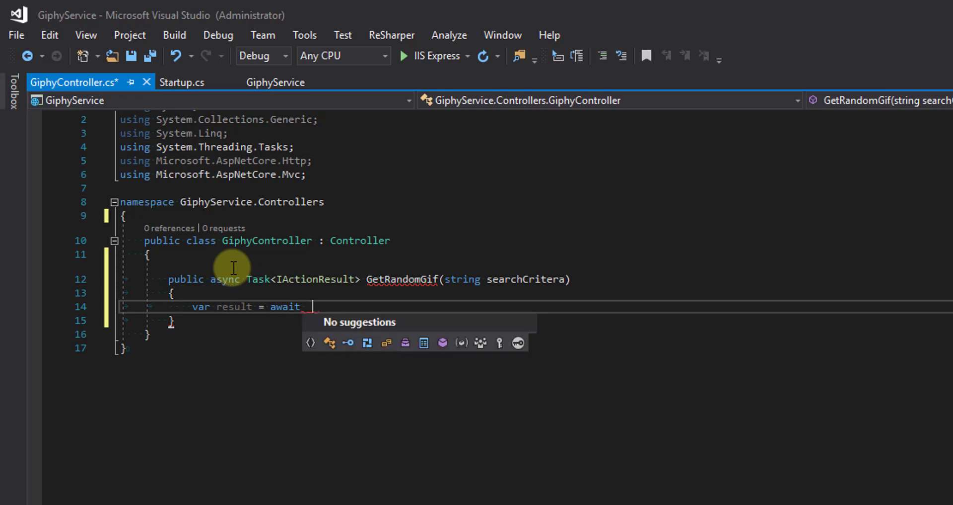
{"action": "type", "text": "_giphyServic"}
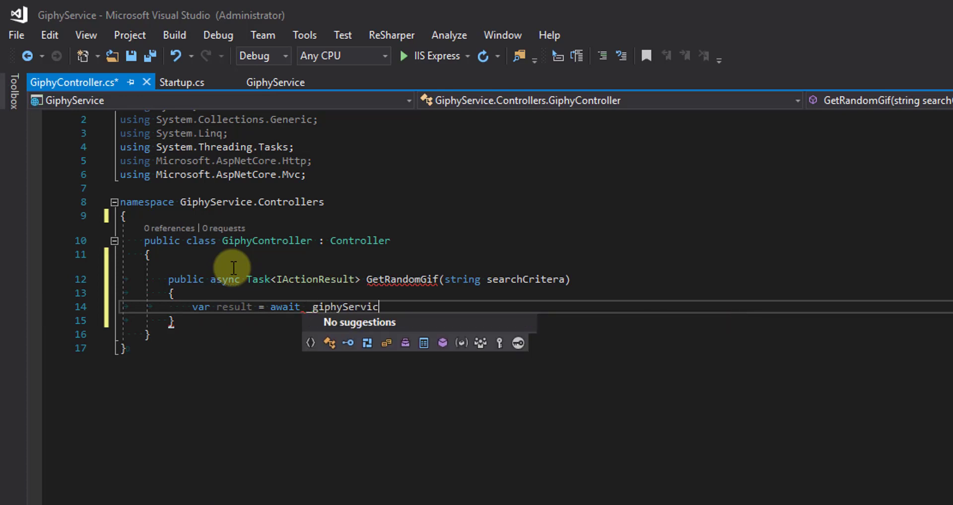
{"action": "type", "text": "es.Get"}
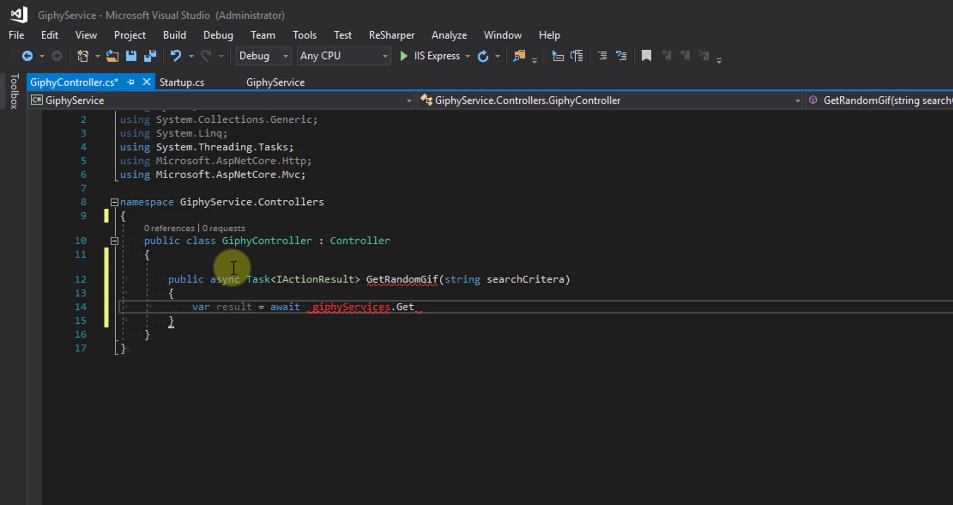
{"action": "type", "text": "Random"}
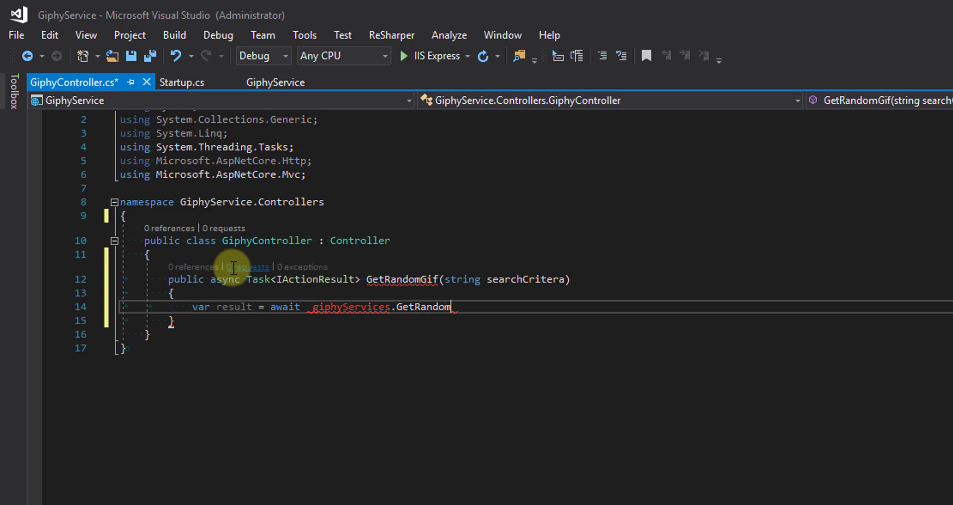
{"action": "type", "text": "Gif"}
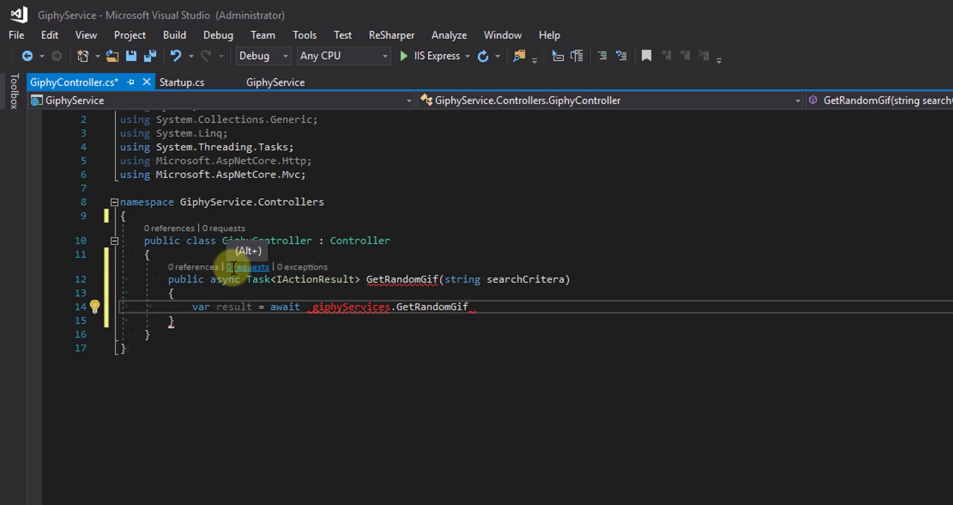
{"action": "type", "text": "Based"}
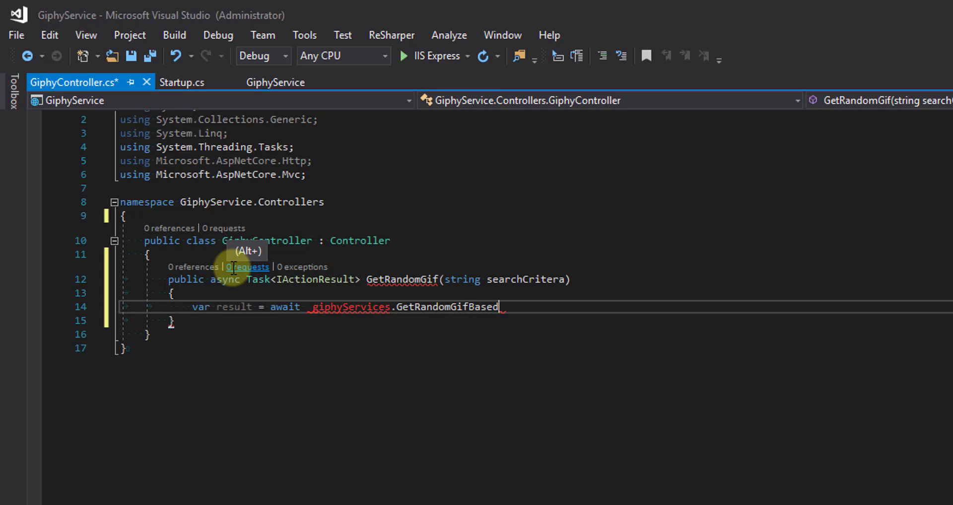
{"action": "type", "text": "OnSear"}
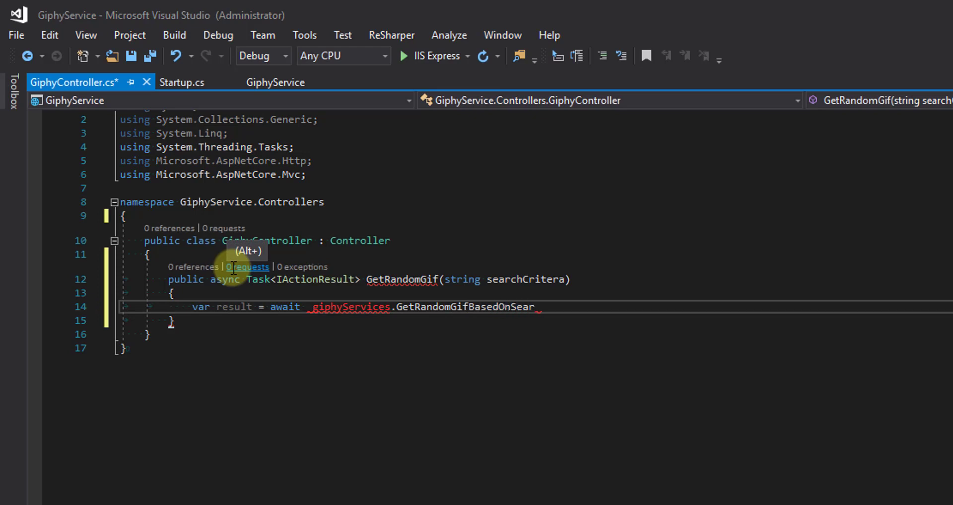
{"action": "type", "text": "ch"}
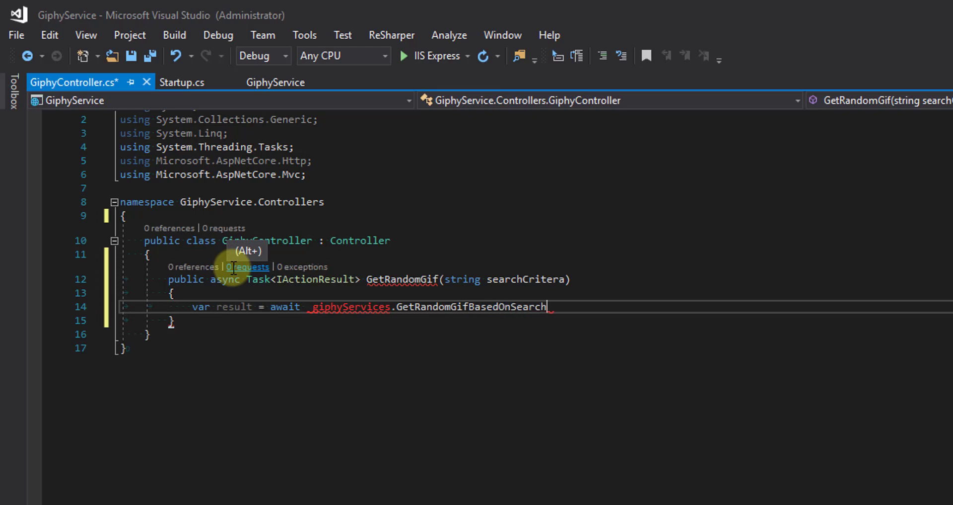
{"action": "type", "text": "Cri"}
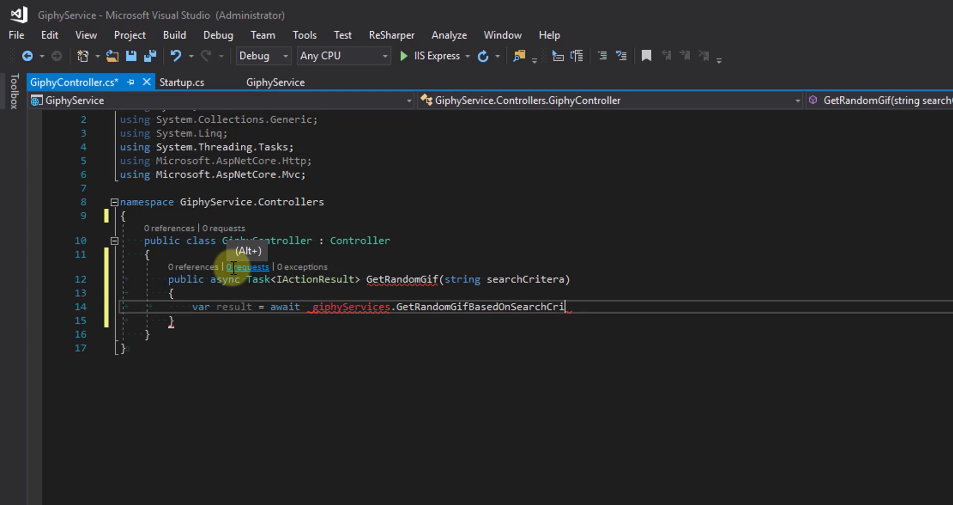
{"action": "type", "text": "tera"}
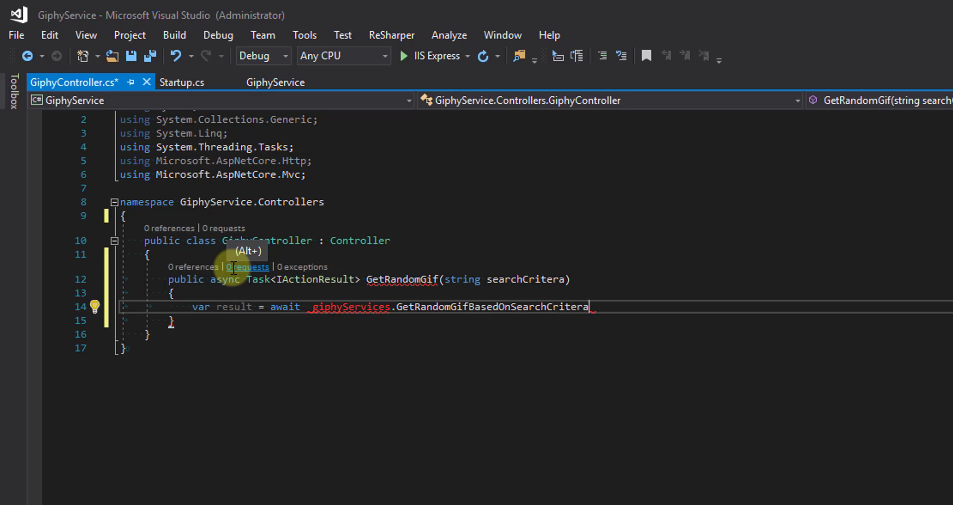
{"action": "type", "text": "(searchCritera);"}
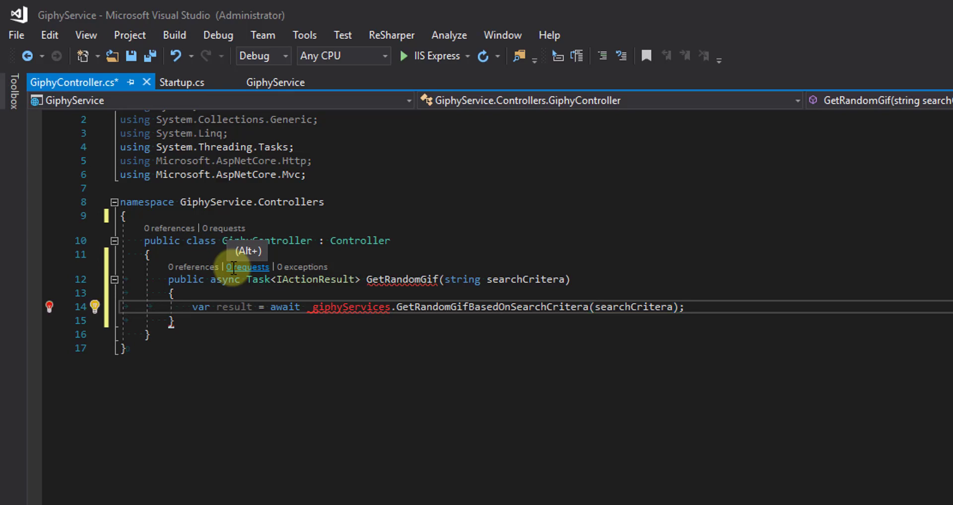
Step: Return Ok(result) from GetRandomGif and begin a private field declaration
{"action": "type", "text": "return"}
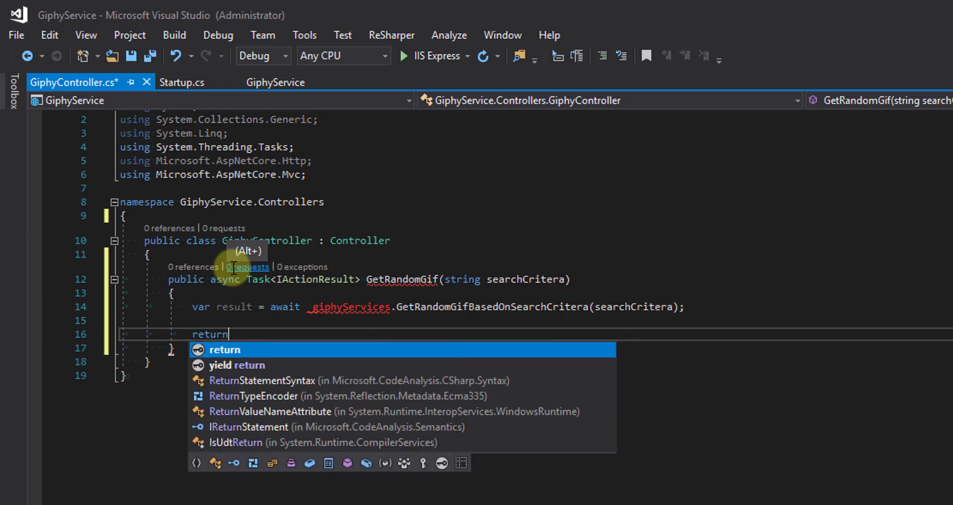
{"action": "type", "text": "Ok("}
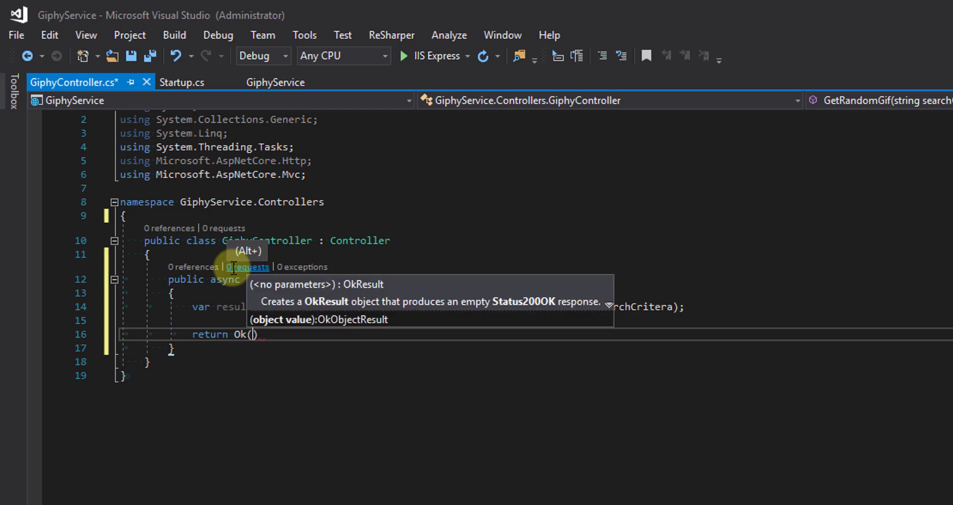
{"action": "type", "text": "result"}
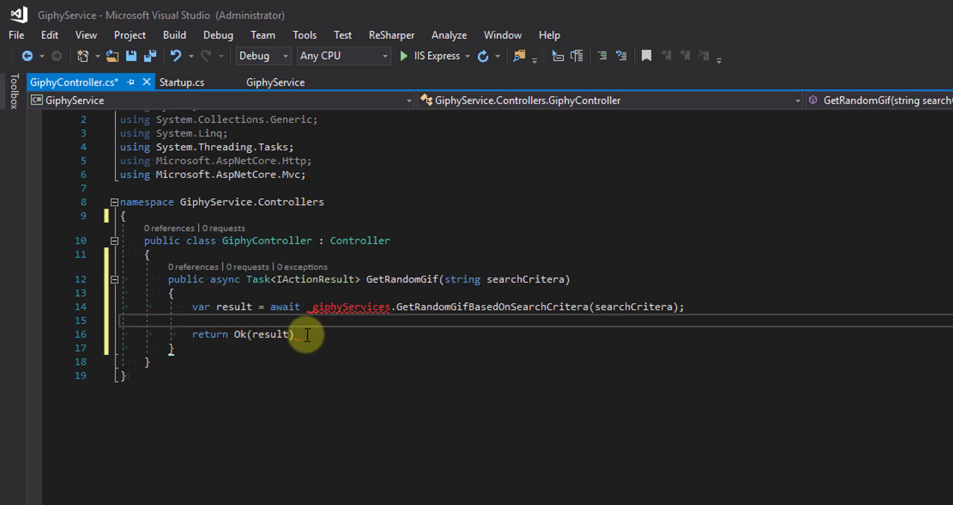
{"action": "type", "text": ";"}
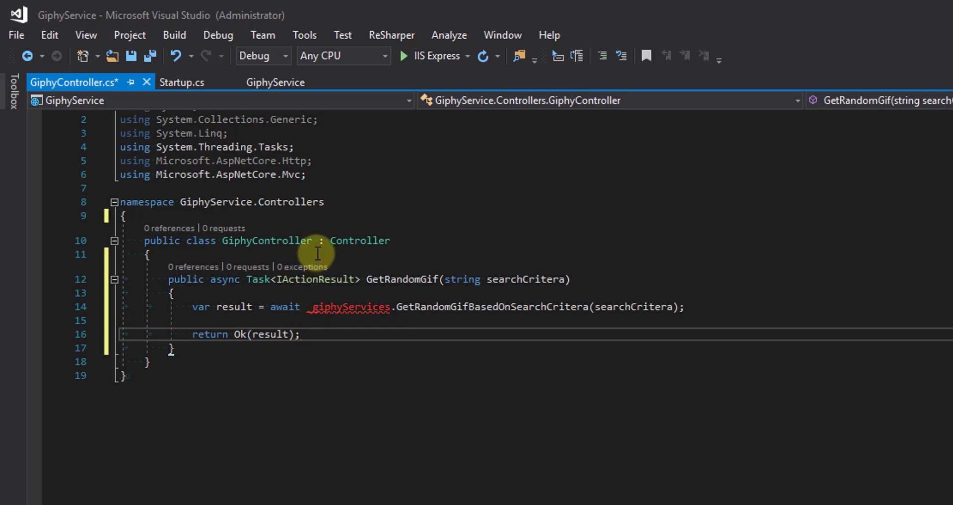
{"action": "type", "text": "private readonly I"}
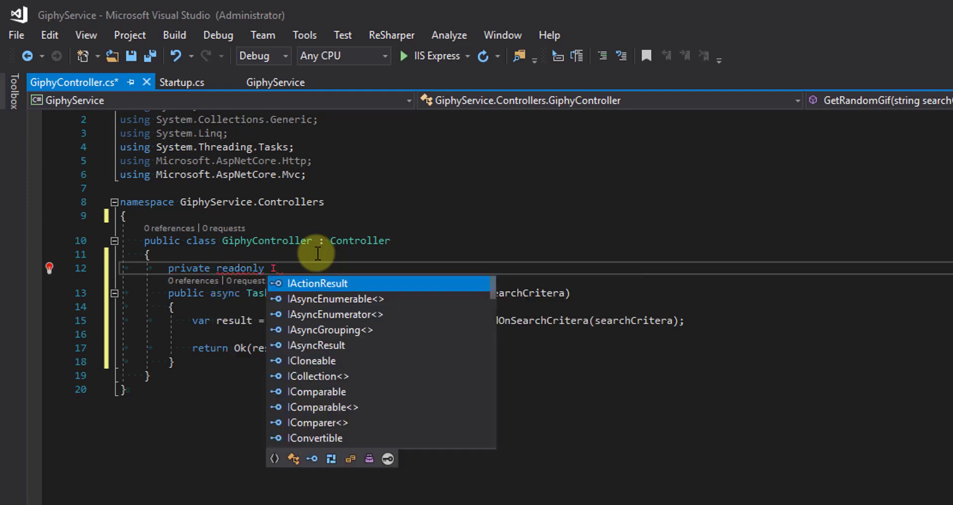
Step: Declare a private readonly IGiphyService _giphyService field initialized from a generated constructor
{"action": "type", "text": "Giphy"}
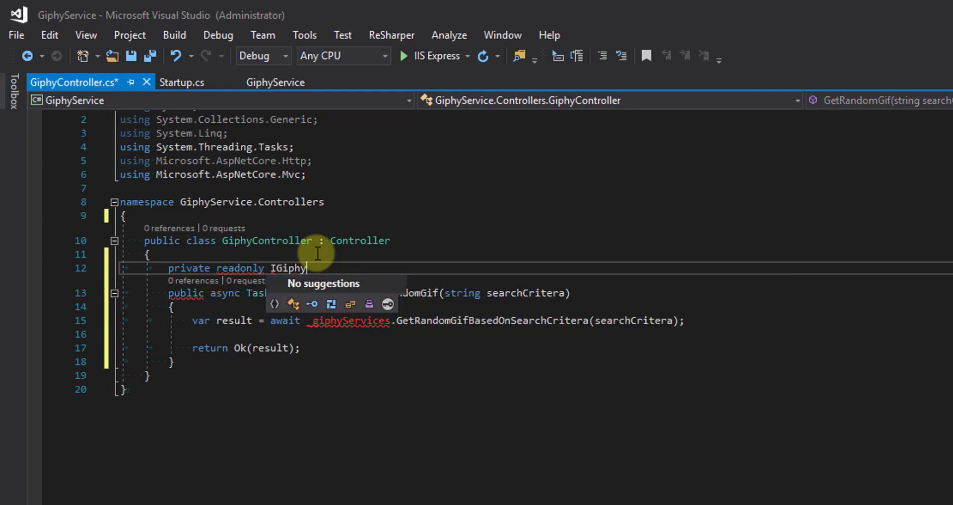
{"action": "type", "text": "Service"}
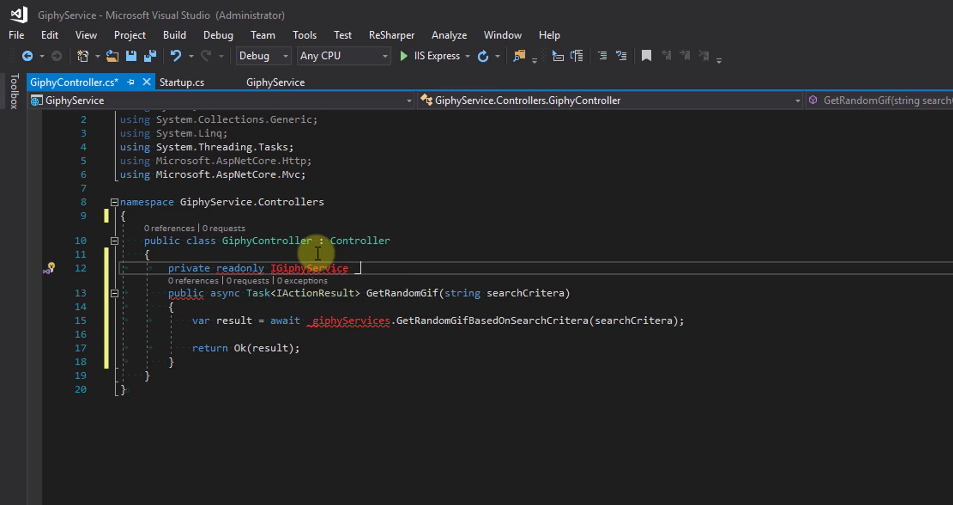
{"action": "type", "text": "_giphyService;"}
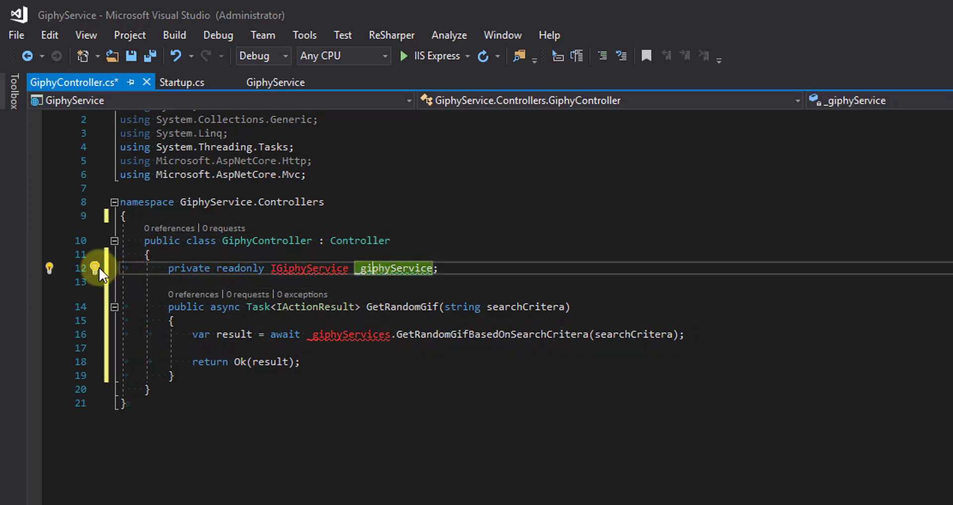
{"action": "left_click", "coordinate": [102, 268]}
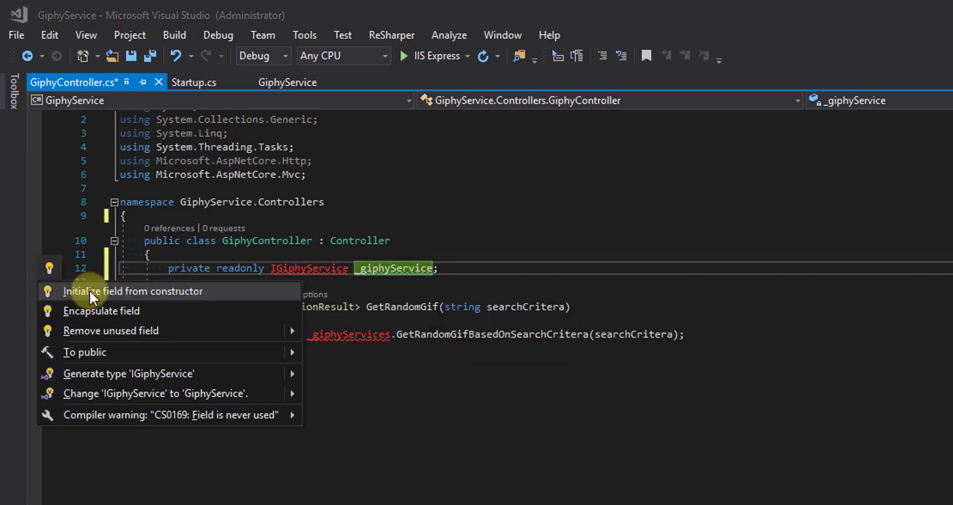
{"action": "left_click", "coordinate": [132, 291]}
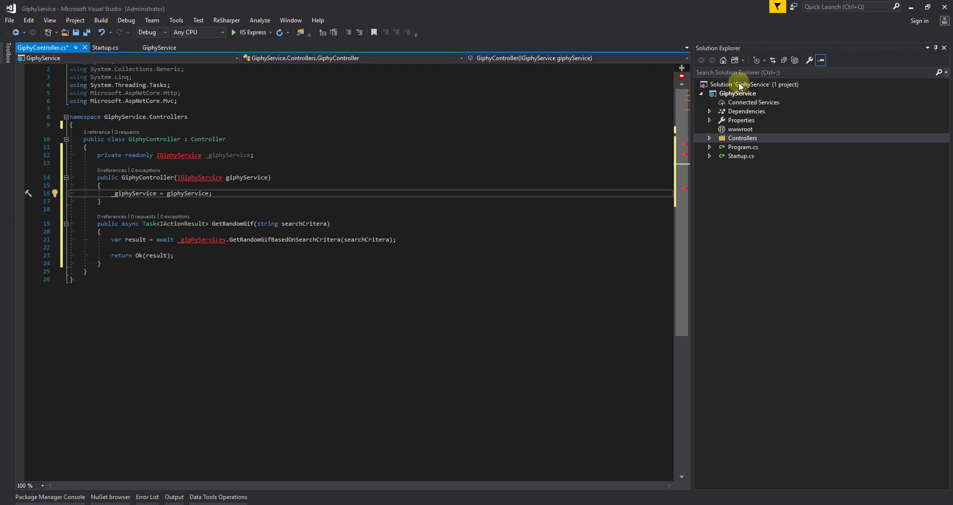
Step: Add a .NET Core class library project named Giphy.Libs to the solution
{"action": "right_click", "coordinate": [752, 84]}
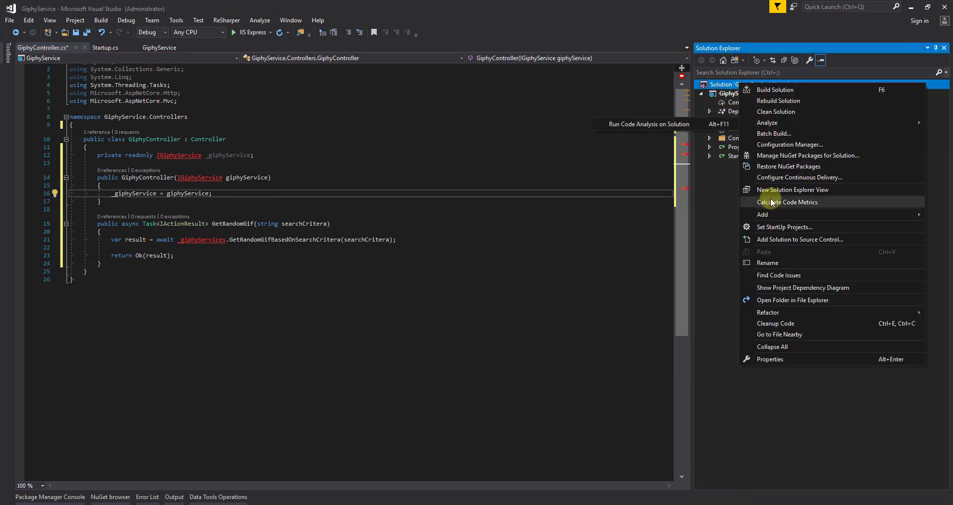
{"action": "left_click", "coordinate": [762, 214]}
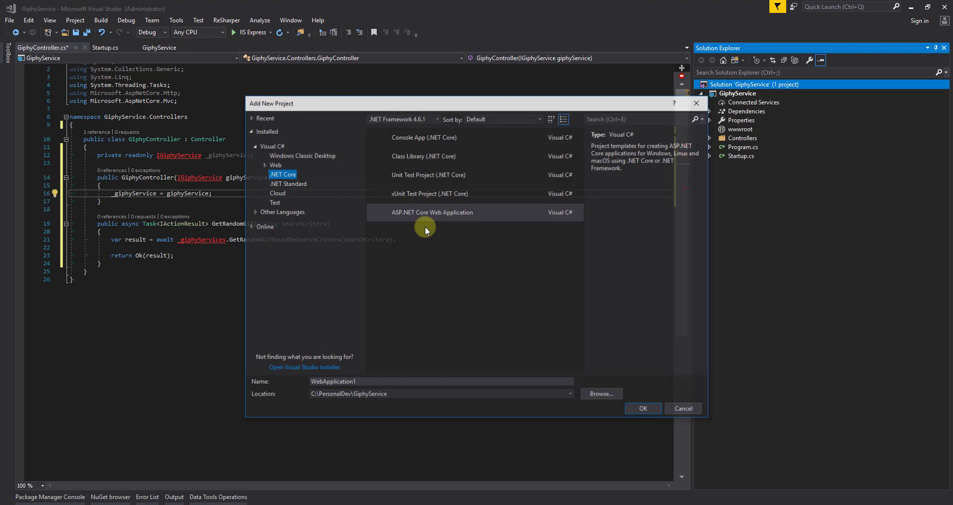
{"action": "left_click", "coordinate": [424, 156]}
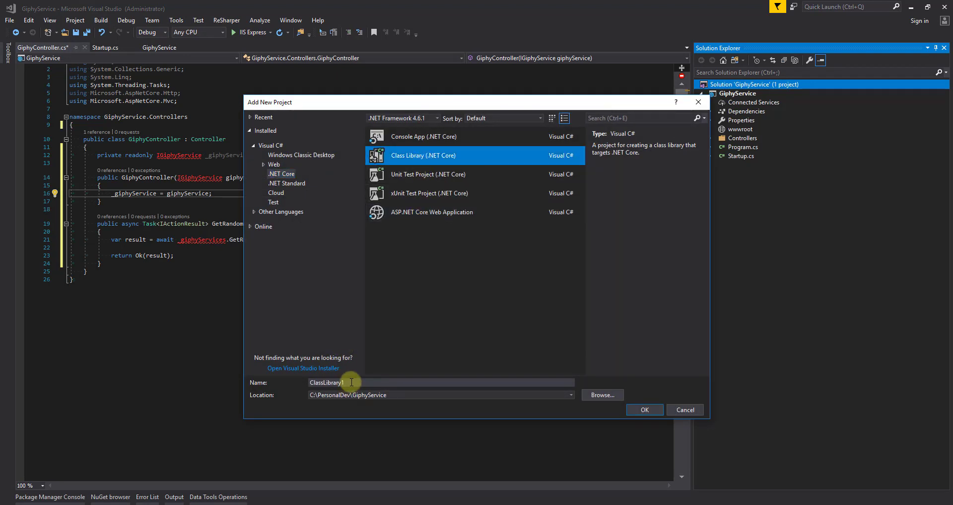
{"action": "type", "text": "Giphy.Libs"}
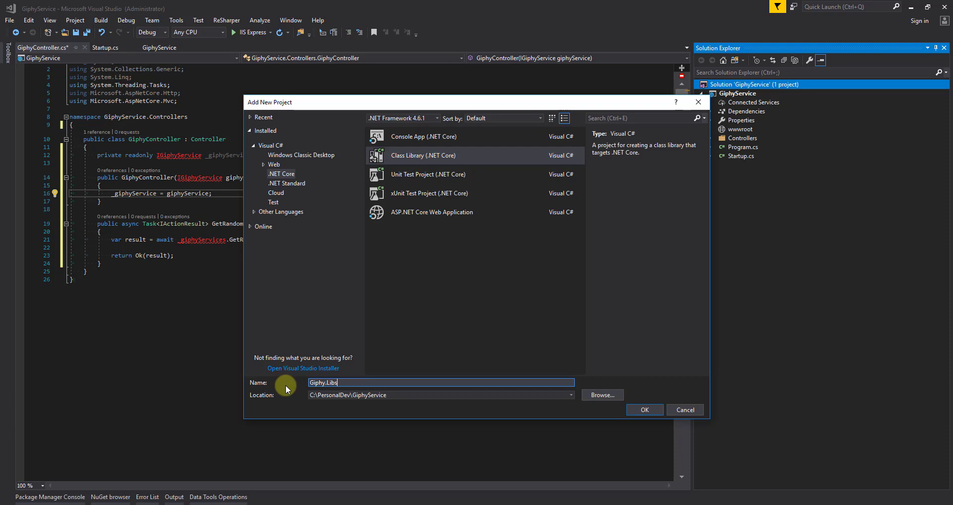
{"action": "left_click", "coordinate": [644, 409]}
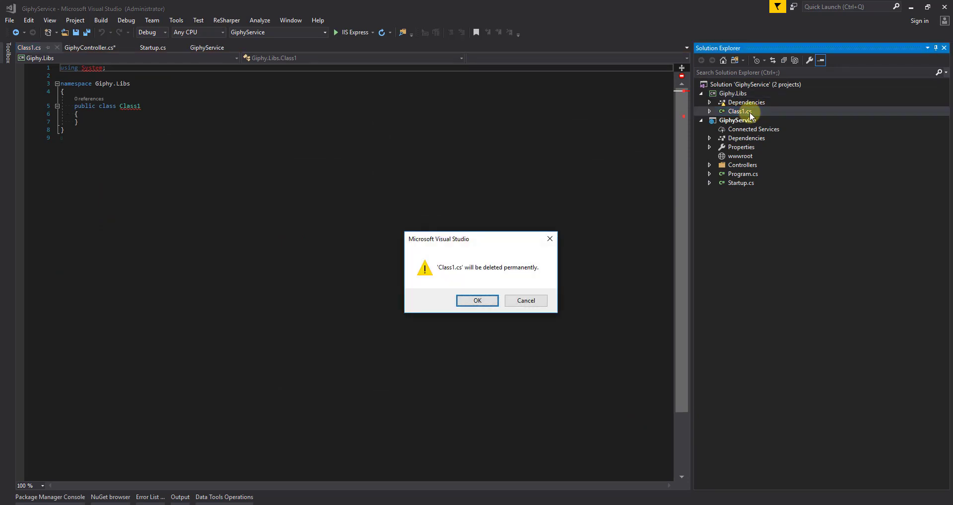
Step: Delete Class1.cs, add a Services folder to Giphy.Libs with a new GiphyService class
{"action": "left_click", "coordinate": [478, 300]}
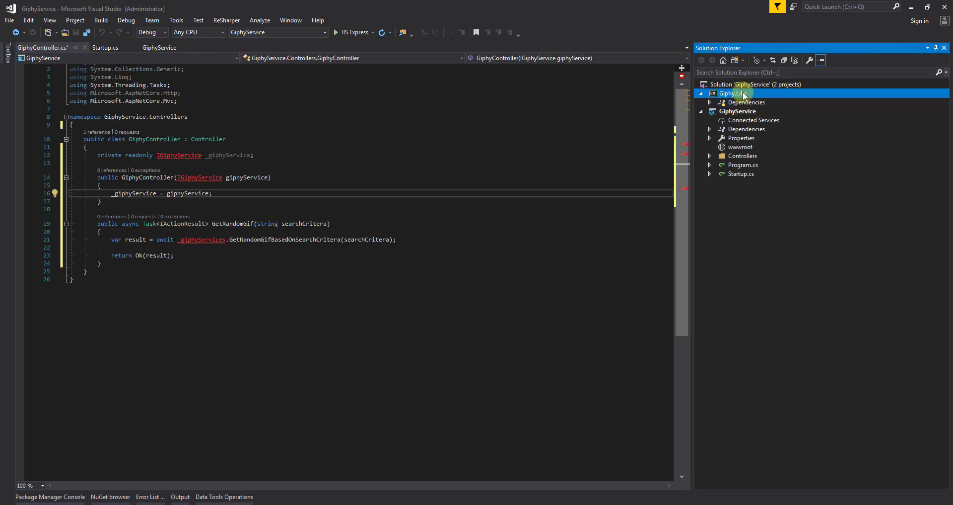
{"action": "right_click", "coordinate": [730, 93]}
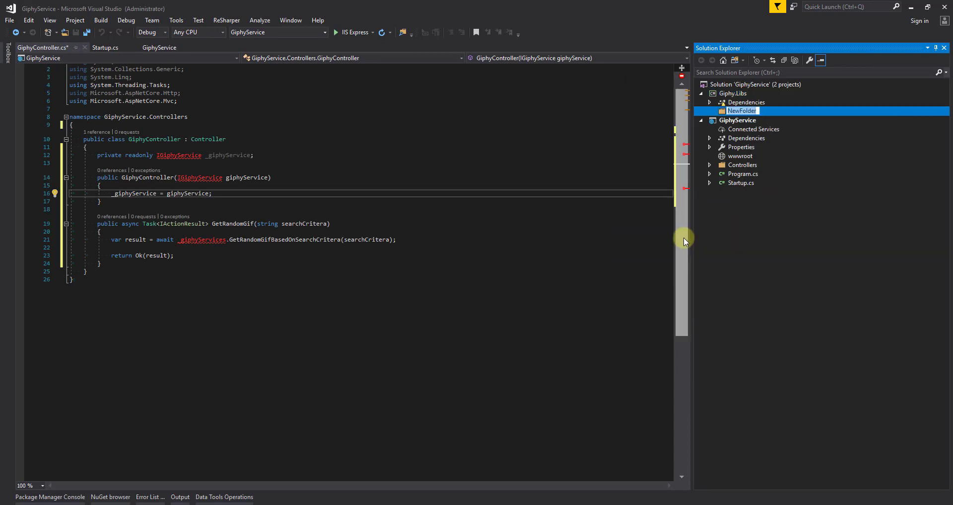
{"action": "type", "text": "Services"}
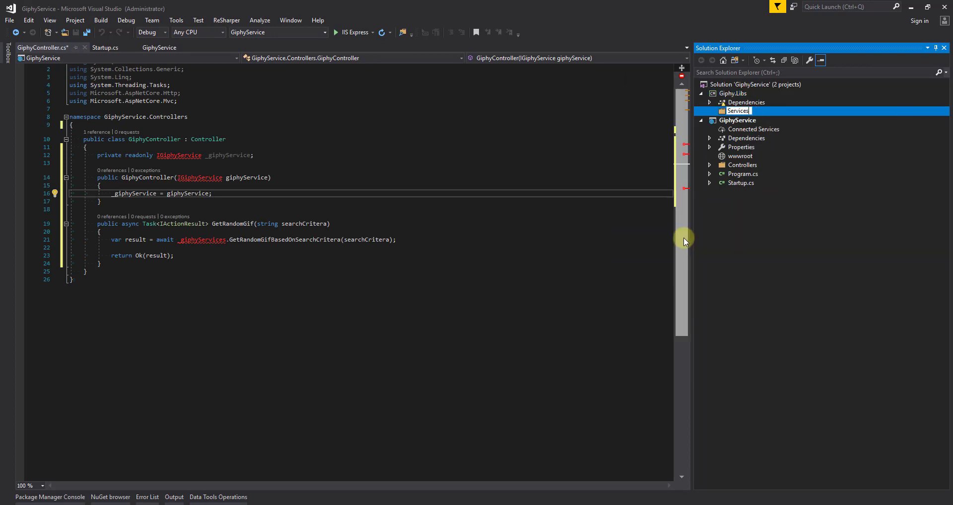
{"action": "right_click", "coordinate": [738, 110]}
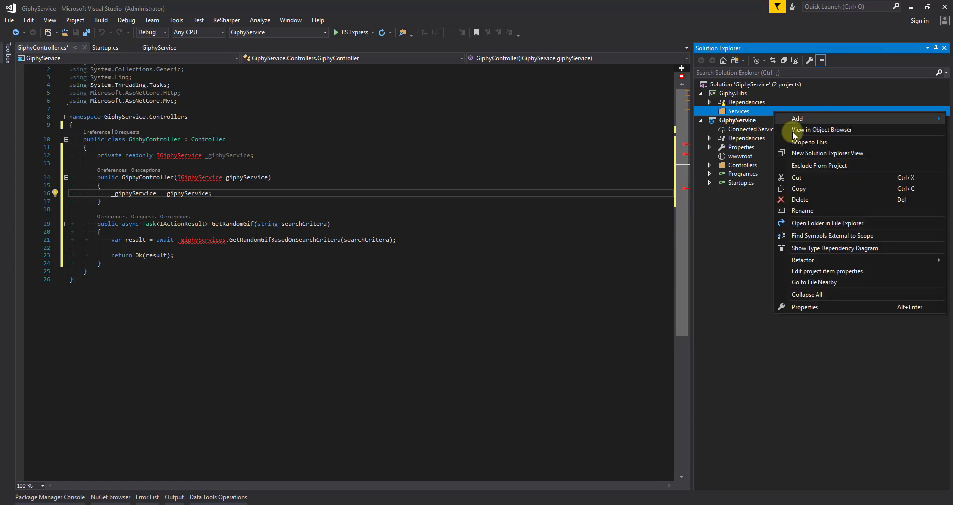
{"action": "left_click", "coordinate": [798, 118]}
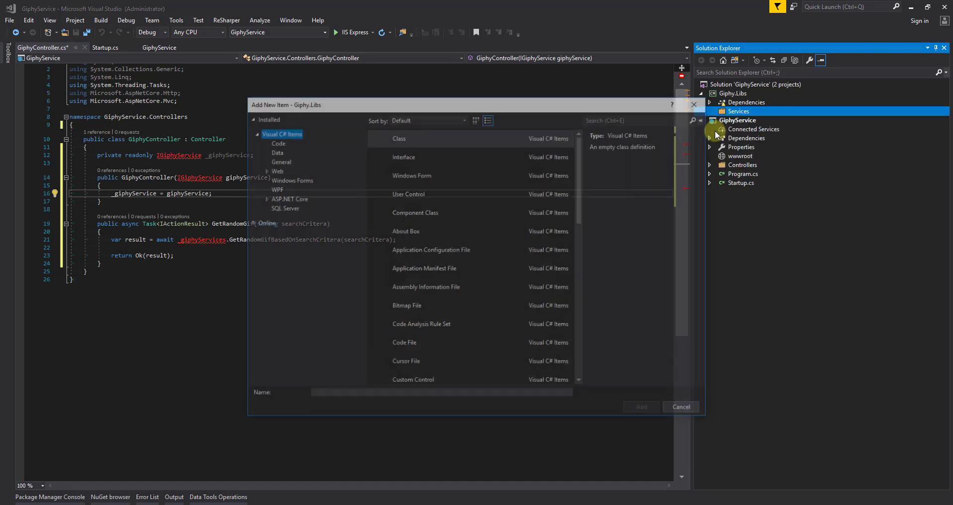
{"action": "left_click", "coordinate": [398, 137]}
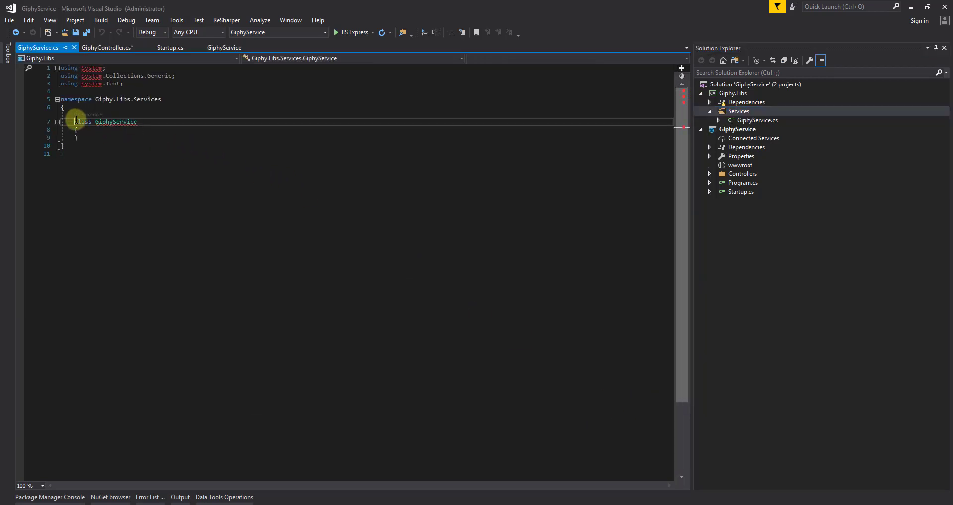
Step: Make GiphyService public and add an IGiphyService interface file to the Services folder
{"action": "type", "text": "public"}
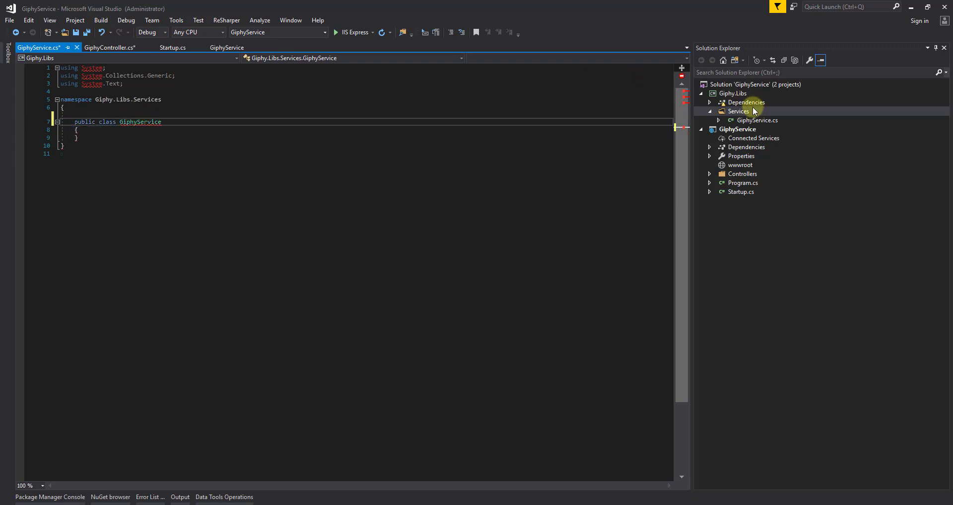
{"action": "right_click", "coordinate": [739, 112]}
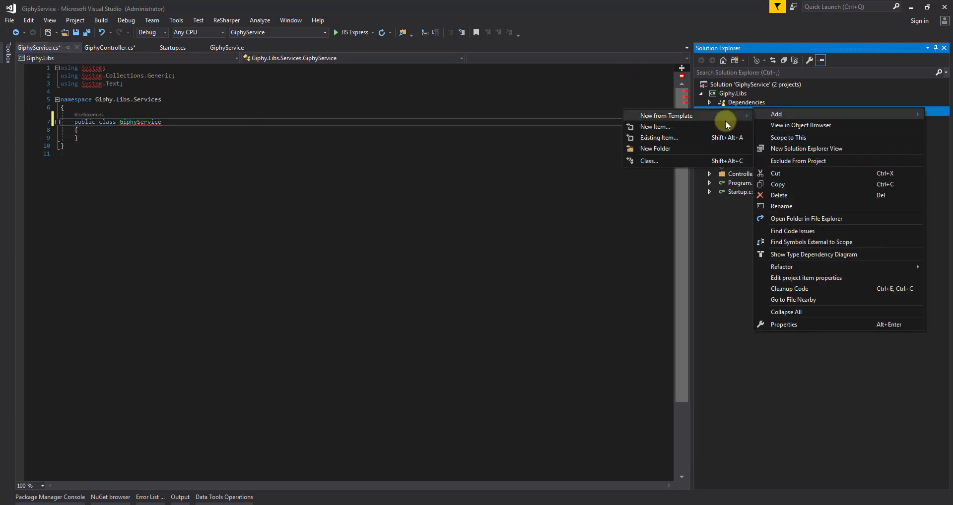
{"action": "left_click", "coordinate": [656, 126]}
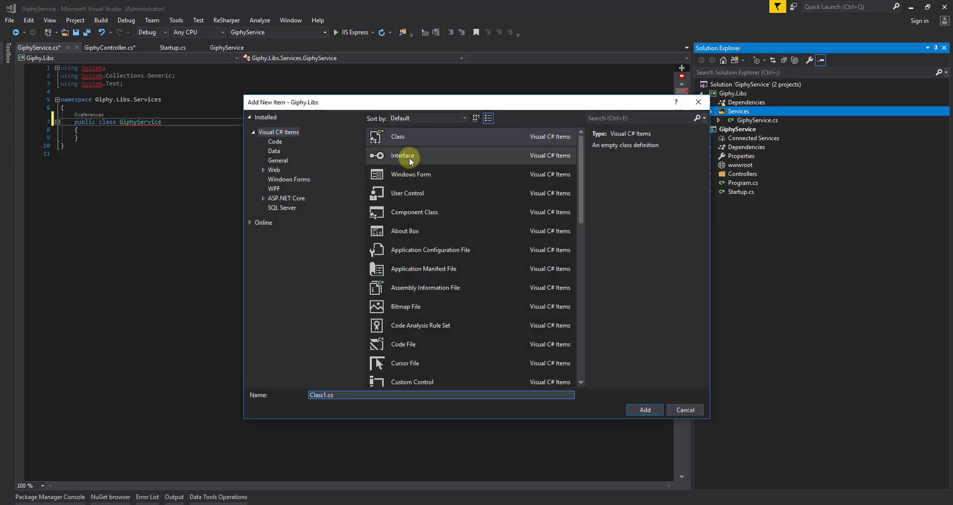
{"action": "left_click", "coordinate": [402, 155]}
{"action": "type", "text": "IGiphyService"}
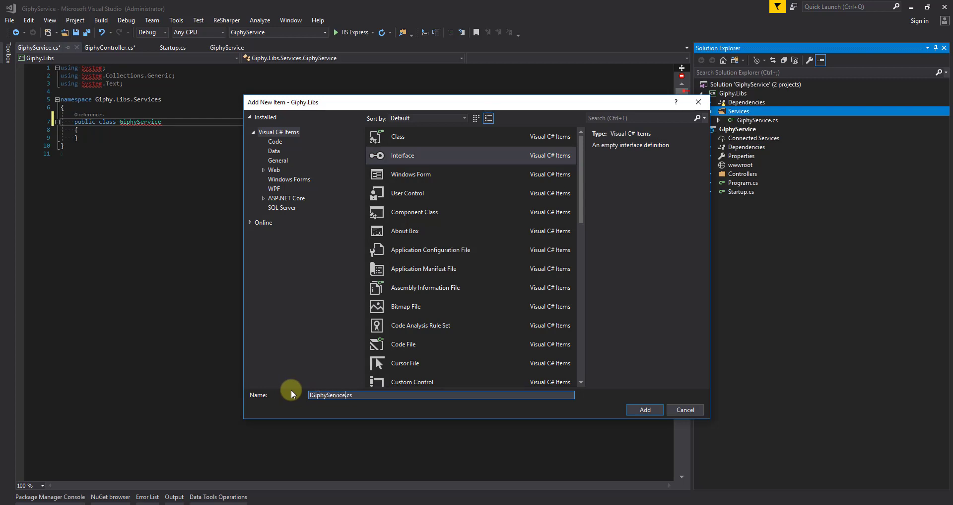
{"action": "left_click", "coordinate": [643, 409]}
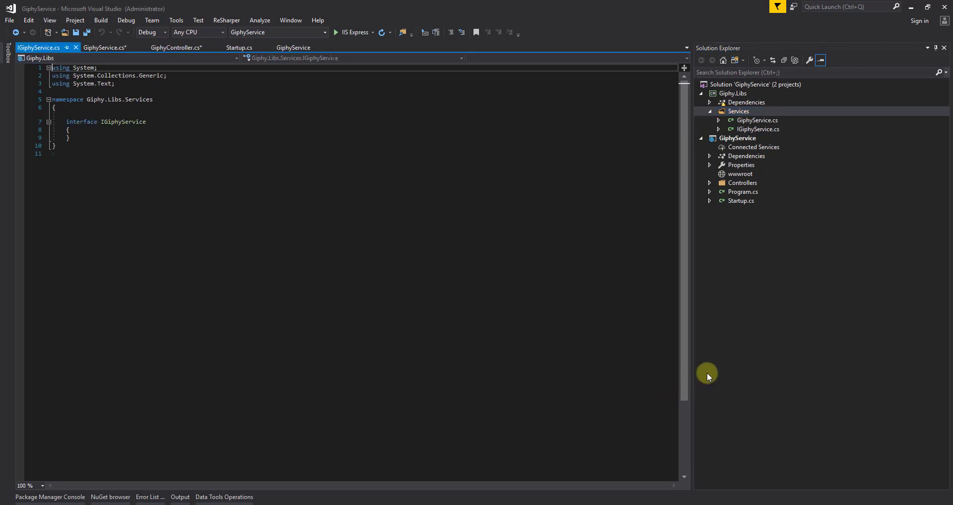
Step: Reference Giphy.Libs from the GiphyService project and make IGiphyService public
{"action": "left_click", "coordinate": [747, 156]}
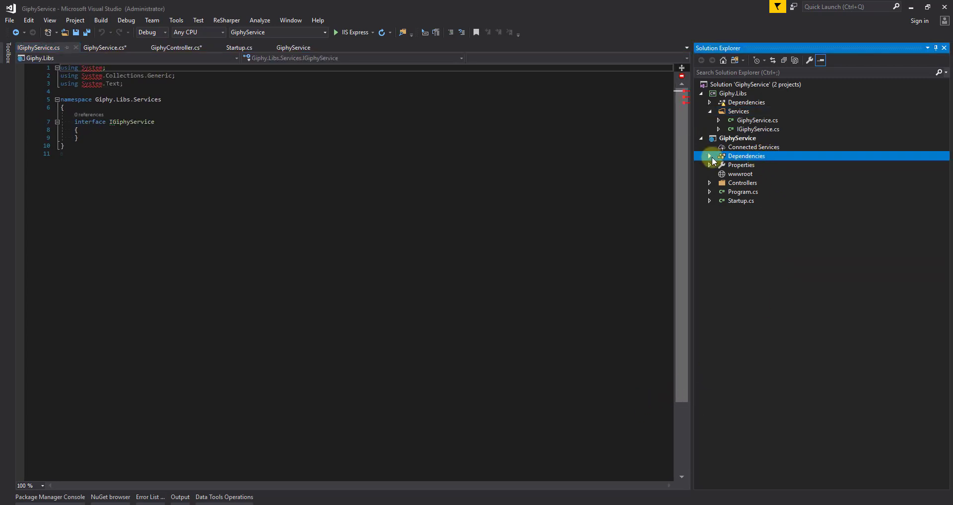
{"action": "right_click", "coordinate": [746, 156]}
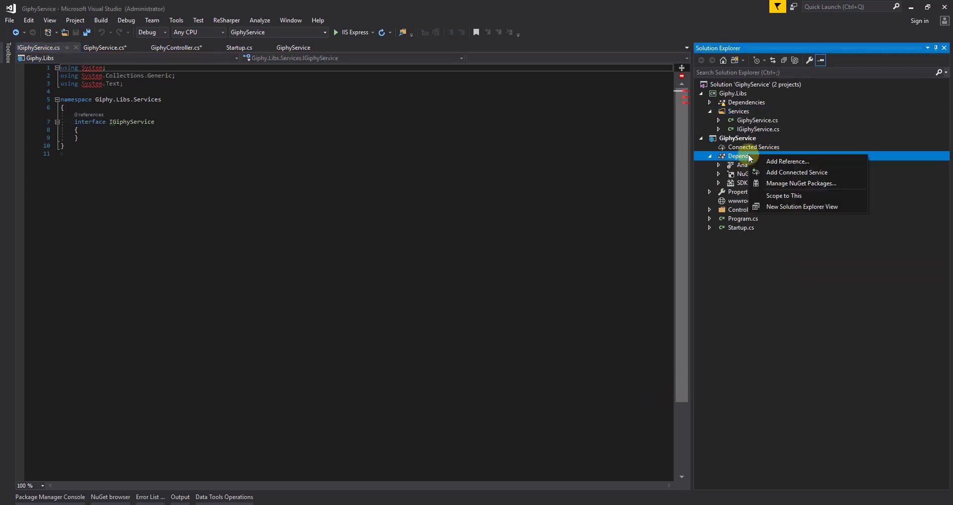
{"action": "left_click", "coordinate": [788, 161]}
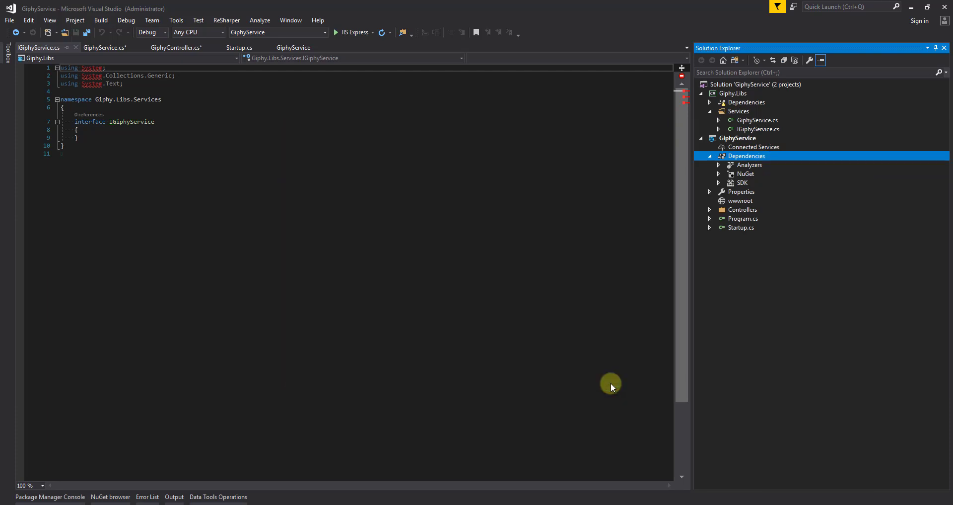
{"action": "left_click", "coordinate": [758, 130]}
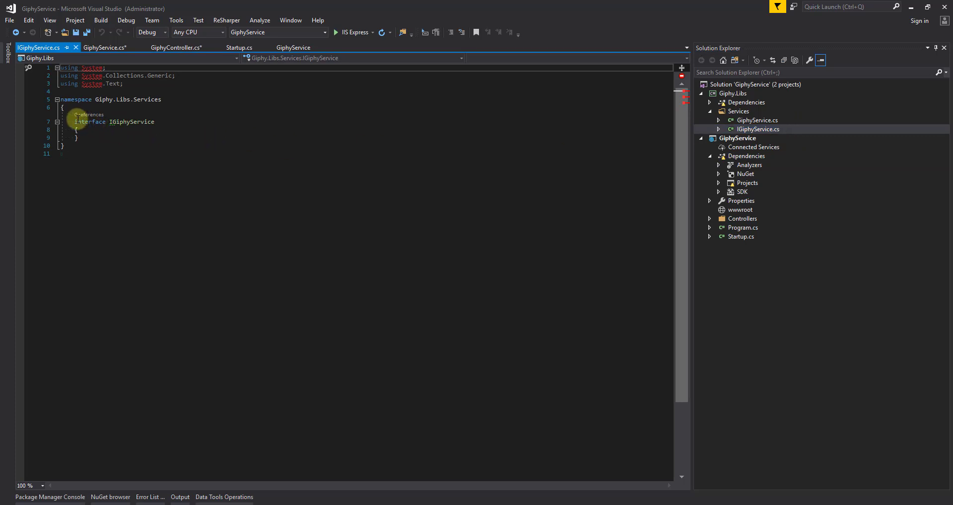
{"action": "type", "text": "public"}
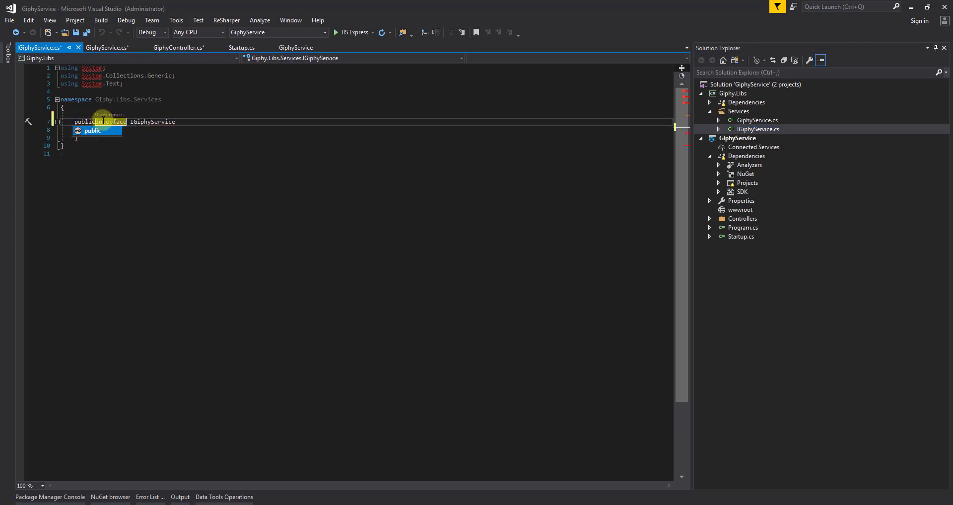
{"action": "left_click", "coordinate": [127, 20]}
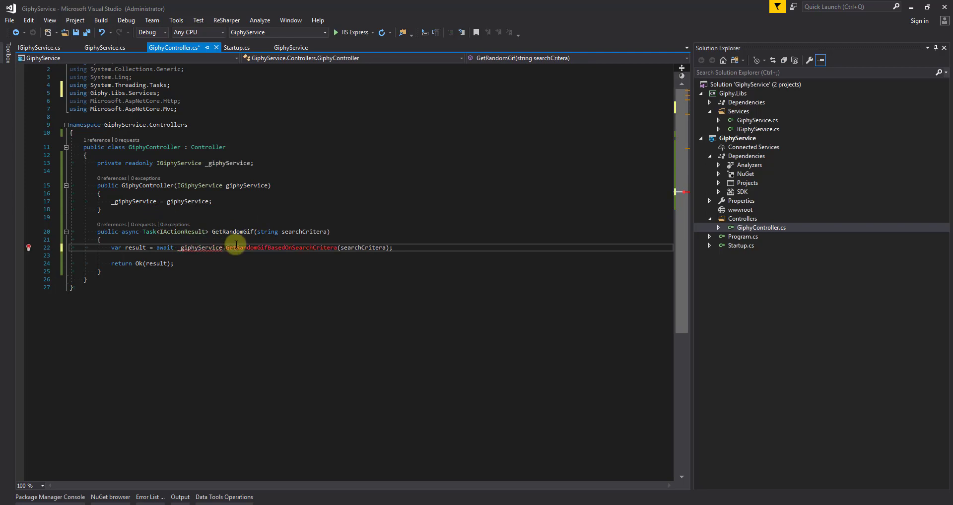
{"action": "mouse_move", "coordinate": [281, 246]}
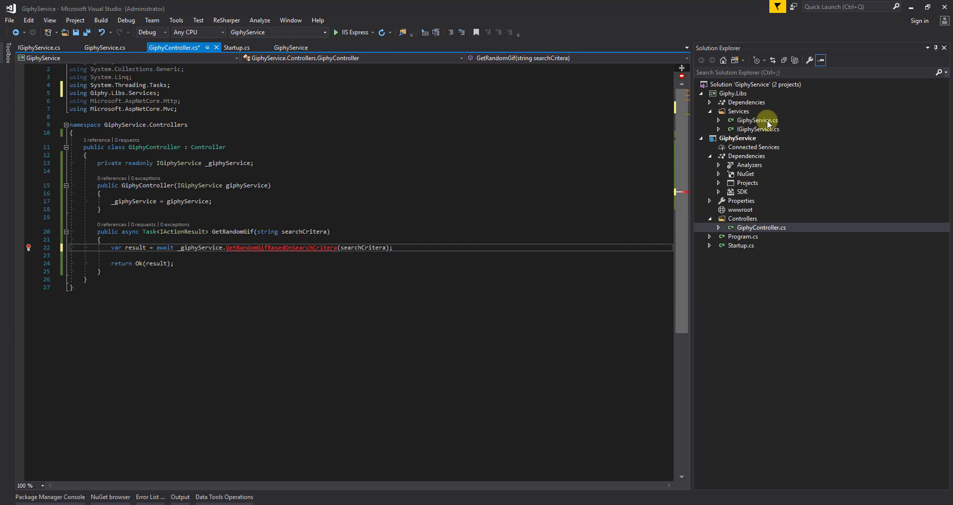
Step: In GiphyService.cs, declare public async Task GetRandomGifBasedOnSearchCritera(string searchCritera) with an empty body
{"action": "double_click", "coordinate": [757, 120]}
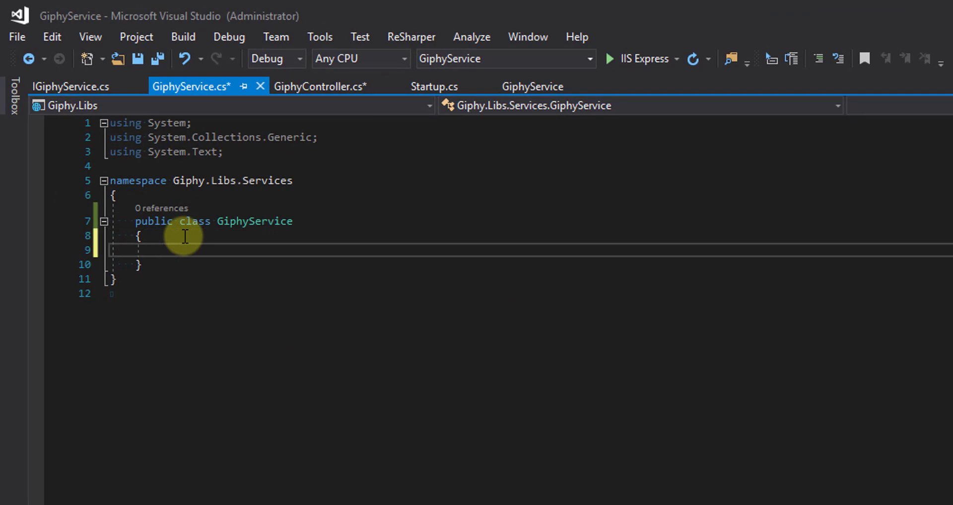
{"action": "type", "text": "public"}
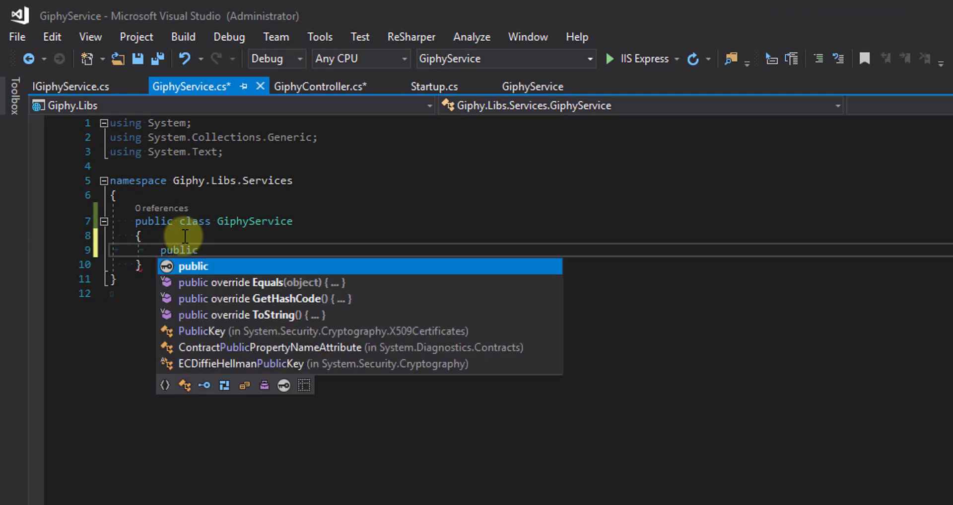
{"action": "type", "text": "async"}
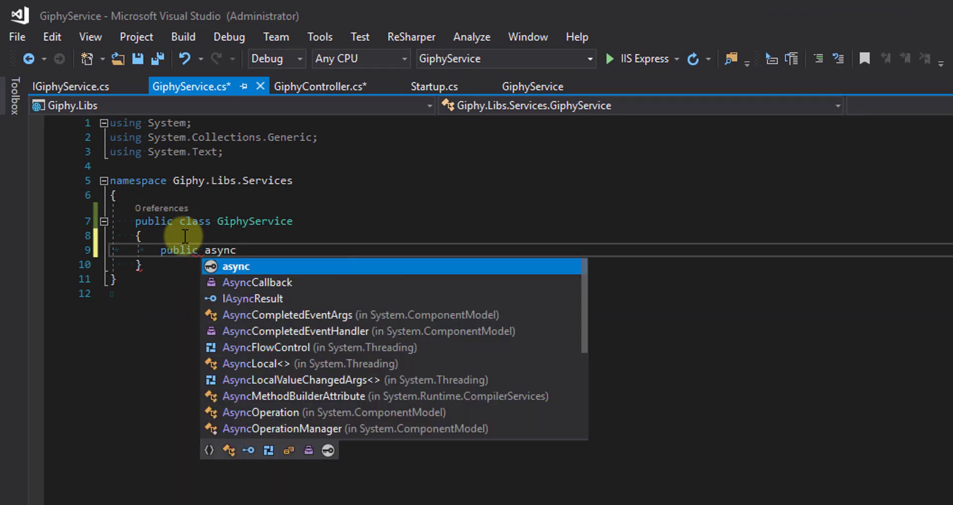
{"action": "type", "text": "Task"}
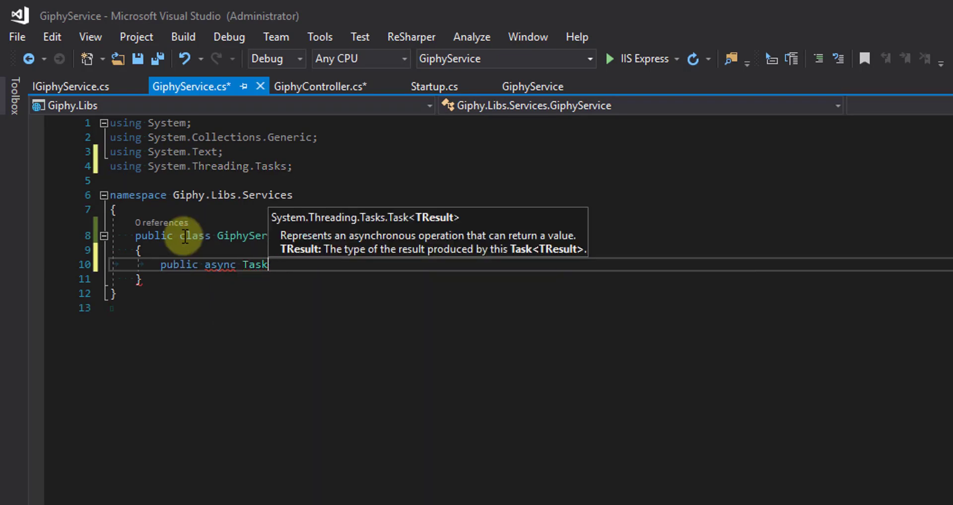
{"action": "type", "text": "Get"}
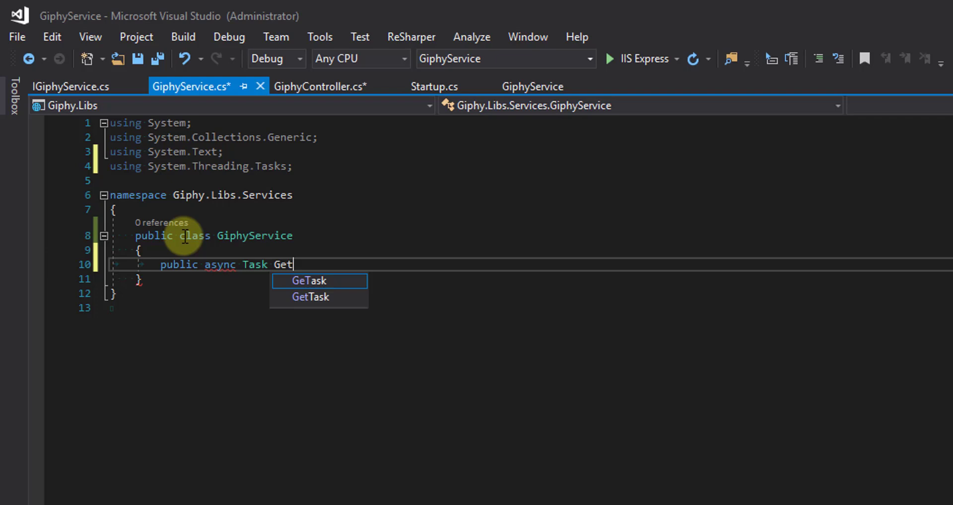
{"action": "type", "text": "Random"}
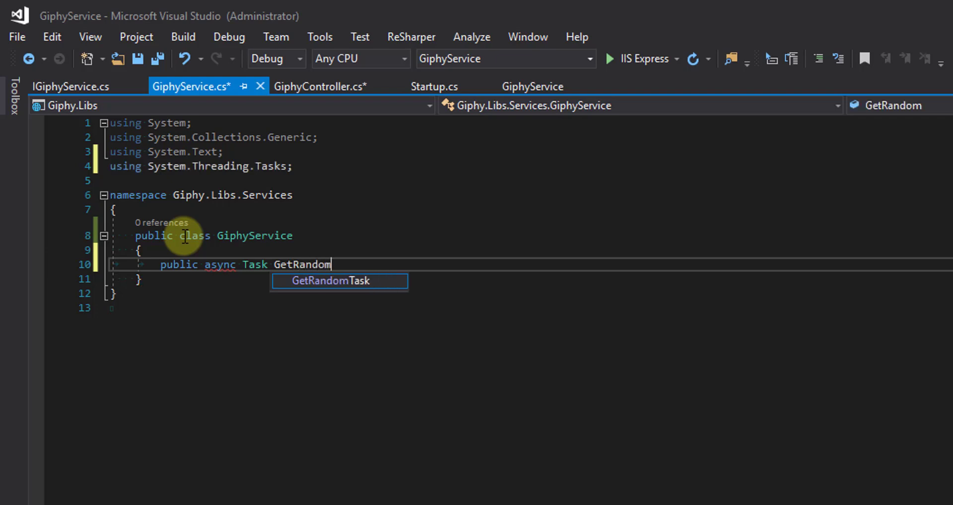
{"action": "type", "text": "GifBas"}
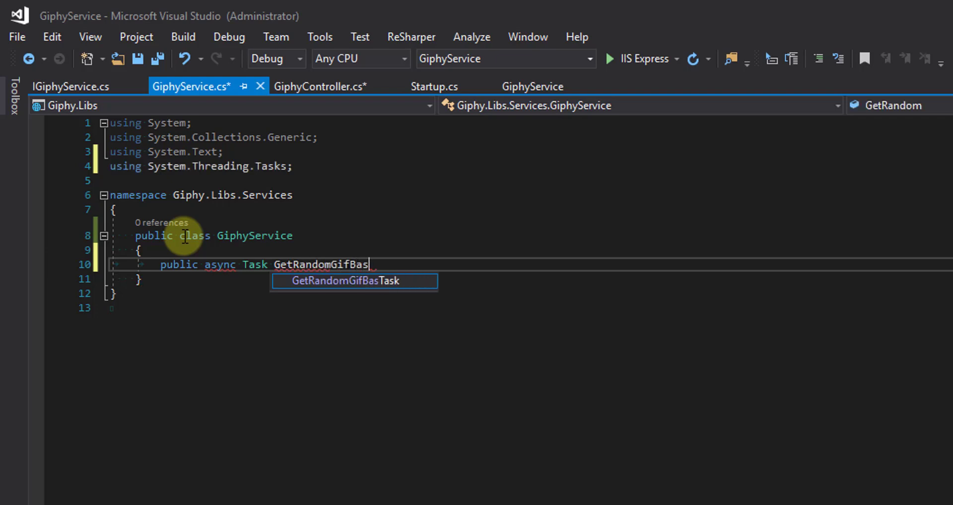
{"action": "type", "text": "edOnS"}
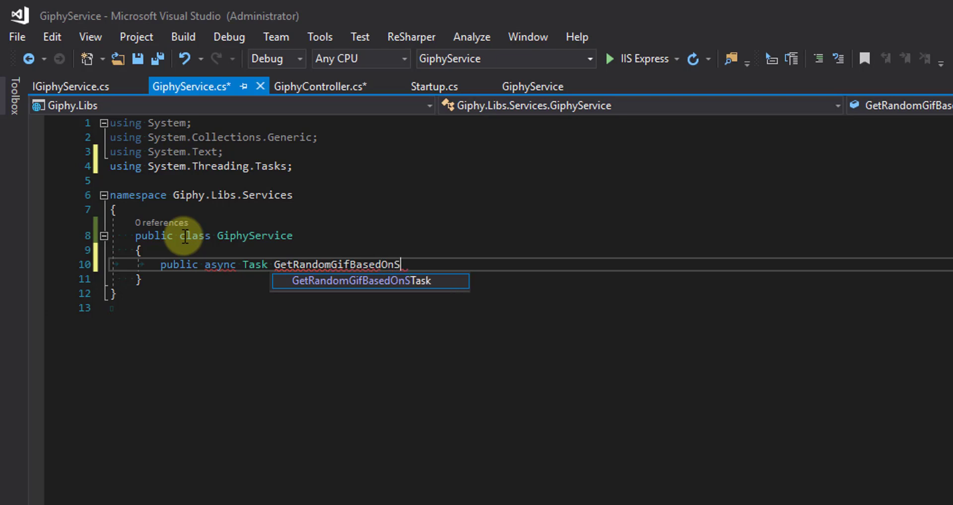
{"action": "type", "text": "earchCritera("}
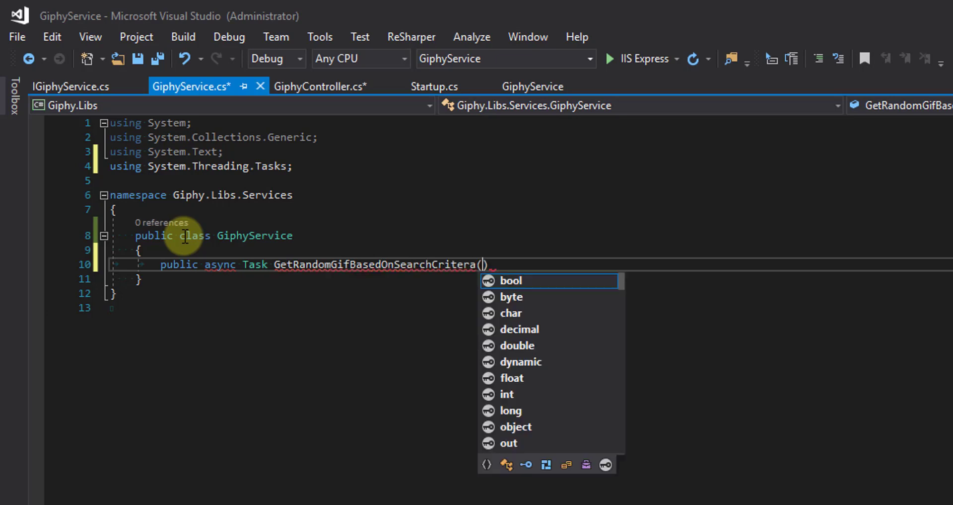
{"action": "type", "text": "string searchCriter"}
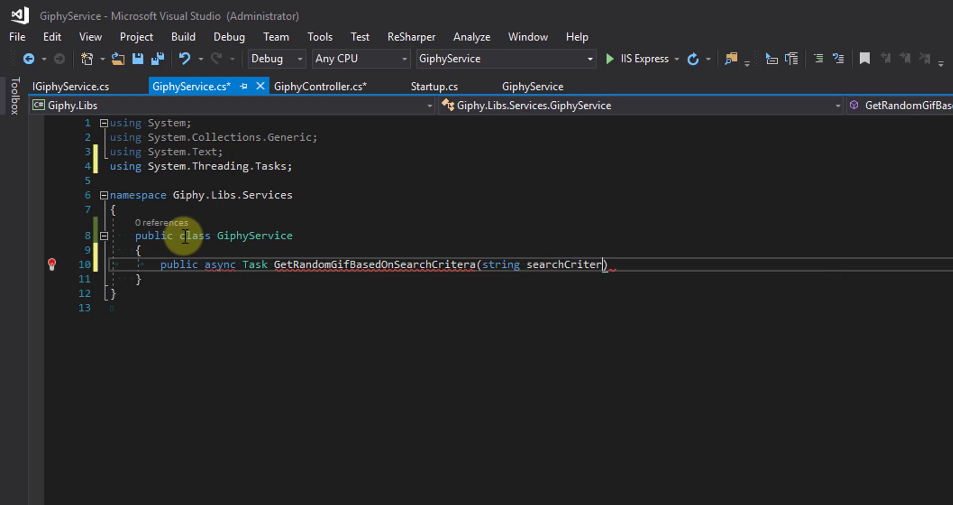
{"action": "type", "text": "a) { }"}
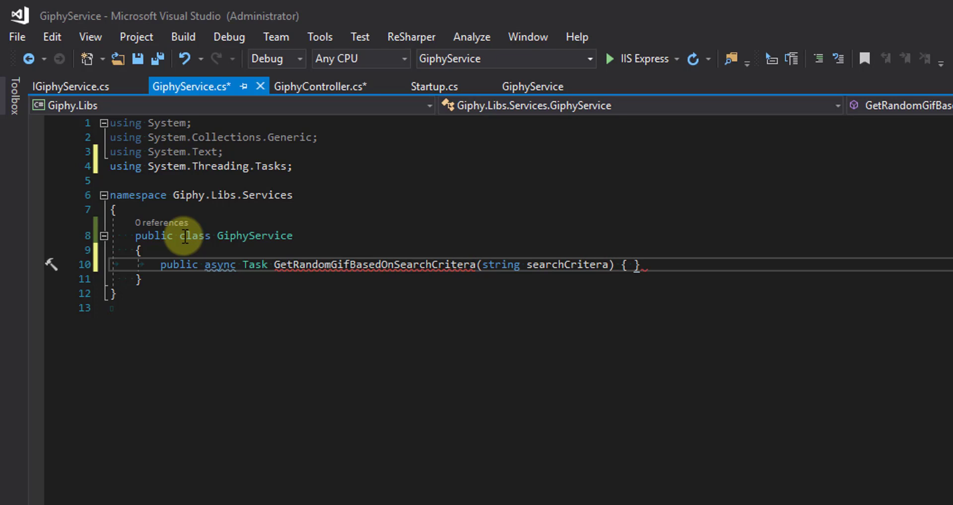
Step: Make the method return _getRandomGif.ReturnRandomGifBasedOnTag(searchCritera)
{"action": "type", "text": "return await"}
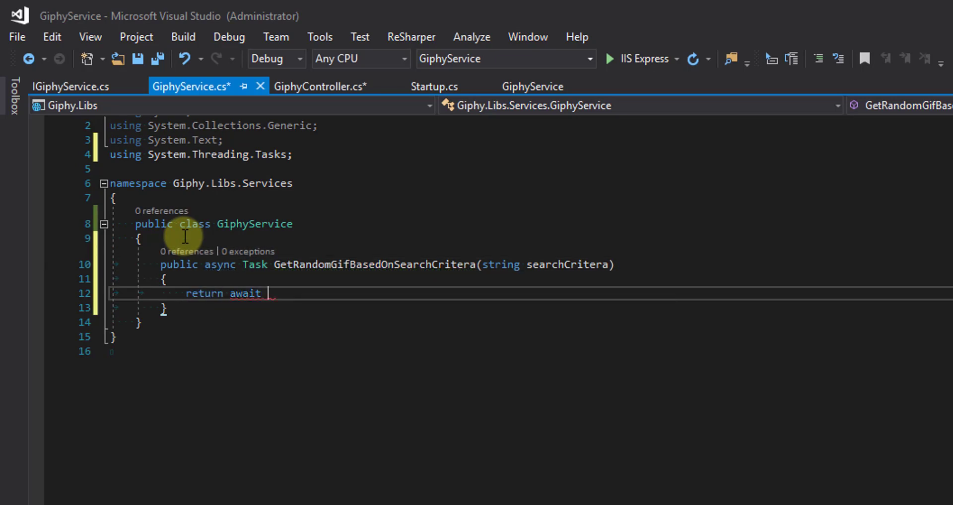
{"action": "type", "text": "_get"}
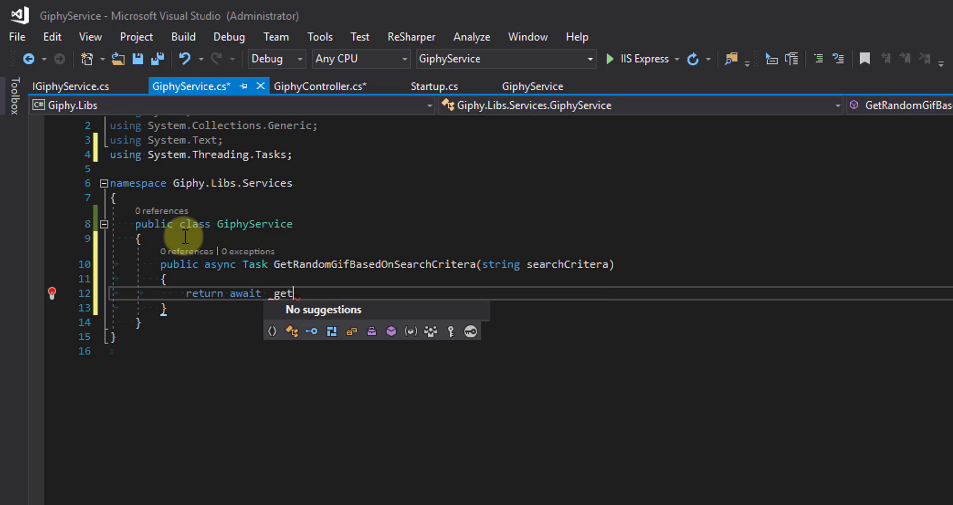
{"action": "type", "text": "Rand"}
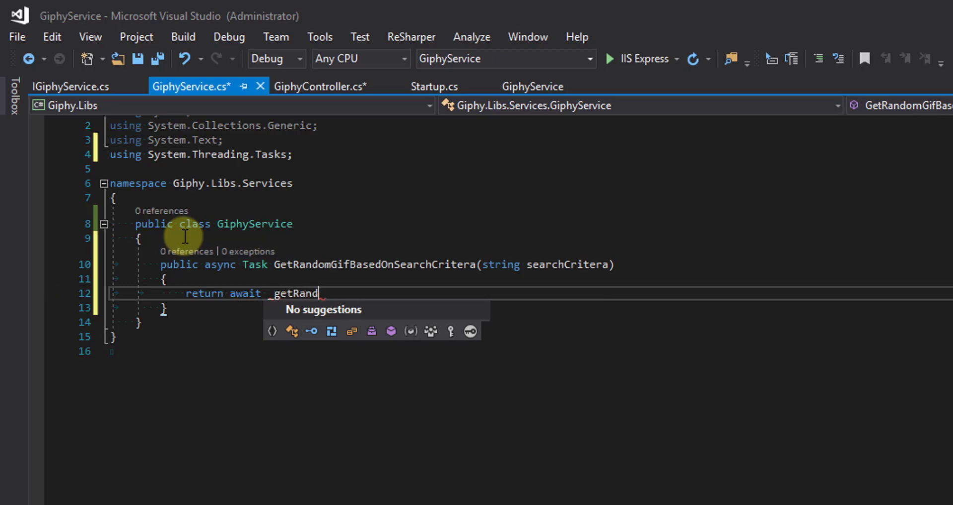
{"action": "type", "text": "omGif"}
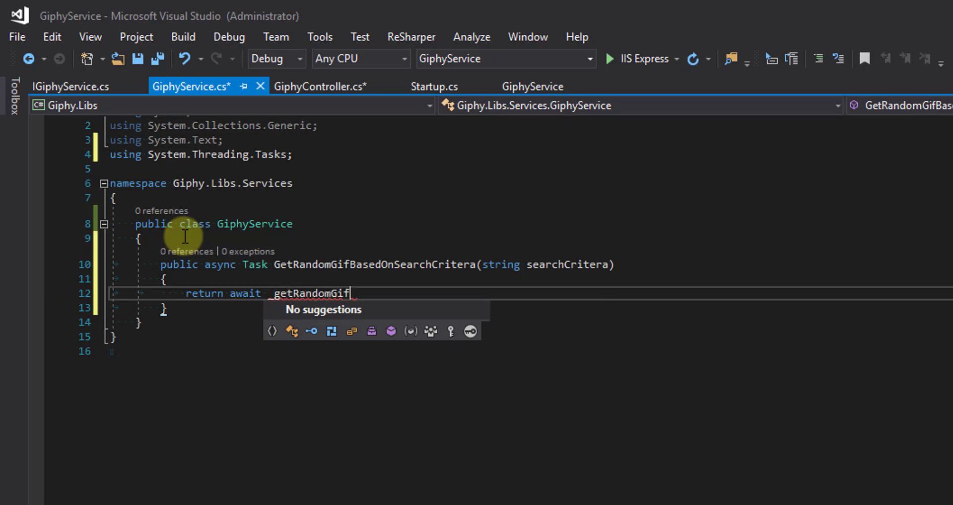
{"action": "type", "text": ".Retur"}
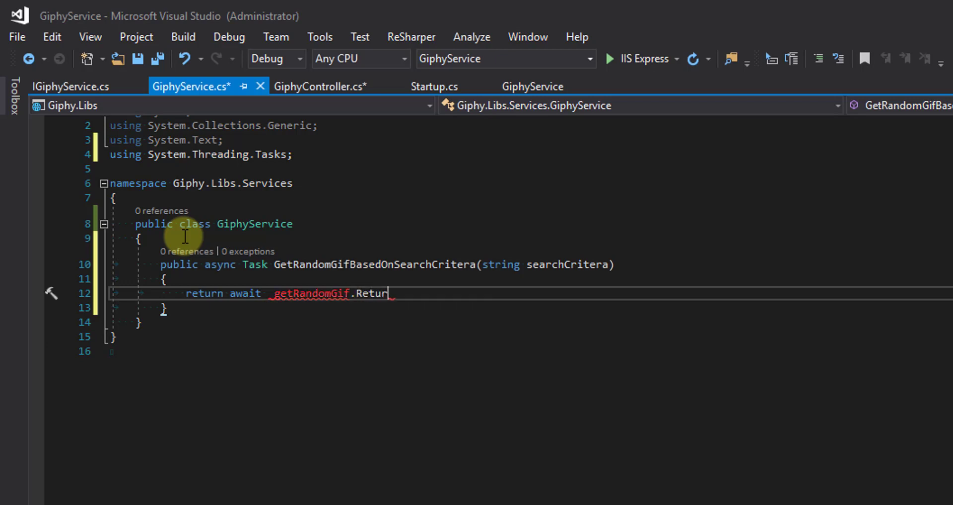
{"action": "type", "text": "R"}
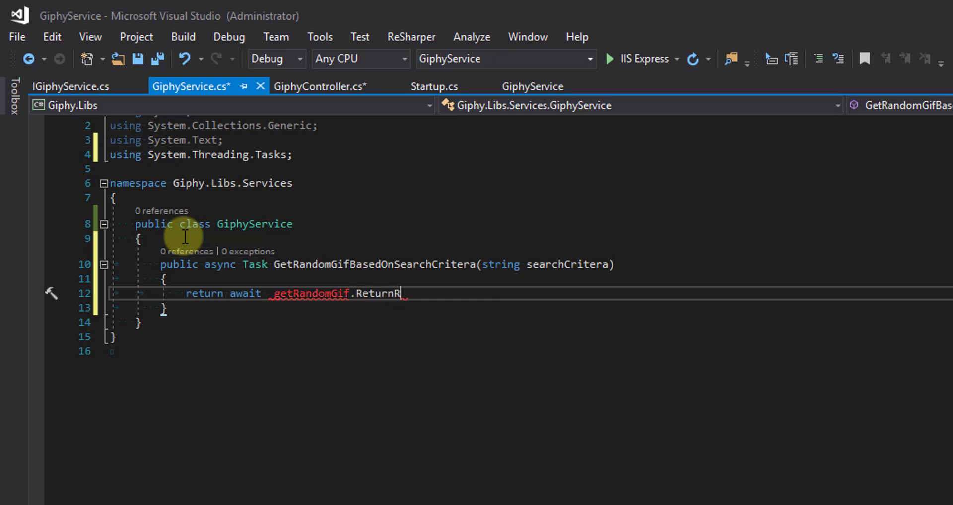
{"action": "type", "text": "andom"}
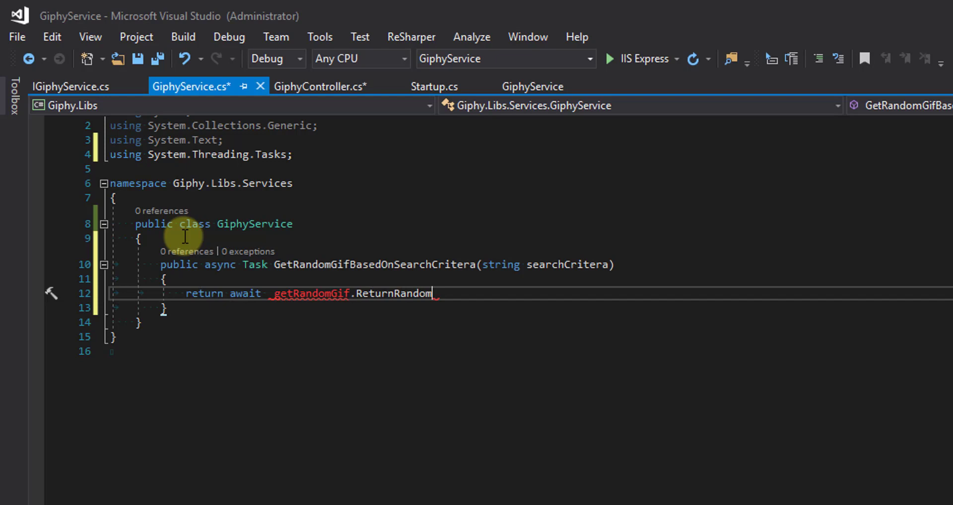
{"action": "type", "text": "Gif"}
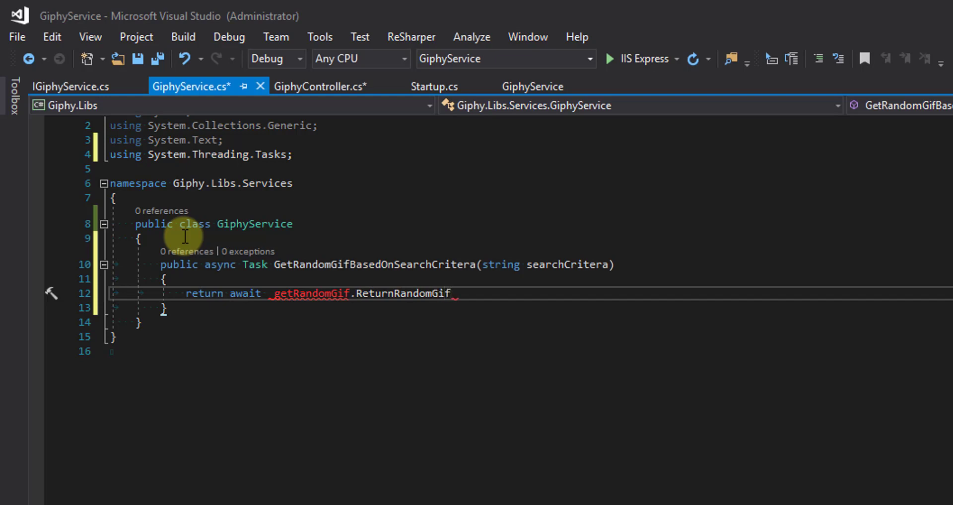
{"action": "type", "text": "BasedOnTa"}
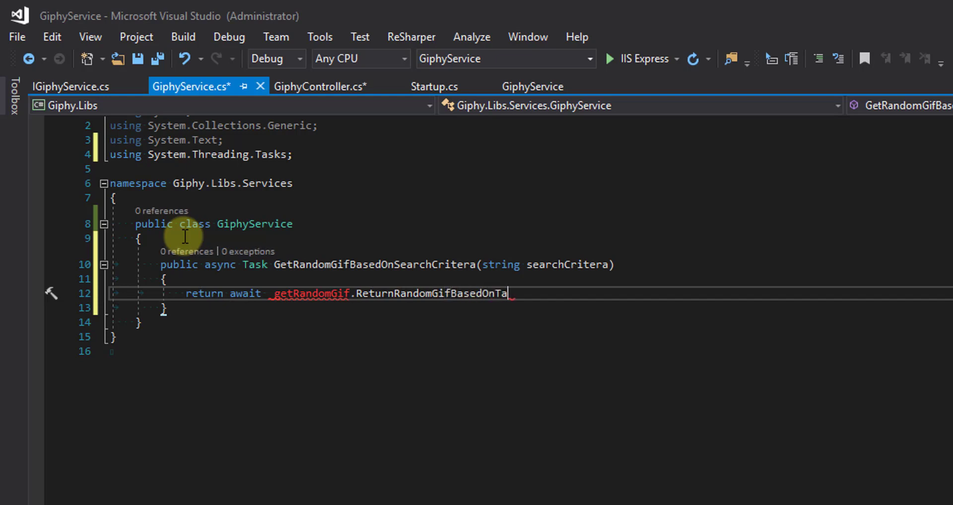
{"action": "type", "text": "g(se)"}
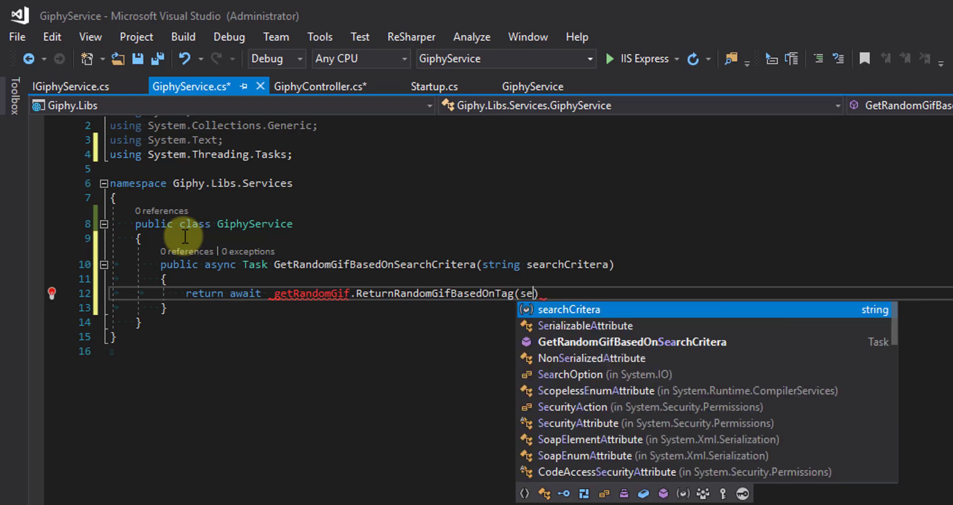
{"action": "type", "text": "archCritera);"}
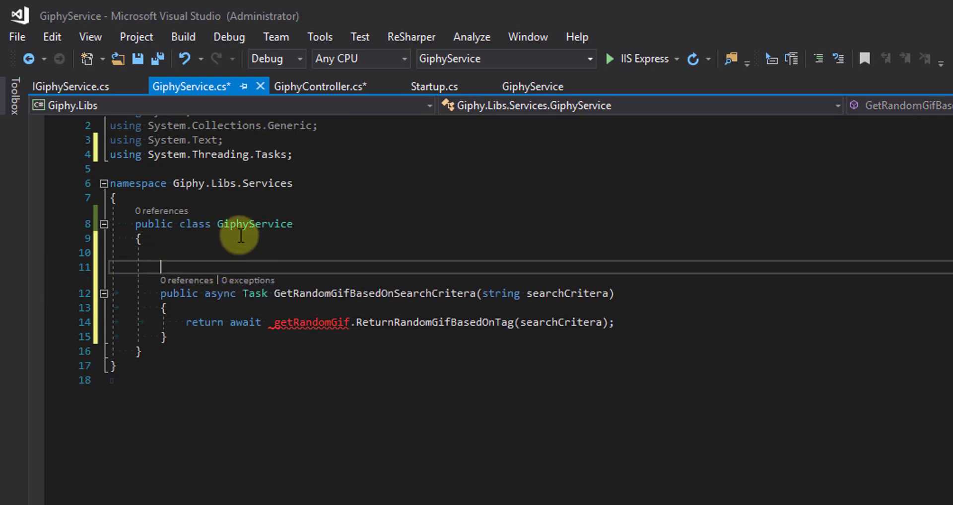
Step: Declare private readonly IGetRandomGif _getRandomGif and initialize it from a generated constructor
{"action": "type", "text": "p"}
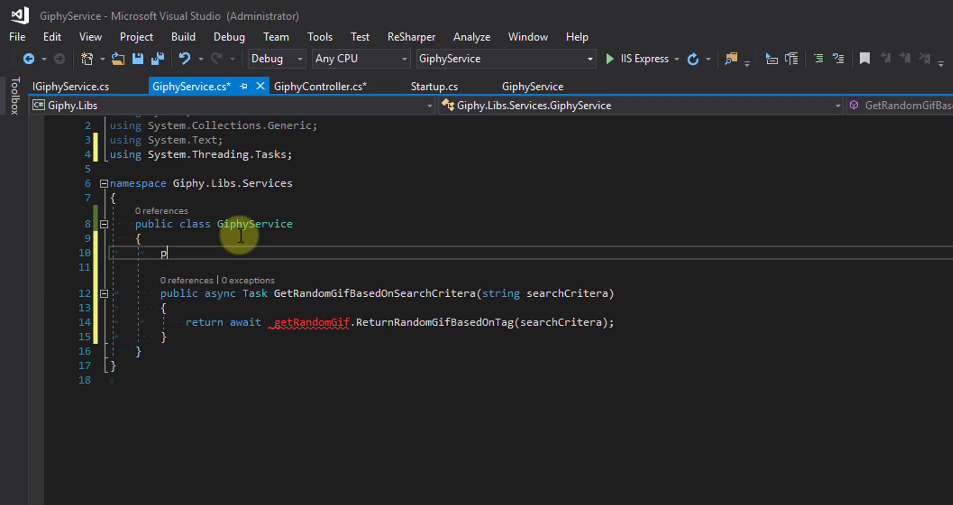
{"action": "type", "text": "rivate readonly"}
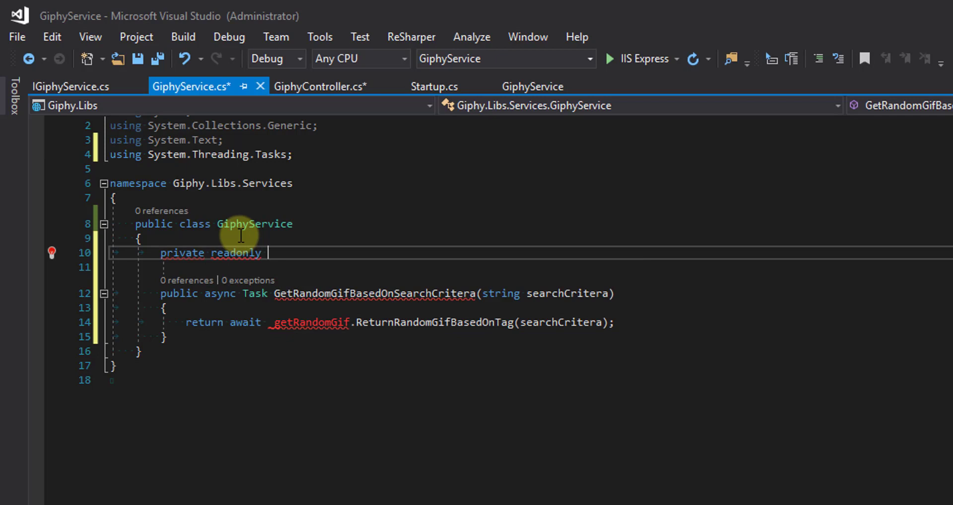
{"action": "type", "text": "I"}
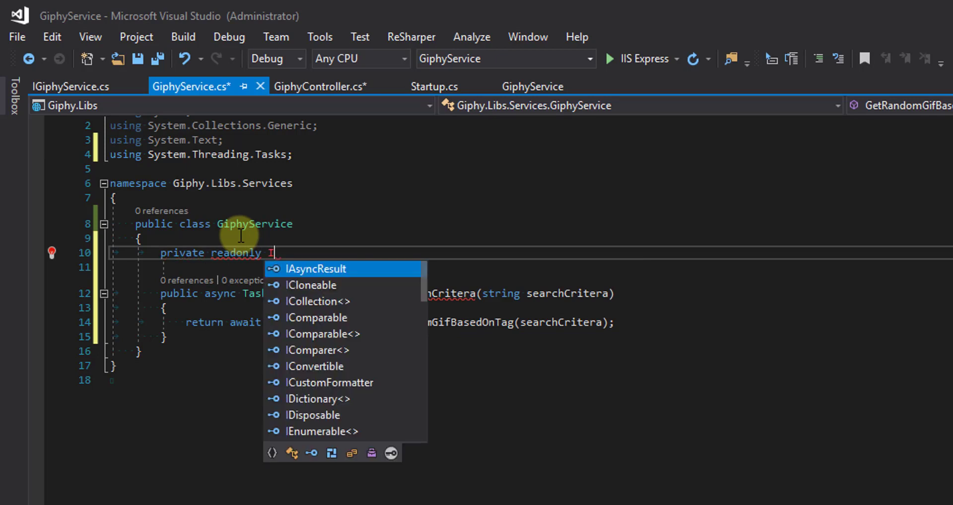
{"action": "type", "text": "GetRand"}
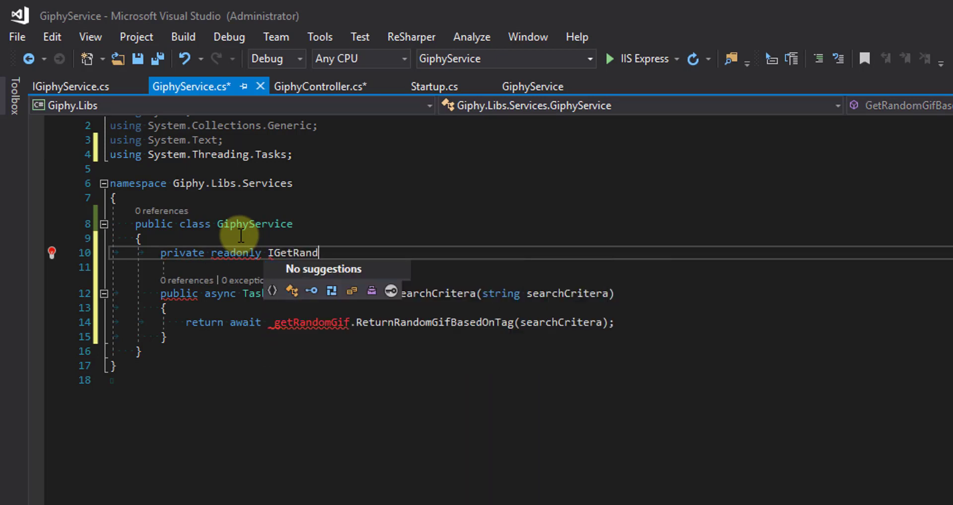
{"action": "type", "text": "omGif"}
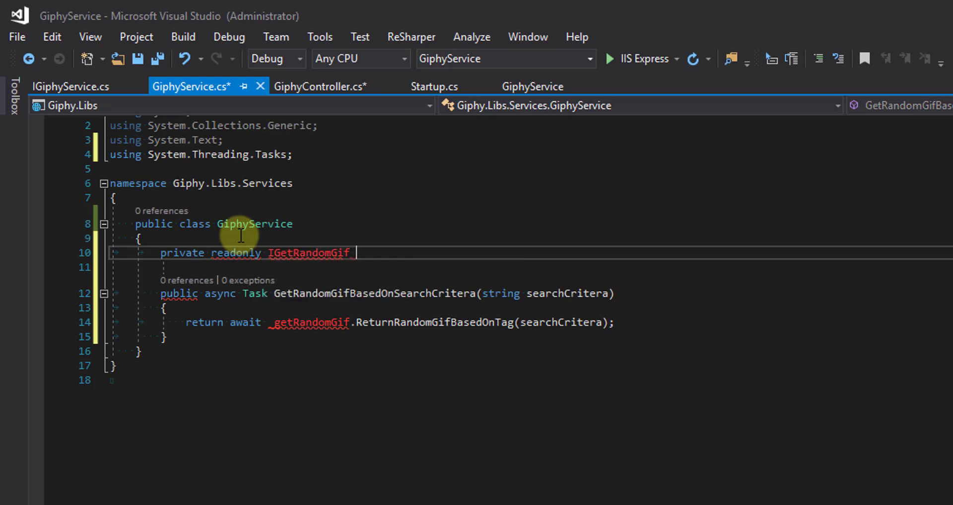
{"action": "type", "text": "_Get"}
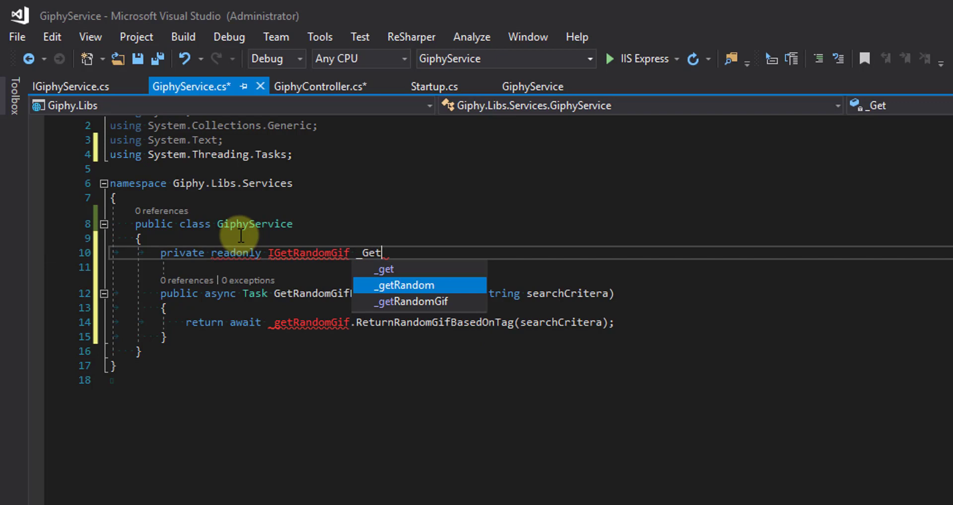
{"action": "key", "text": "Tab"}
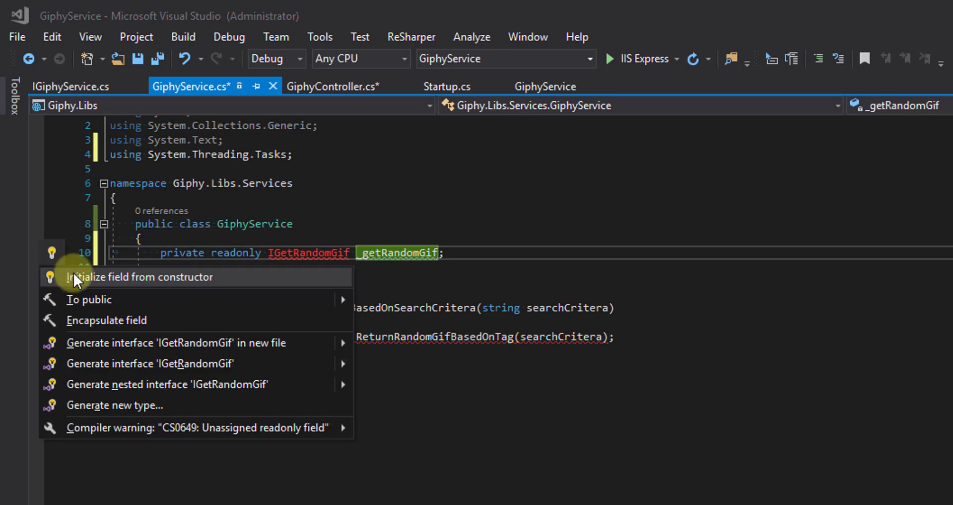
{"action": "left_click", "coordinate": [140, 277]}
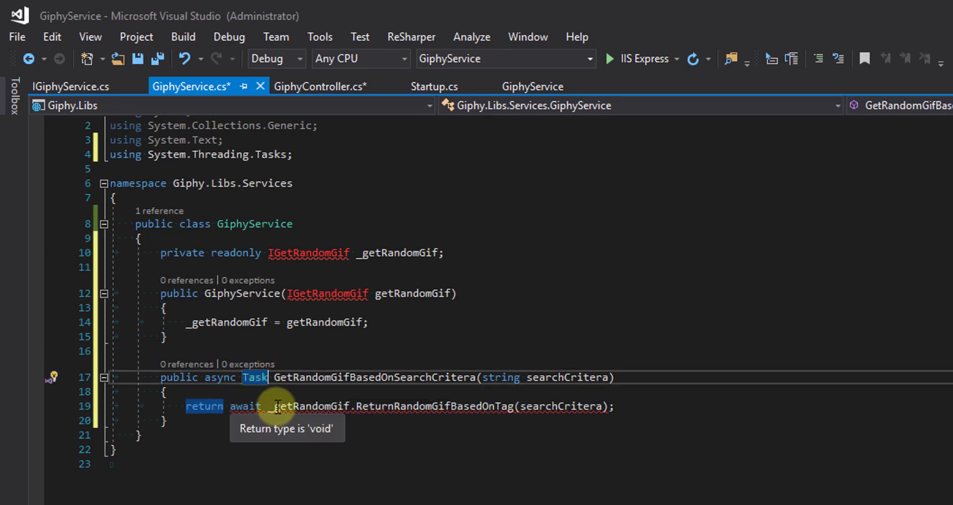
Step: Change the method's return type to Task<GiphyModel>
{"action": "type", "text": "<"}
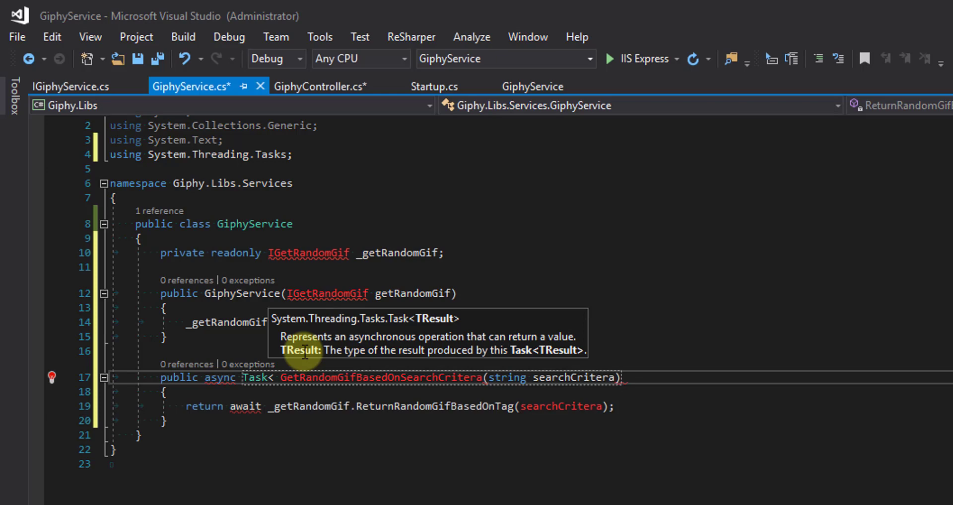
{"action": "type", "text": "GiphyModel>"}
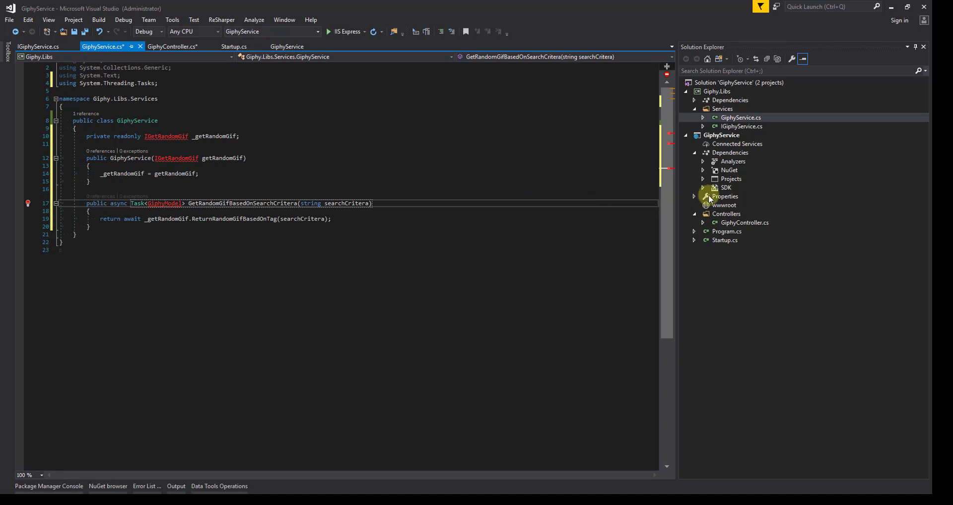
Step: Add a new Models folder to the Giphy.Libs project
{"action": "right_click", "coordinate": [717, 92]}
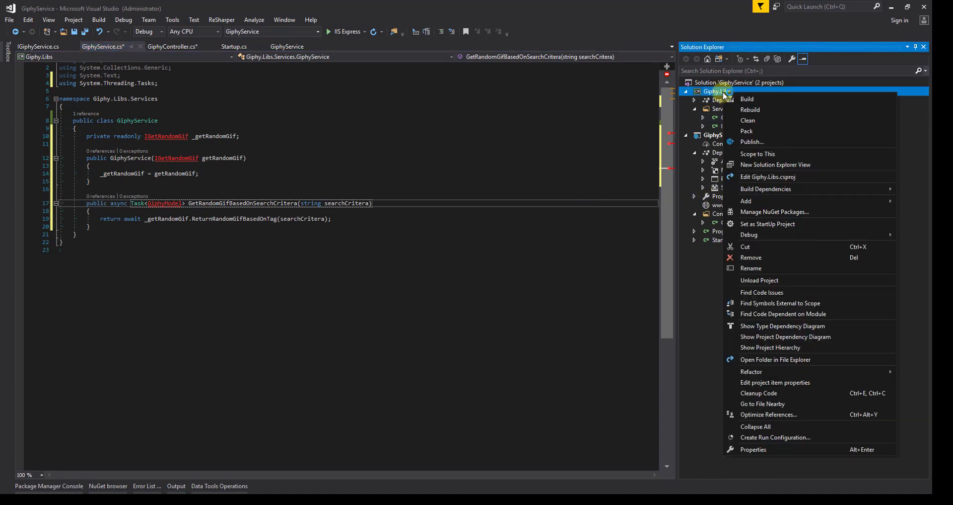
{"action": "left_click", "coordinate": [746, 201]}
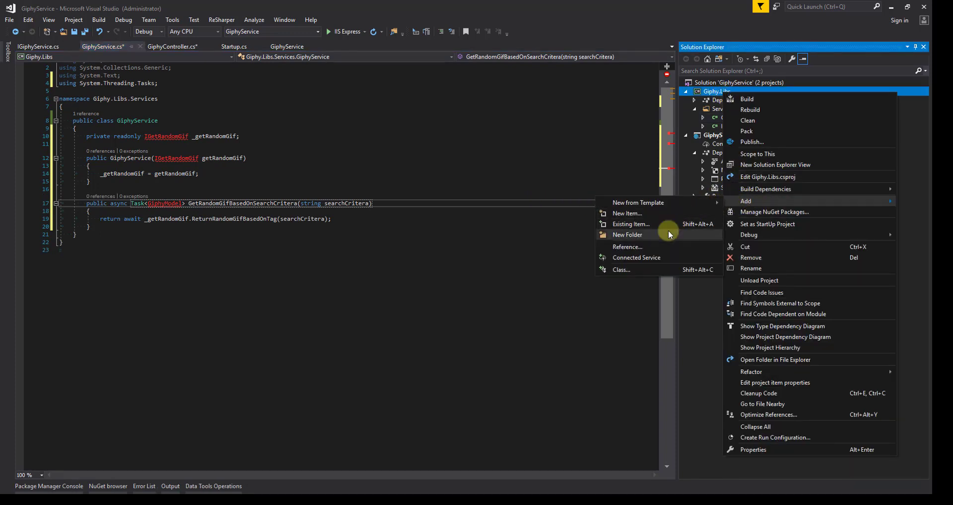
{"action": "left_click", "coordinate": [627, 235]}
{"action": "type", "text": "Models"}
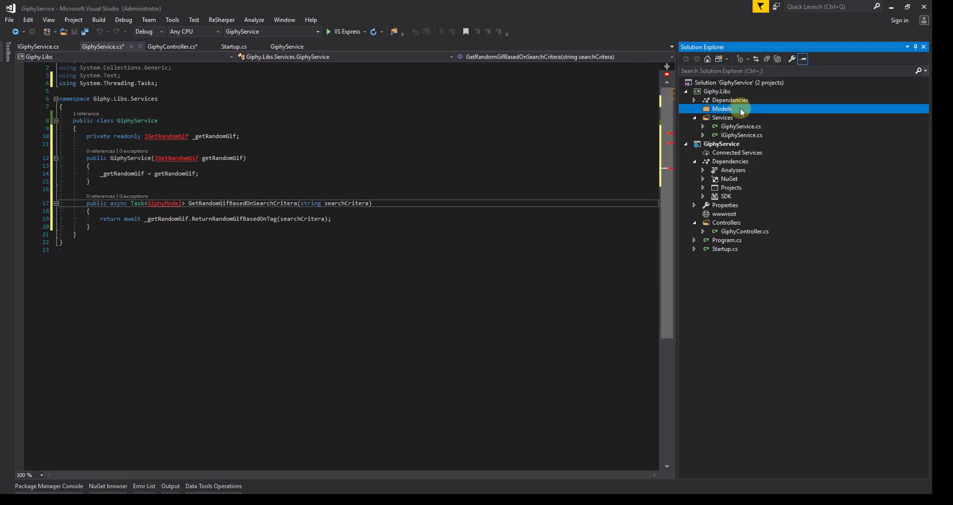
Step: Add a new class file GiphyModel.cs to the Models folder
{"action": "right_click", "coordinate": [722, 108]}
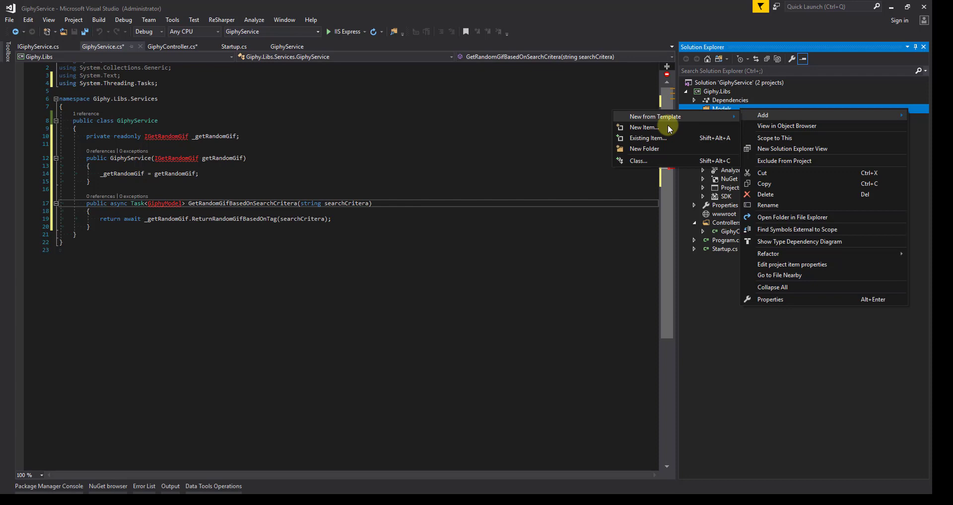
{"action": "left_click", "coordinate": [643, 127]}
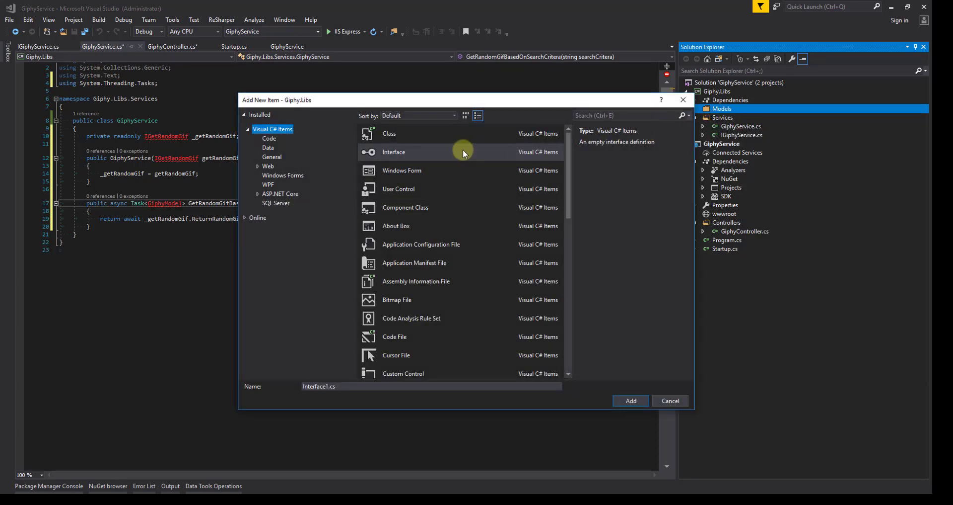
{"action": "left_click", "coordinate": [389, 133]}
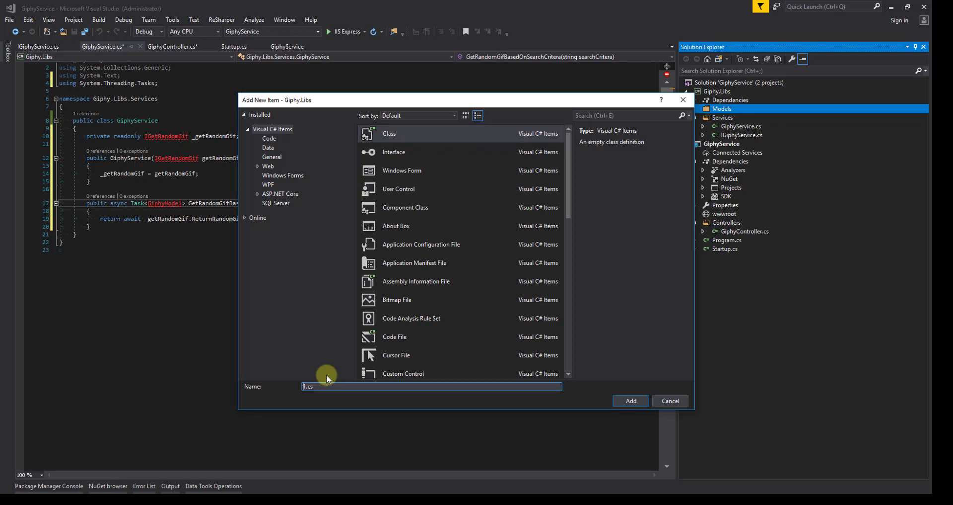
{"action": "type", "text": "GiphyModel"}
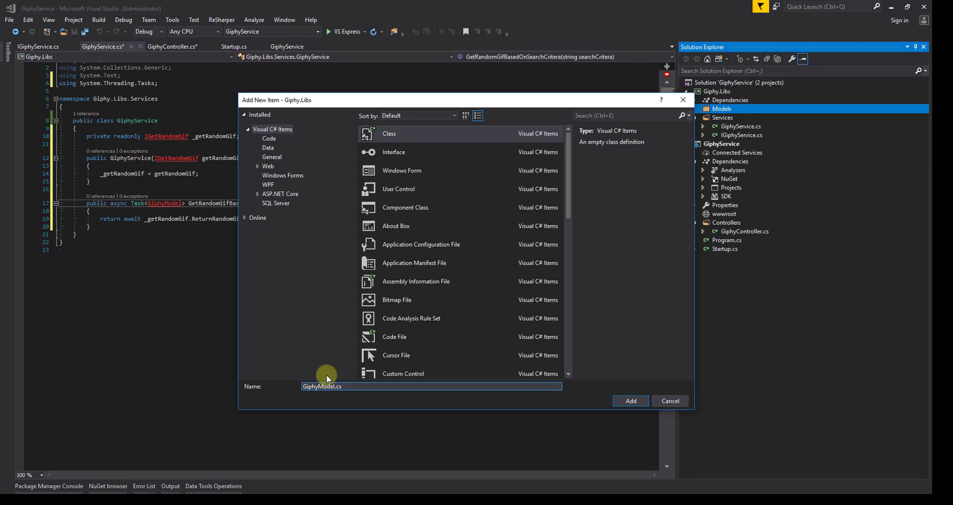
{"action": "left_click", "coordinate": [630, 400]}
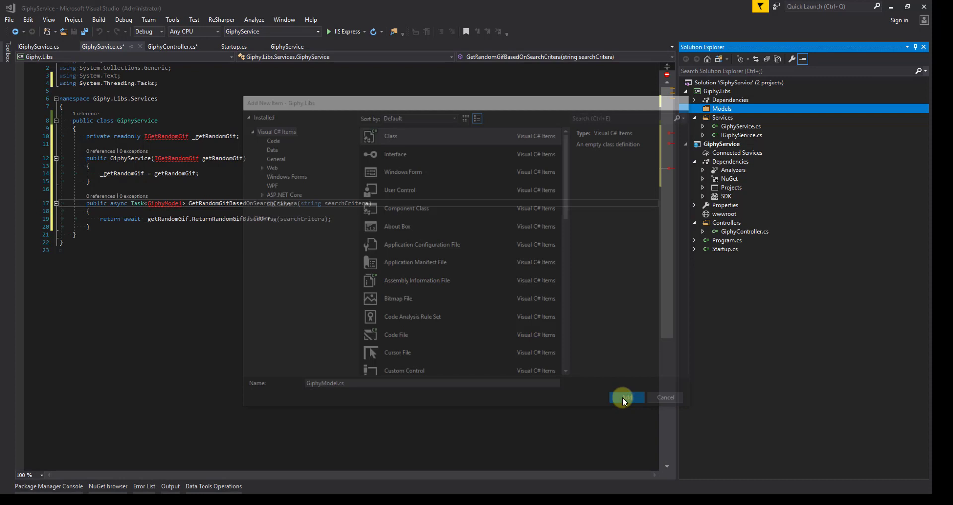
{"action": "left_click", "coordinate": [623, 397]}
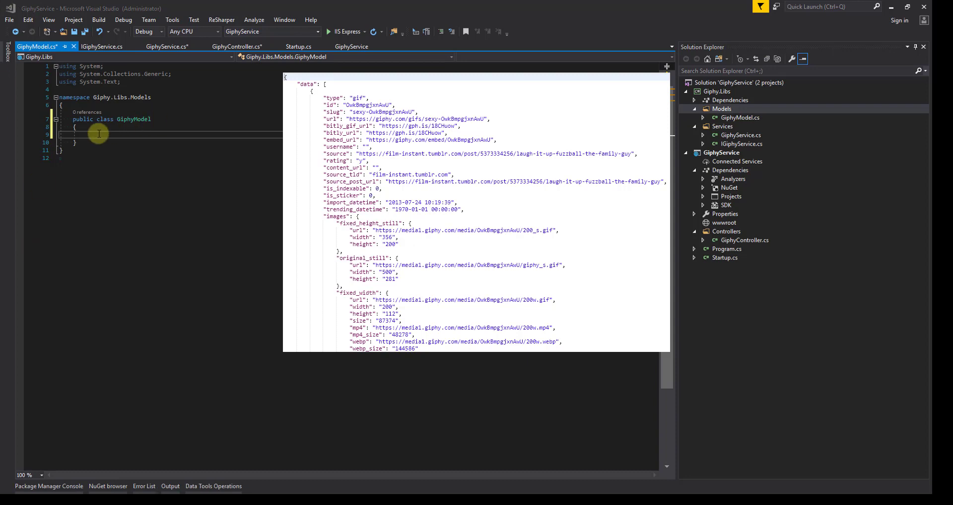
{"action": "mouse_move", "coordinate": [109, 123]}
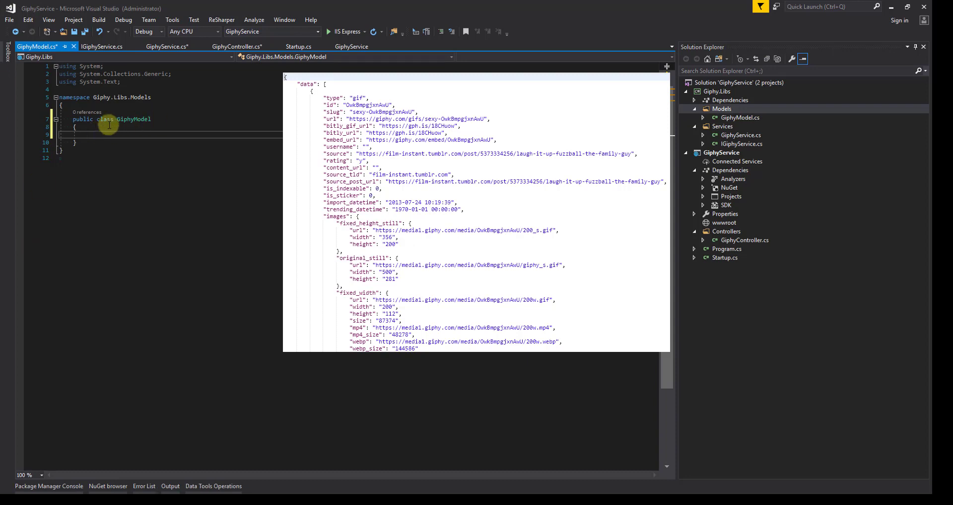
Step: Give GiphyModel a public IEnumerable<Data> data { get; set; } property
{"action": "type", "text": "public I"}
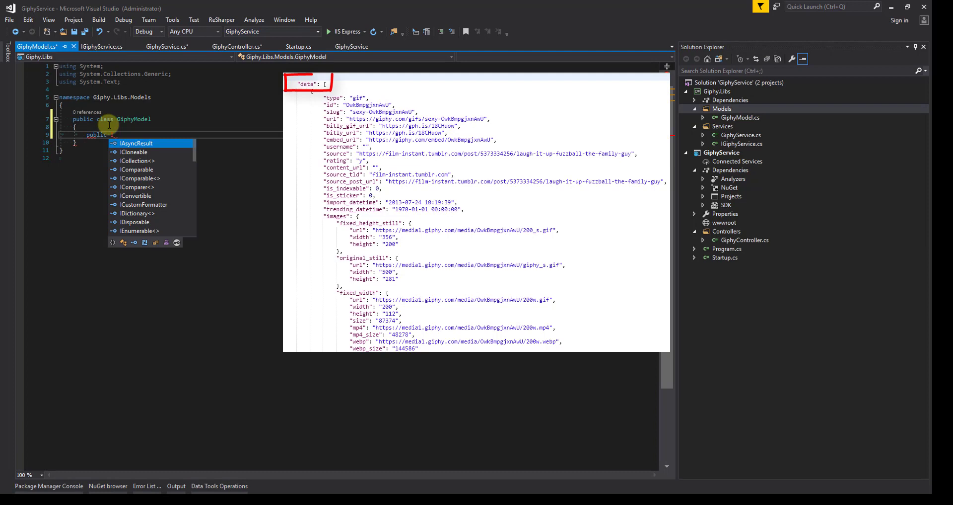
{"action": "type", "text": "IEnumerable<>"}
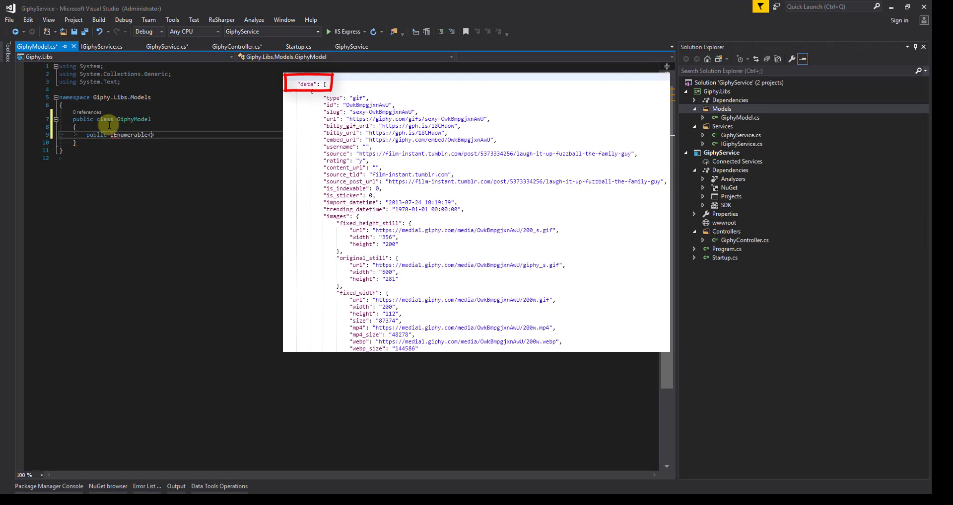
{"action": "type", "text": "Data>"}
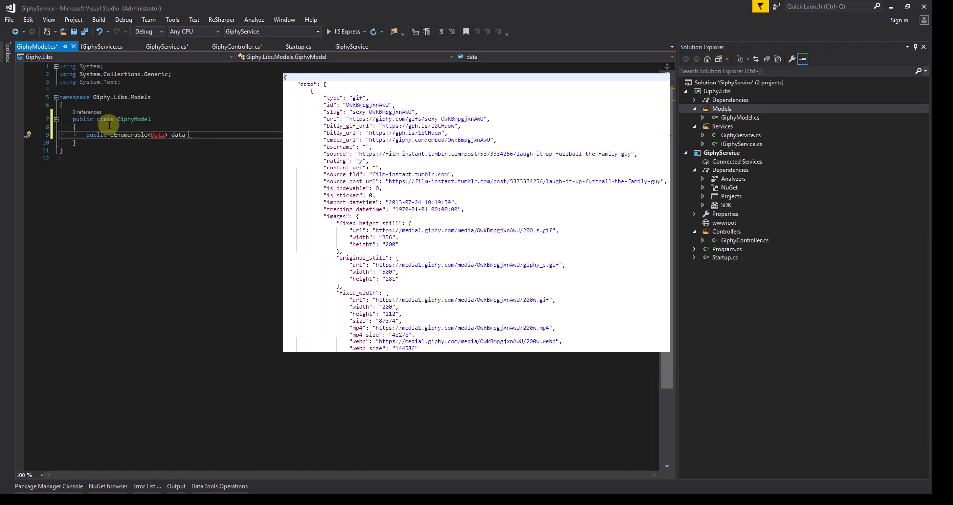
{"action": "type", "text": "{ get; set;"}
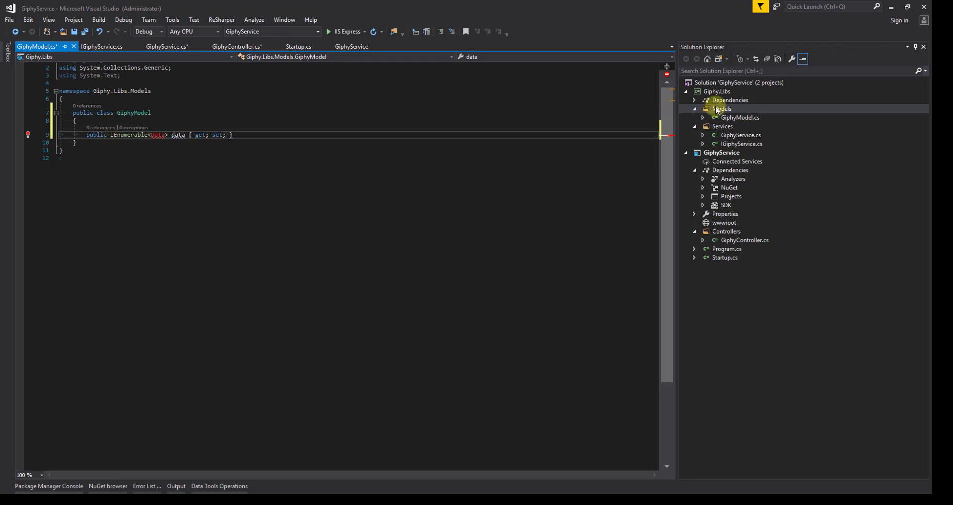
{"action": "right_click", "coordinate": [721, 108]}
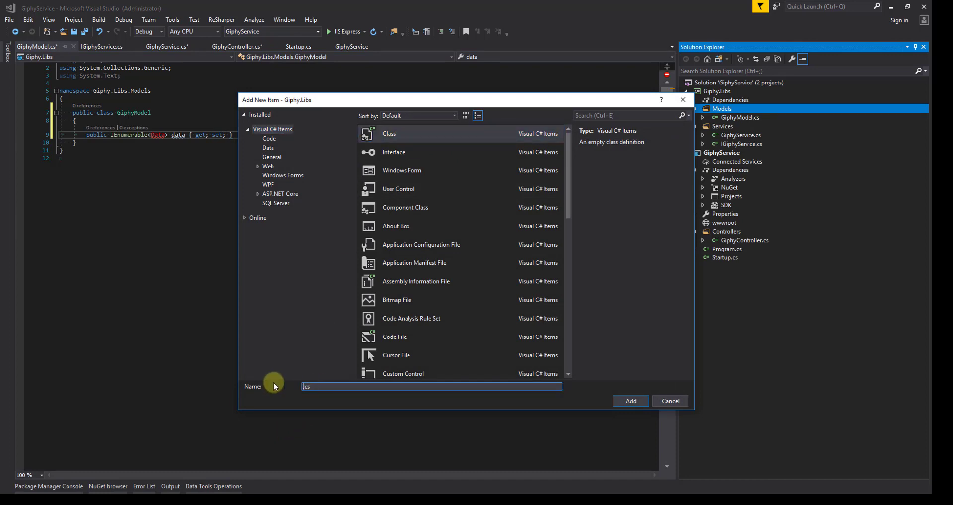
Step: Add a Data.cs class to Models with a public string bitly_gif_url property
{"action": "left_click", "coordinate": [631, 400]}
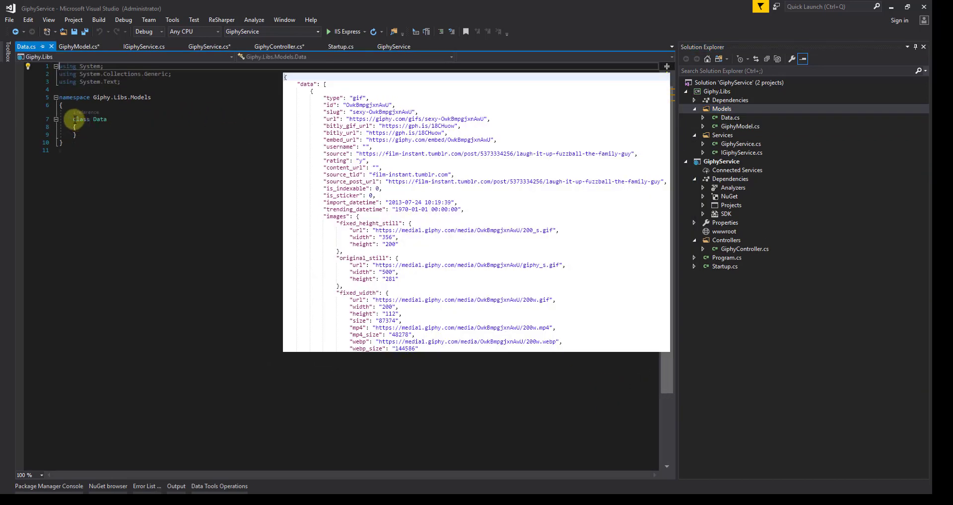
{"action": "type", "text": "public"}
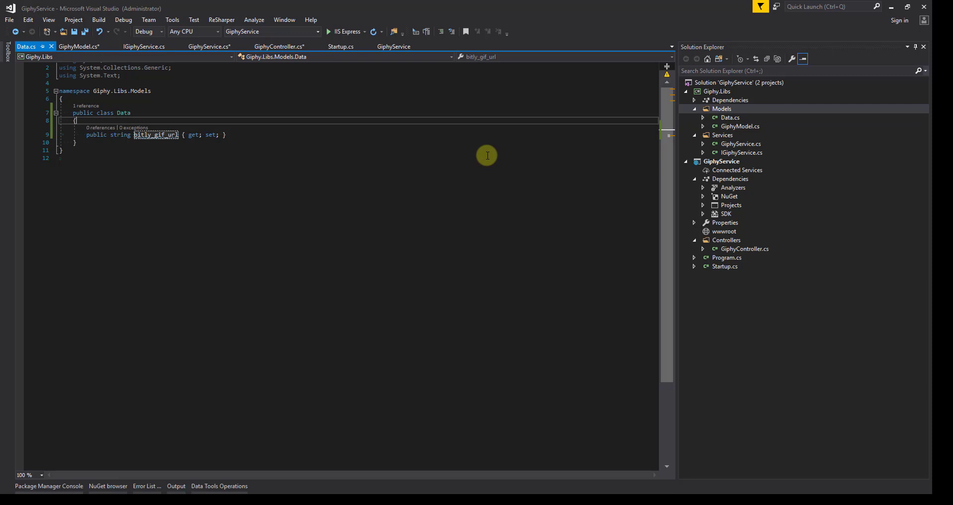
Step: Import Giphy.Libs.Models in GiphyService so GiphyModel resolves, then view IGiphyService
{"action": "double_click", "coordinate": [741, 152]}
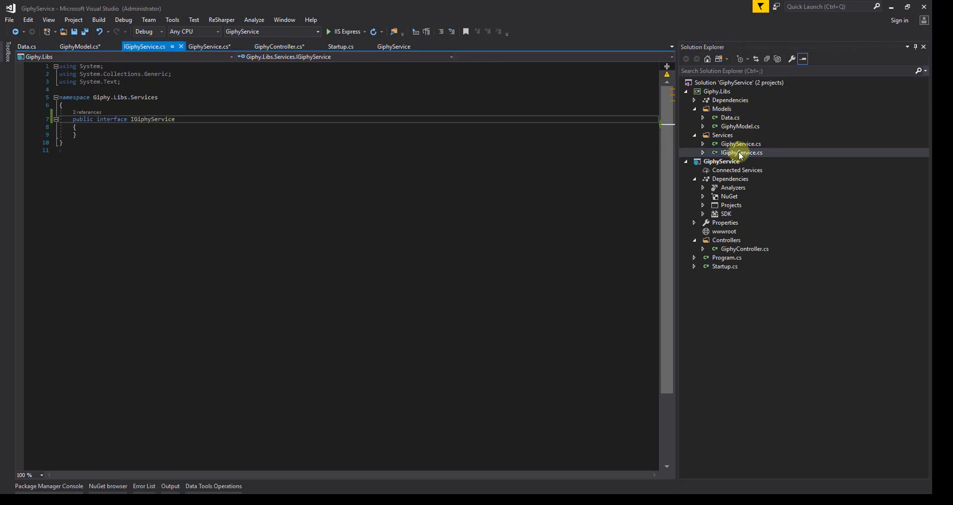
{"action": "left_click", "coordinate": [741, 143]}
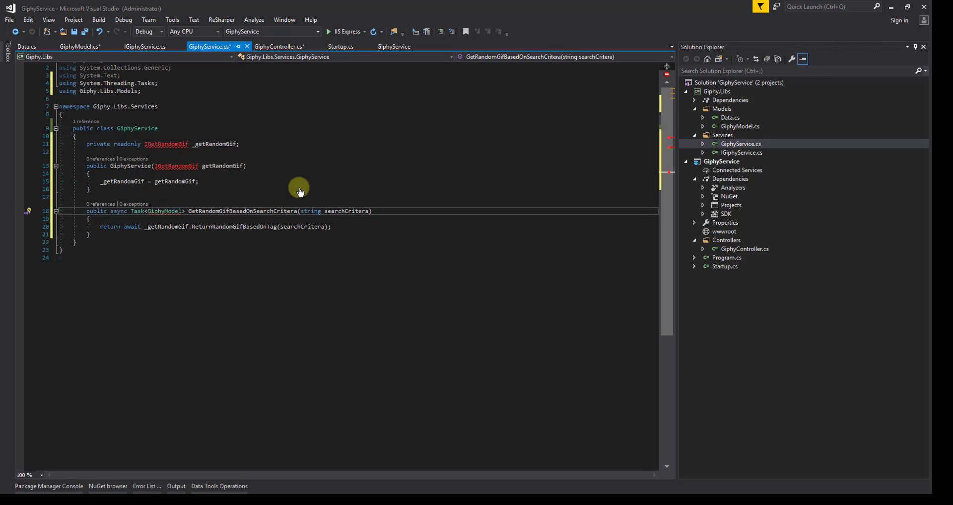
{"action": "double_click", "coordinate": [164, 211]}
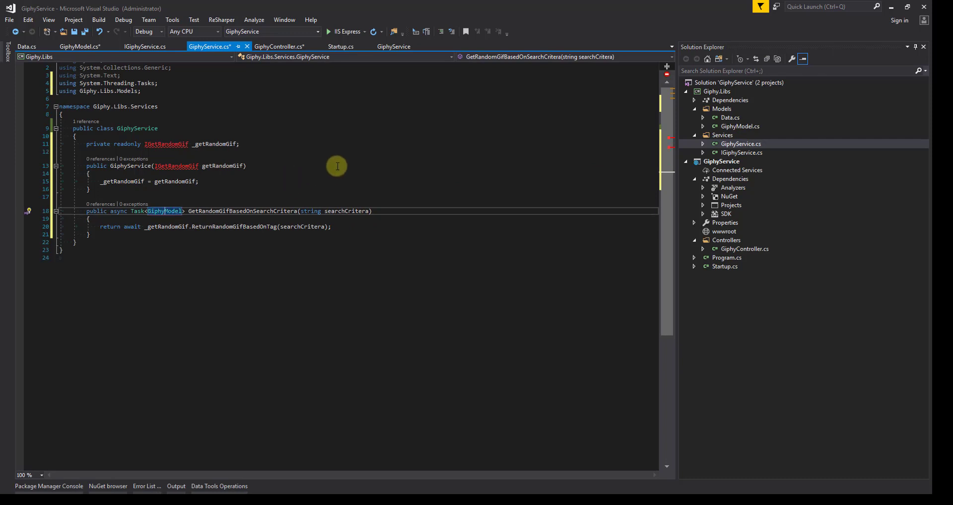
{"action": "left_click", "coordinate": [144, 47]}
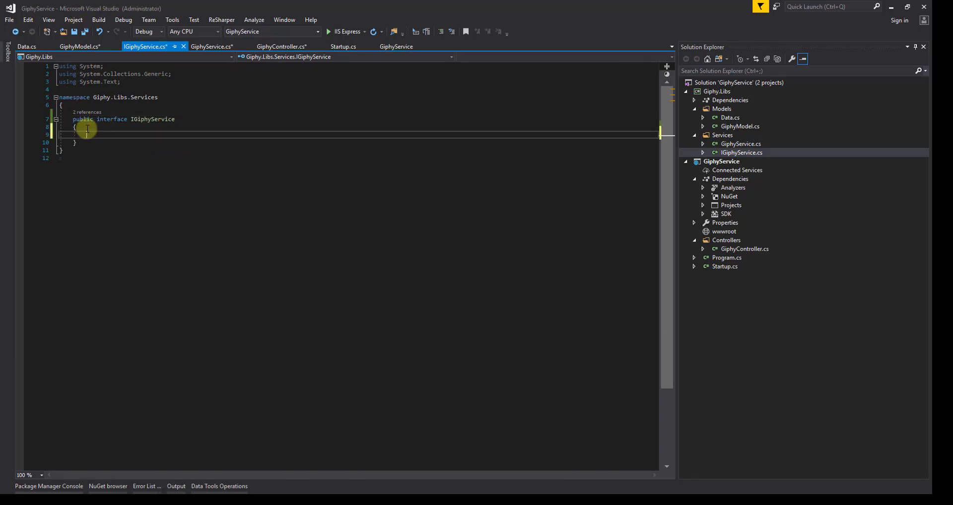
Step: Declare Task<GiphyModel> GetRandomGifBasedOnSearchCritera(string searchCritera) in IGiphyService
{"action": "type", "text": "Task<>"}
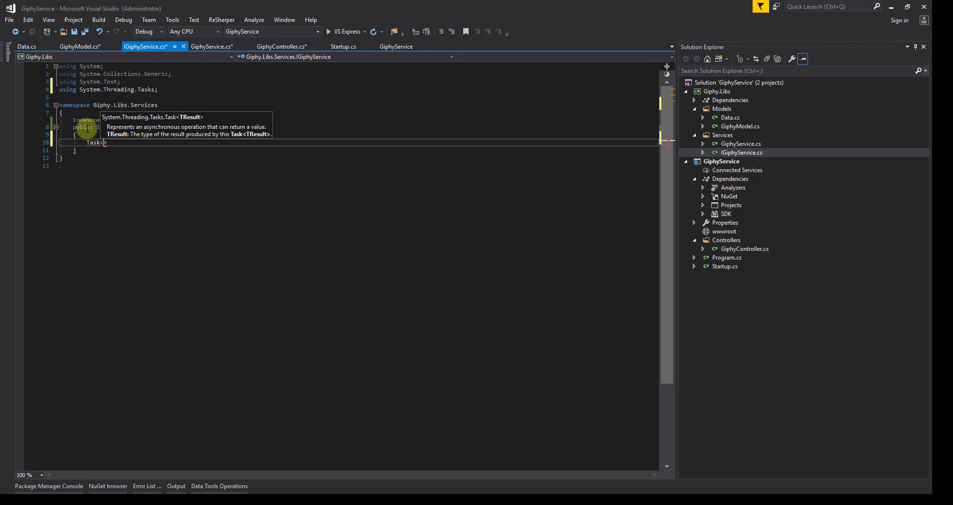
{"action": "type", "text": "GiphyModel"}
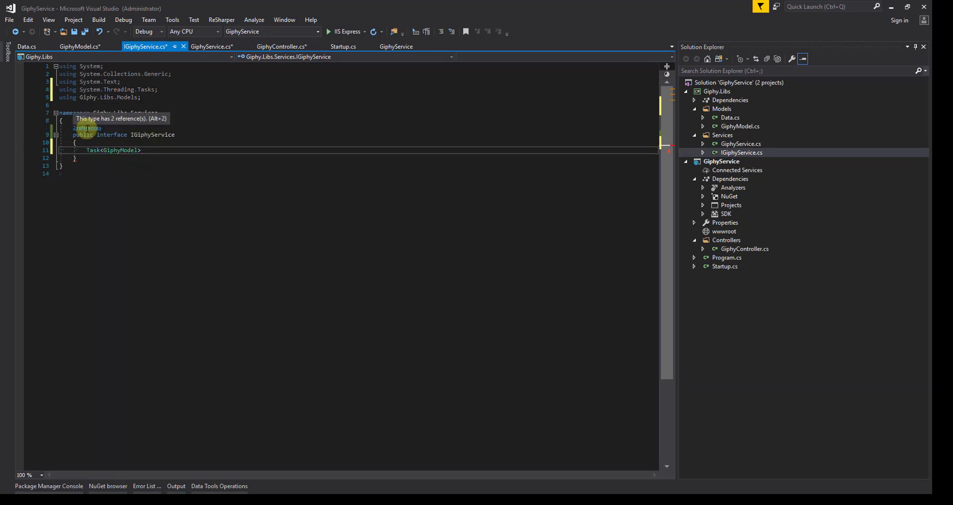
{"action": "type", "text": "GetRandoMg"}
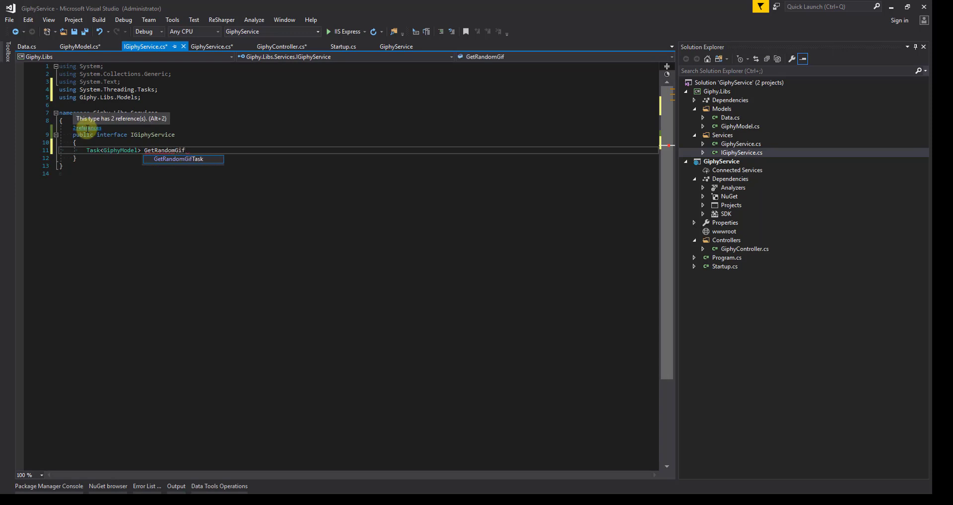
{"action": "type", "text": "Based"}
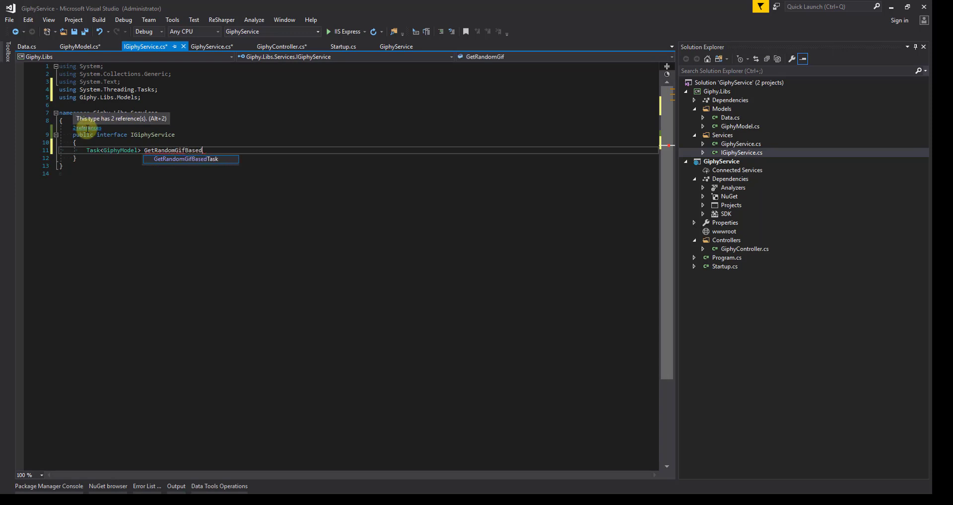
{"action": "type", "text": "OnSearchC"}
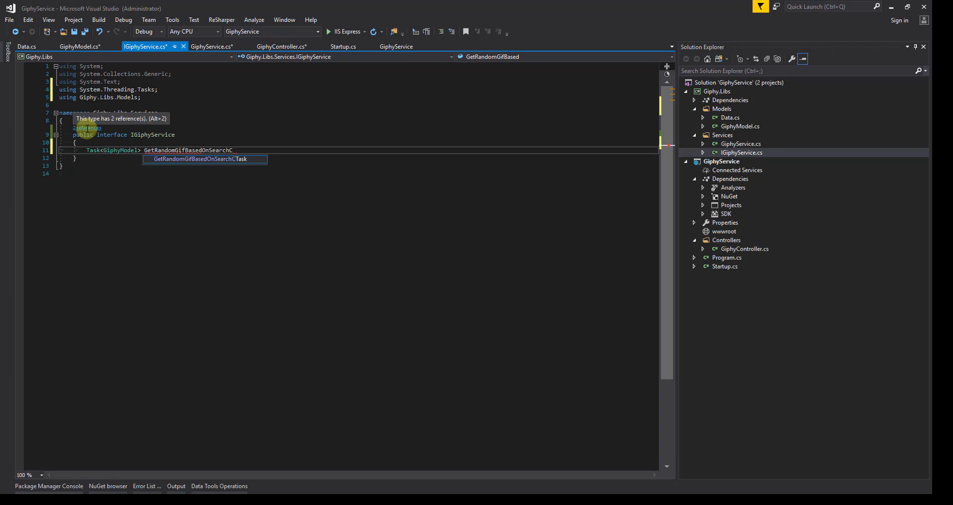
{"action": "type", "text": "ritera"}
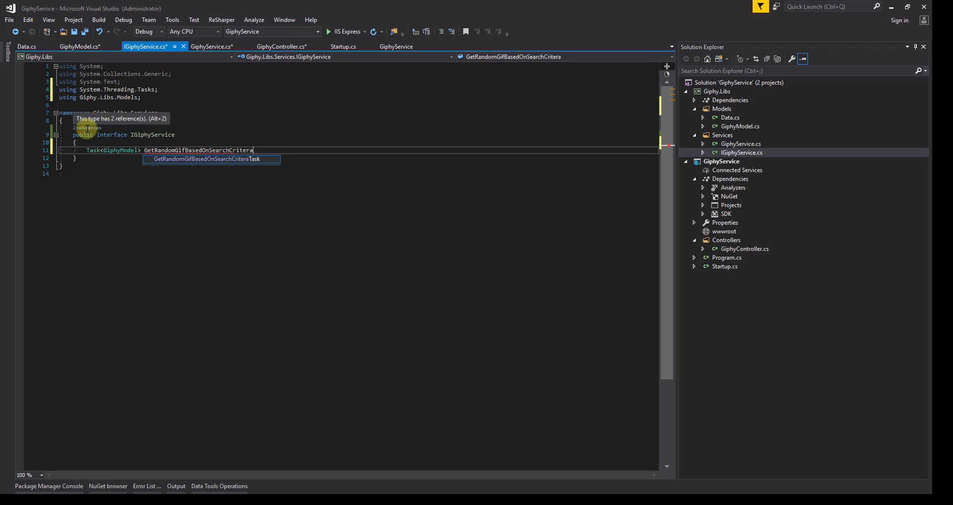
{"action": "type", "text": "(searc"}
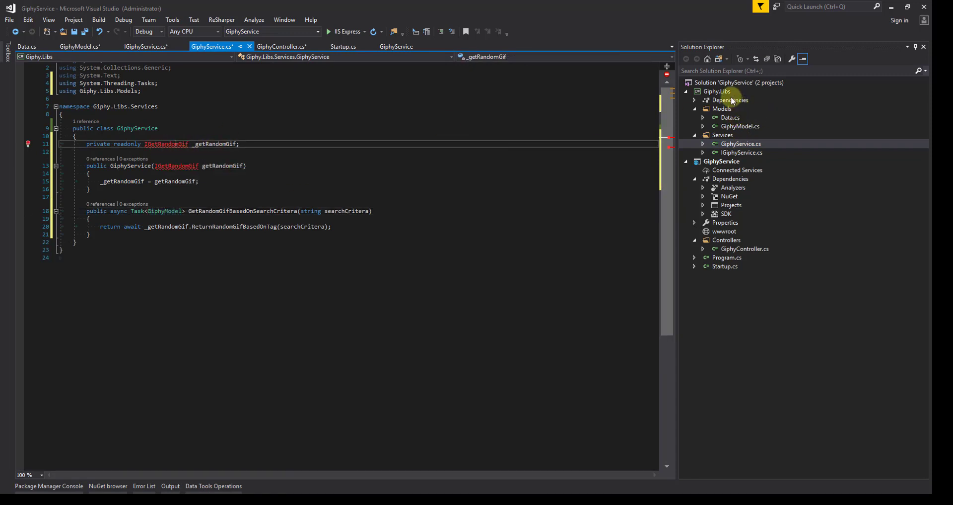
Step: Add a new Giphy folder to the Giphy.Libs project
{"action": "right_click", "coordinate": [716, 91]}
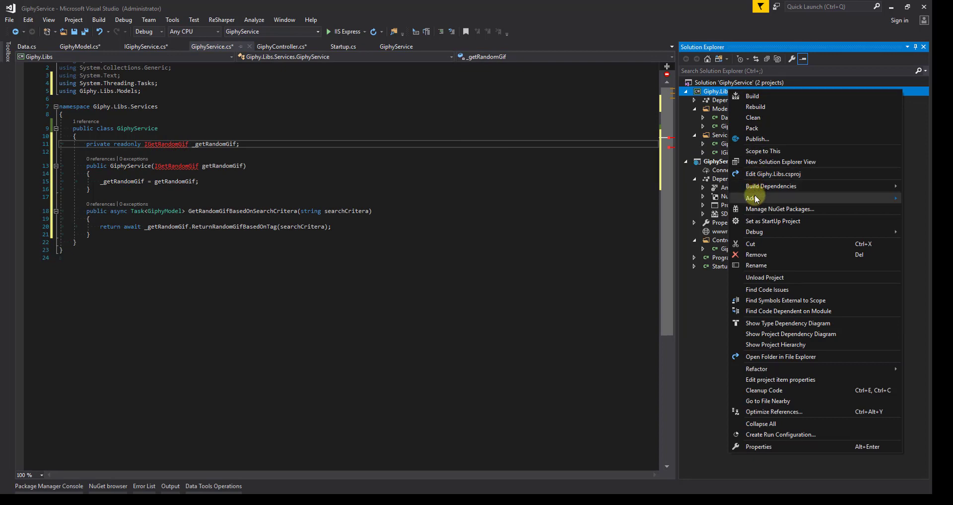
{"action": "left_click", "coordinate": [753, 198]}
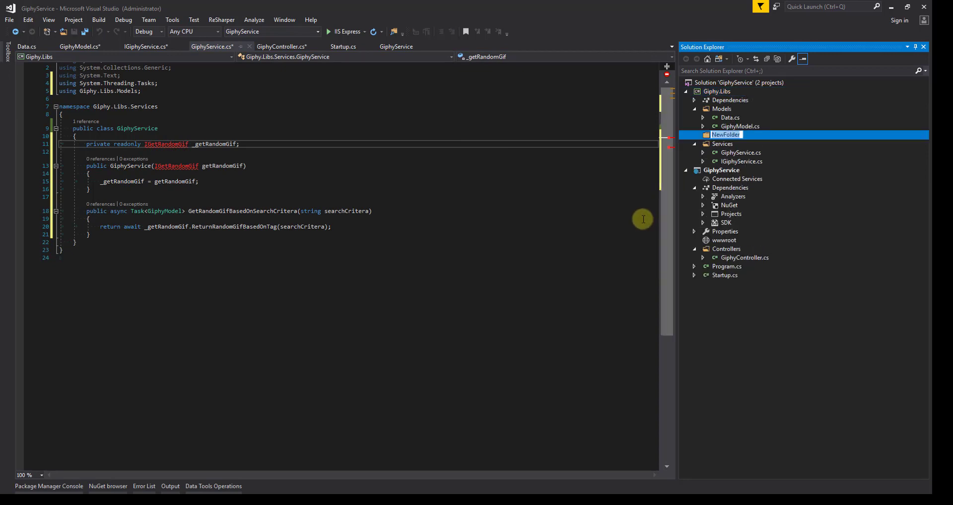
{"action": "type", "text": "Giphy"}
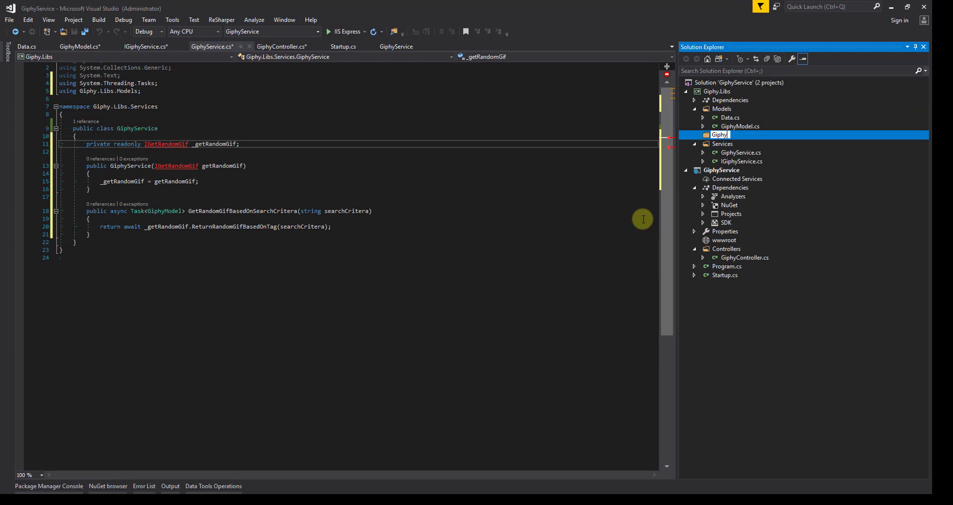
Step: Add a new class file GetRandomGif.cs to the Giphy folder
{"action": "right_click", "coordinate": [720, 134]}
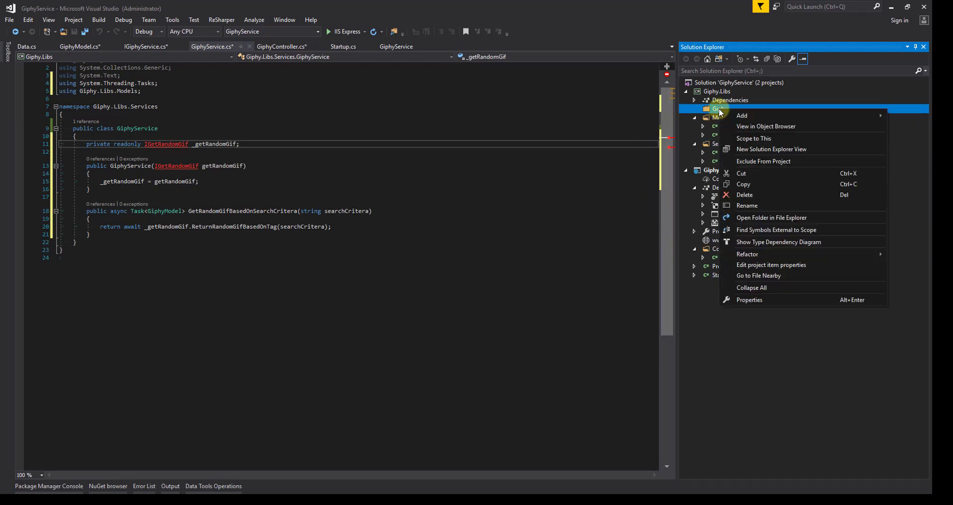
{"action": "mouse_move", "coordinate": [743, 115]}
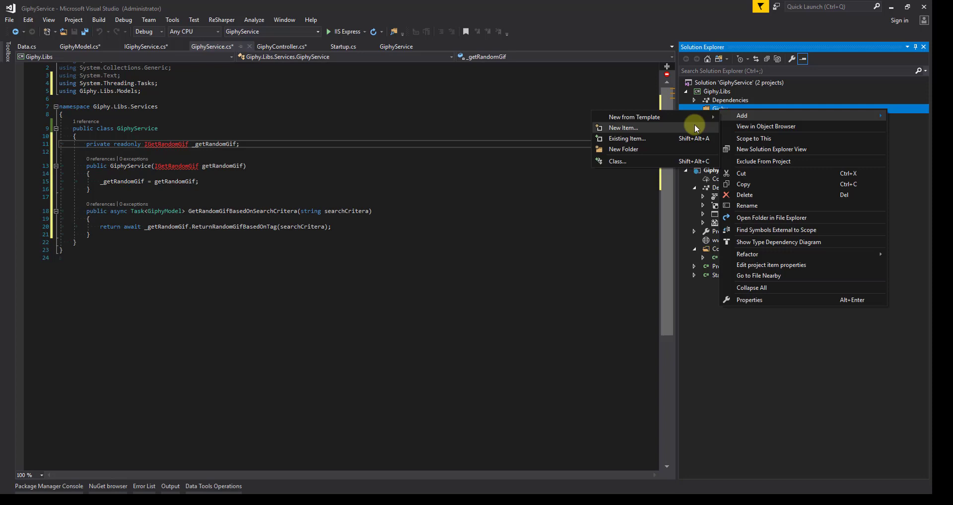
{"action": "left_click", "coordinate": [624, 128]}
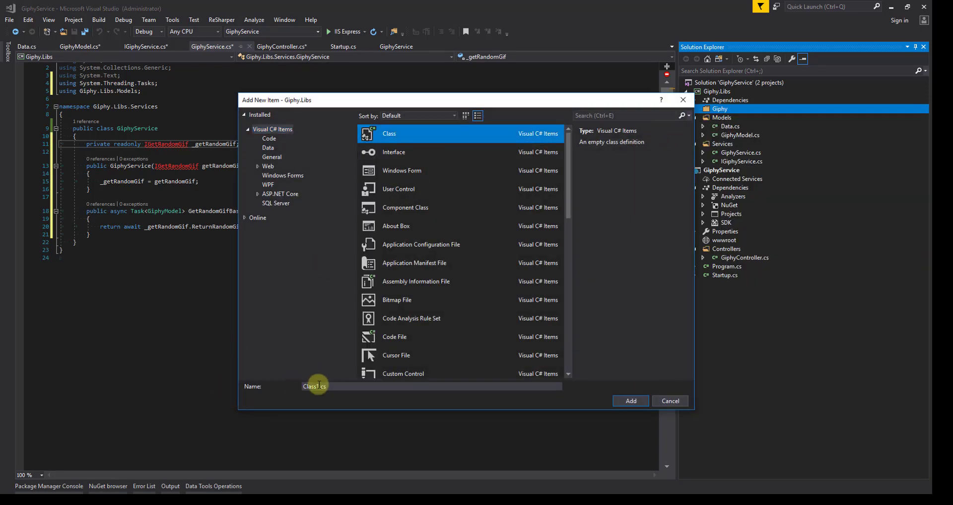
{"action": "left_click", "coordinate": [316, 386]}
{"action": "type", "text": "GetRandom"}
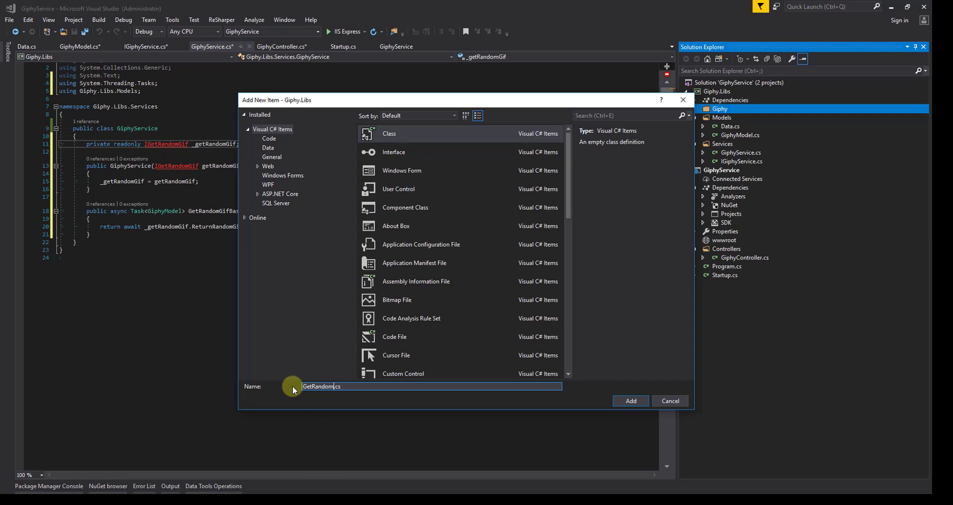
{"action": "left_click", "coordinate": [631, 401]}
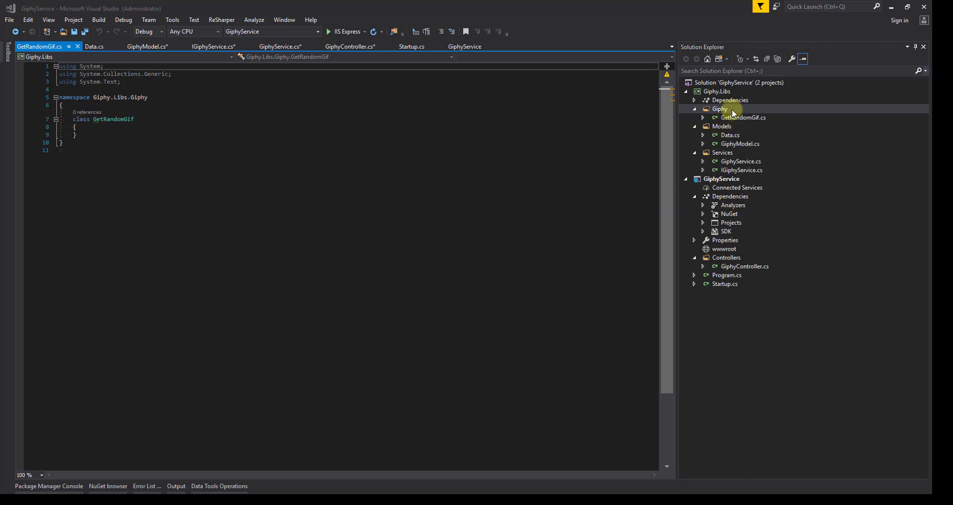
Step: Add a new interface file IGetRandomGif.cs to the Giphy folder
{"action": "right_click", "coordinate": [720, 108]}
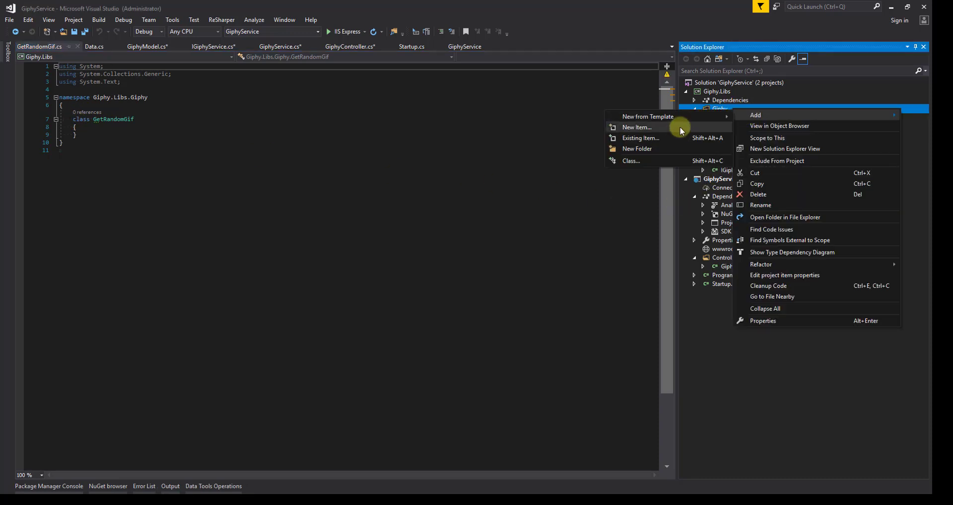
{"action": "left_click", "coordinate": [637, 128]}
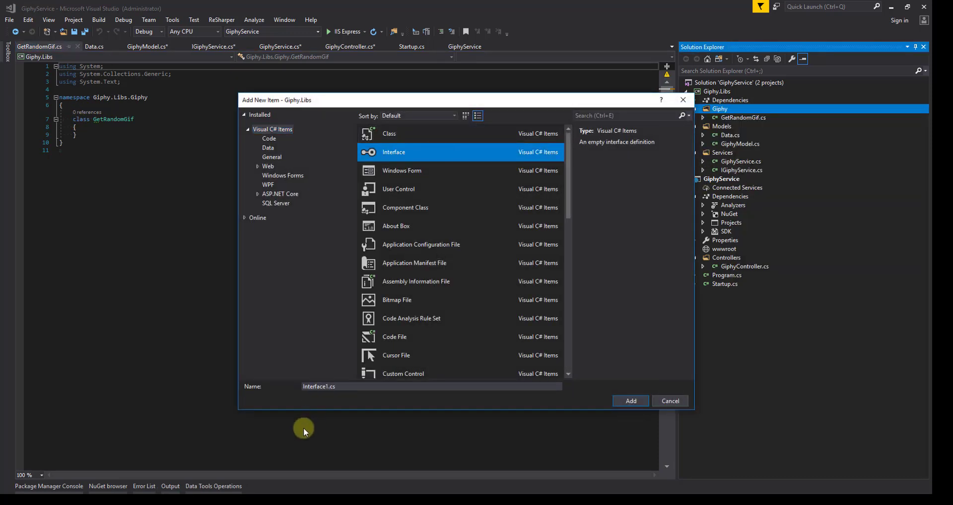
{"action": "left_click", "coordinate": [432, 386]}
{"action": "type", "text": "IGetRandomGif"}
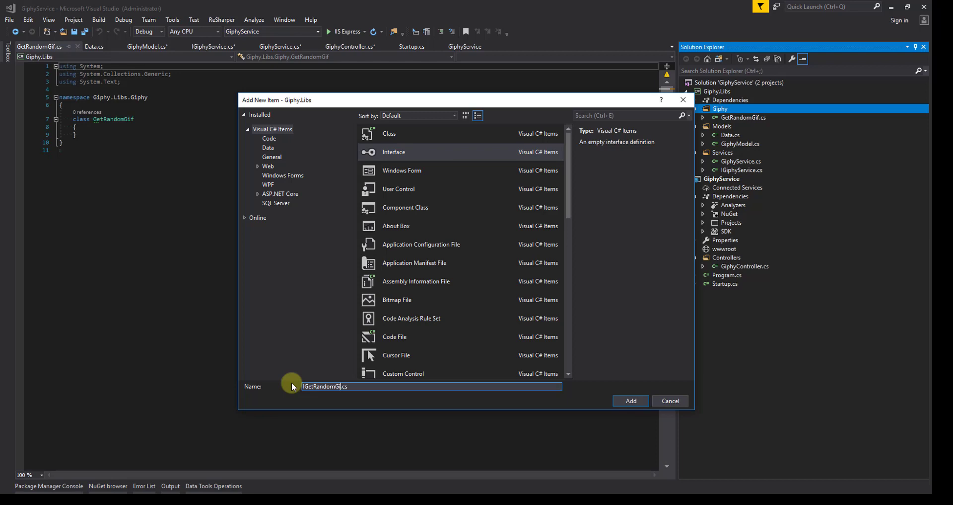
{"action": "left_click", "coordinate": [630, 401]}
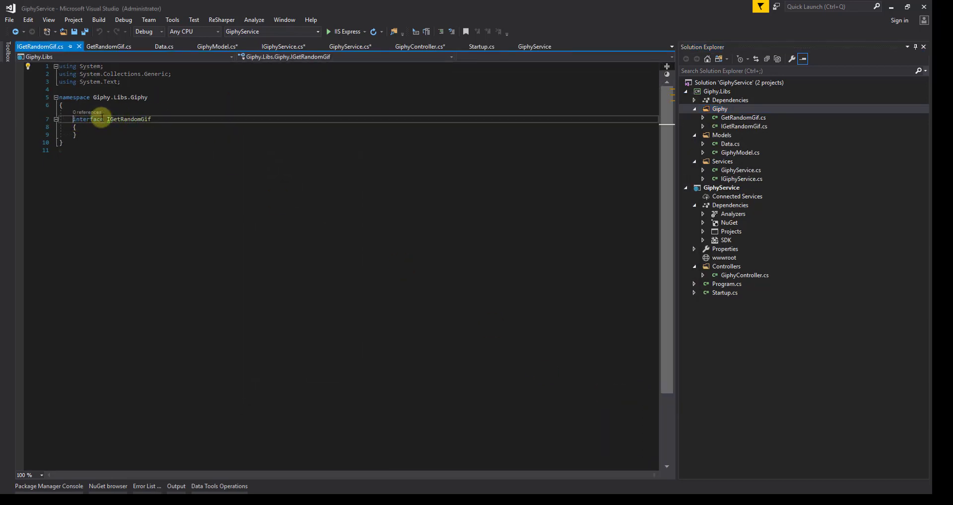
Step: Make IGetRandomGif public and declare GetRandomGif as a public class implementing IGetRandomGif
{"action": "type", "text": "public"}
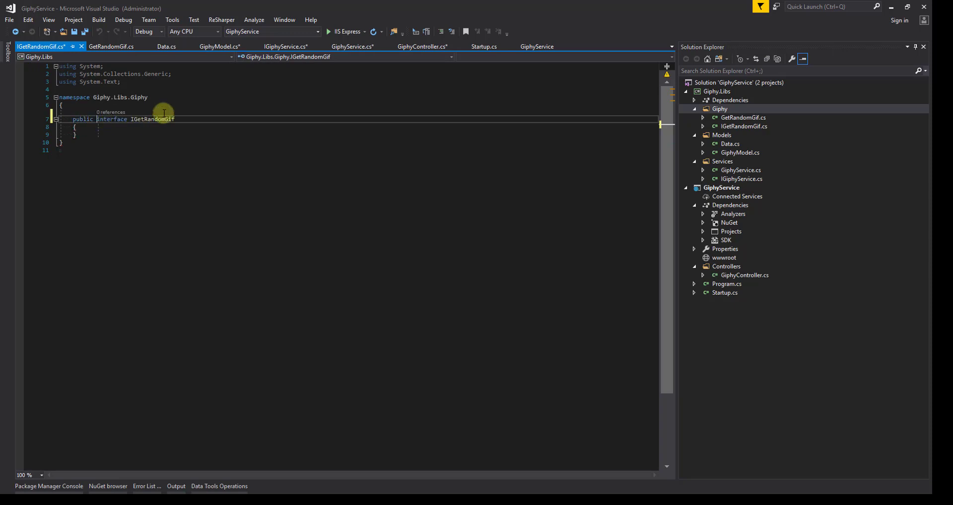
{"action": "left_click", "coordinate": [112, 47]}
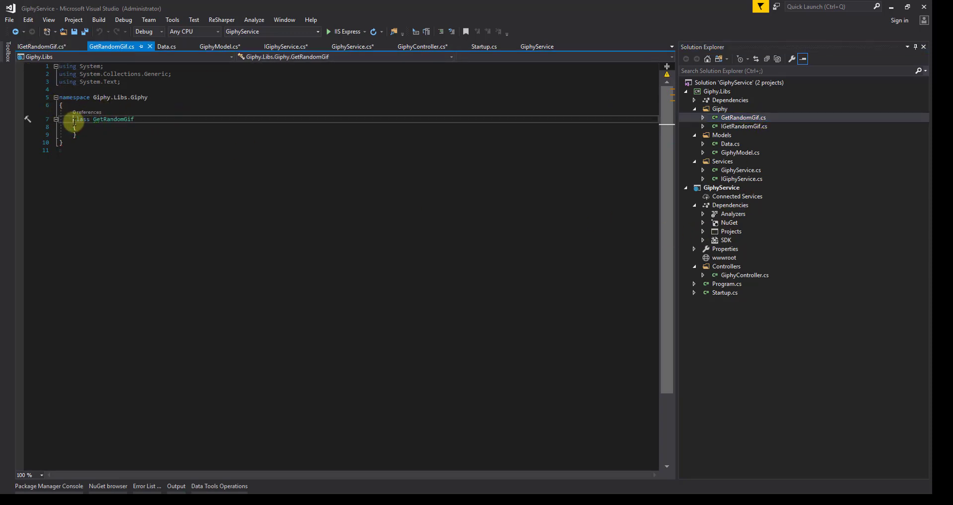
{"action": "type", "text": "public"}
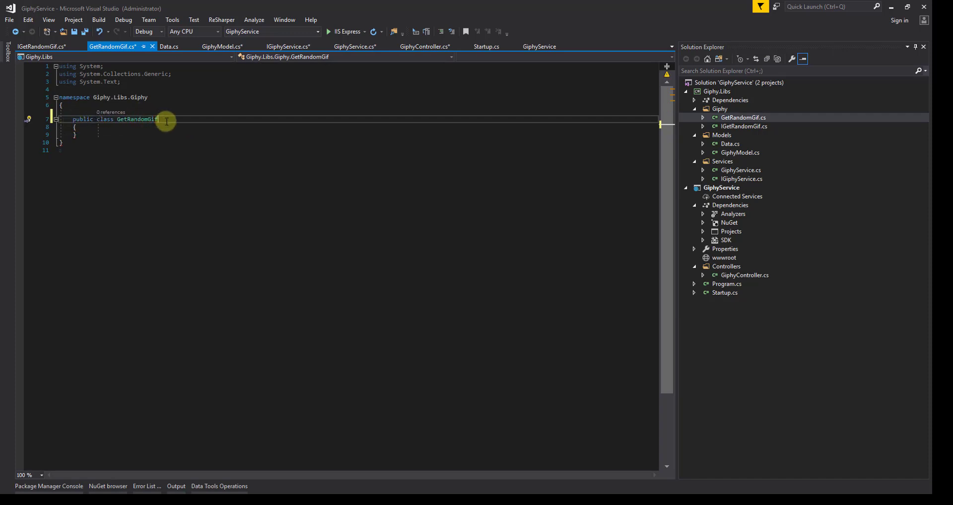
{"action": "type", "text": ": IGetRandomGif"}
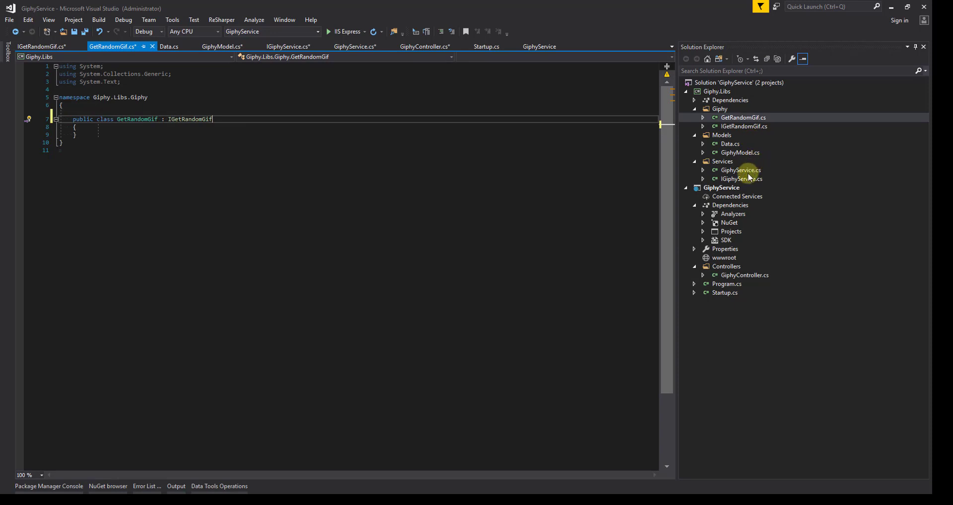
Step: In GiphyService.cs accept the ReSharper namespace import for IGetRandomGif
{"action": "left_click", "coordinate": [741, 170]}
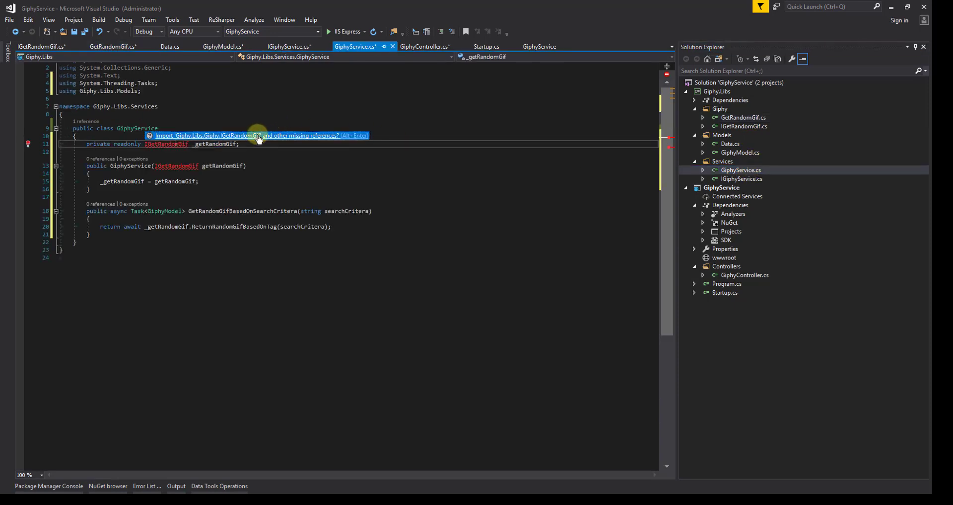
{"action": "left_click", "coordinate": [243, 135]}
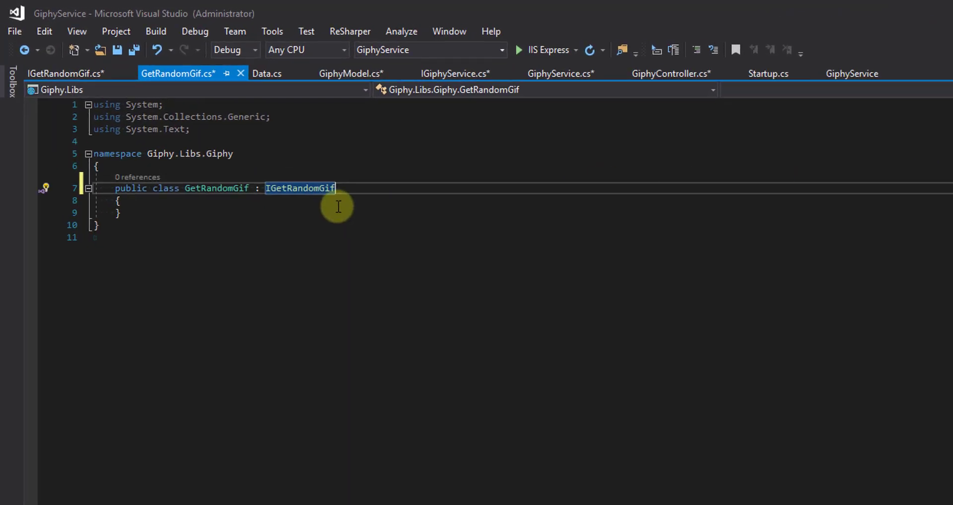
Step: Declare public async Task<GiphyModel> ReturnRandomGifBasedOnTag(string searchCritera) with an empty body and needed usings
{"action": "type", "text": "publ"}
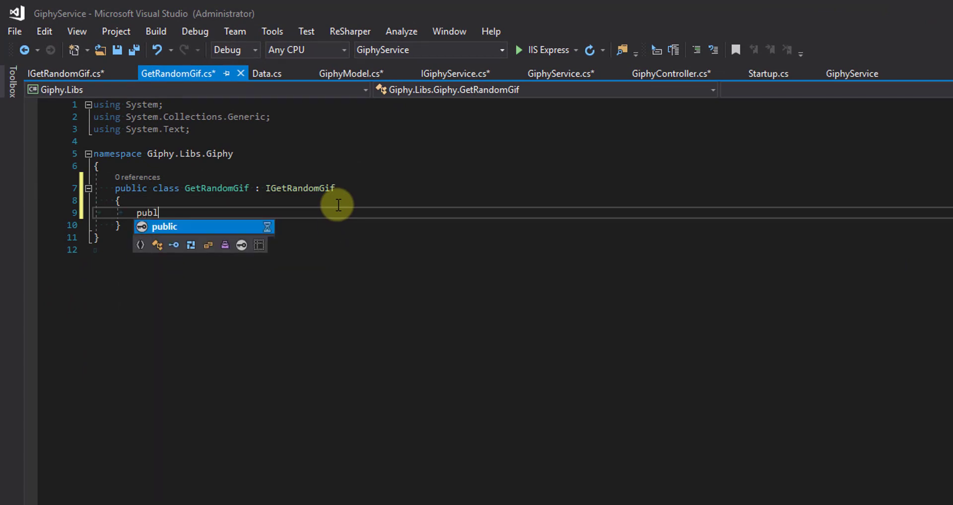
{"action": "type", "text": "c"}
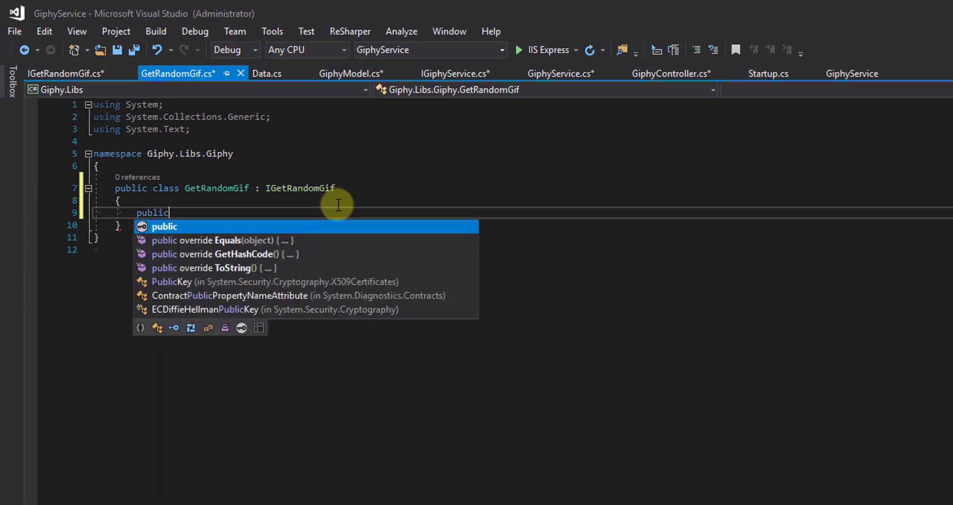
{"action": "type", "text": "async Task"}
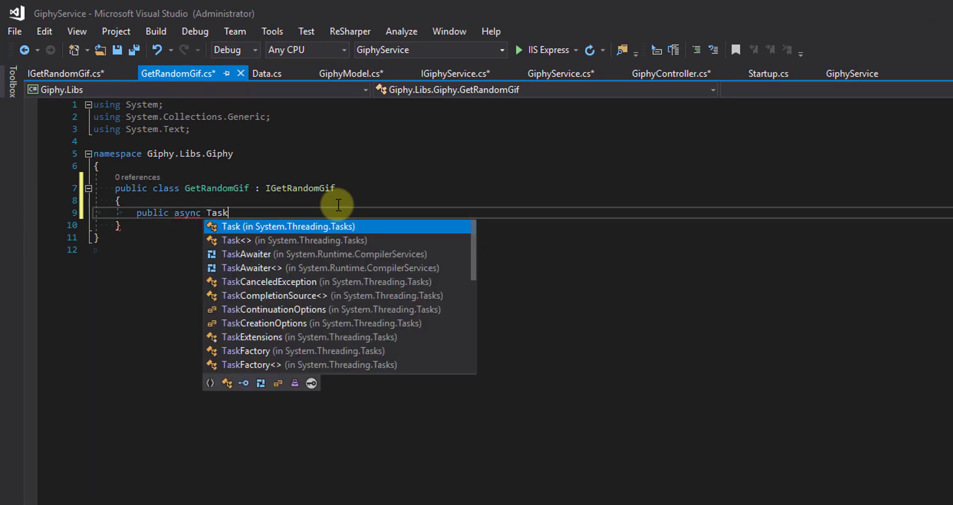
{"action": "type", "text": "<G>"}
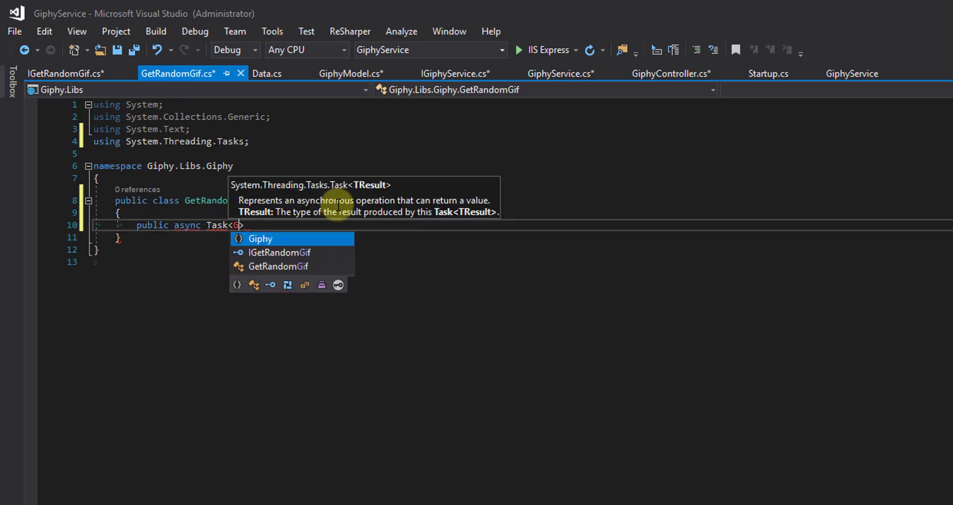
{"action": "type", "text": "iphyModel"}
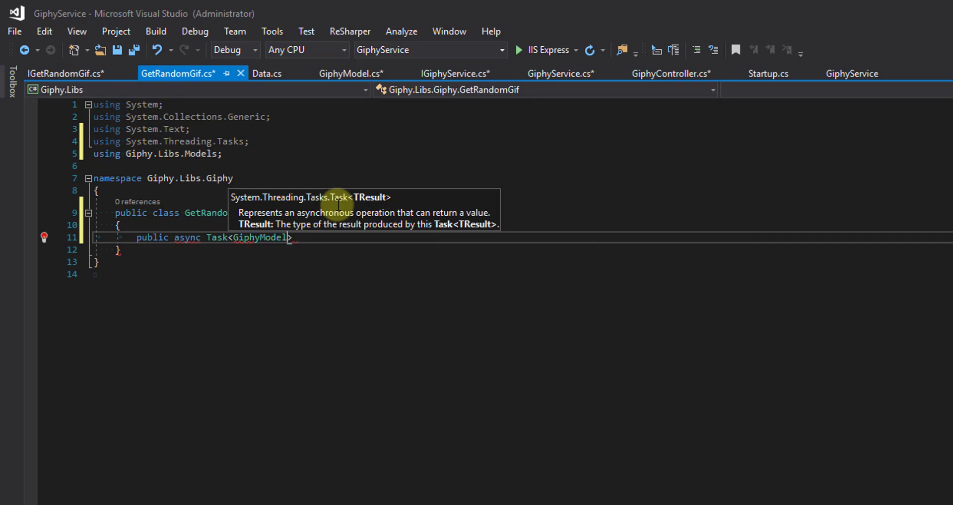
{"action": "type", "text": "Return"}
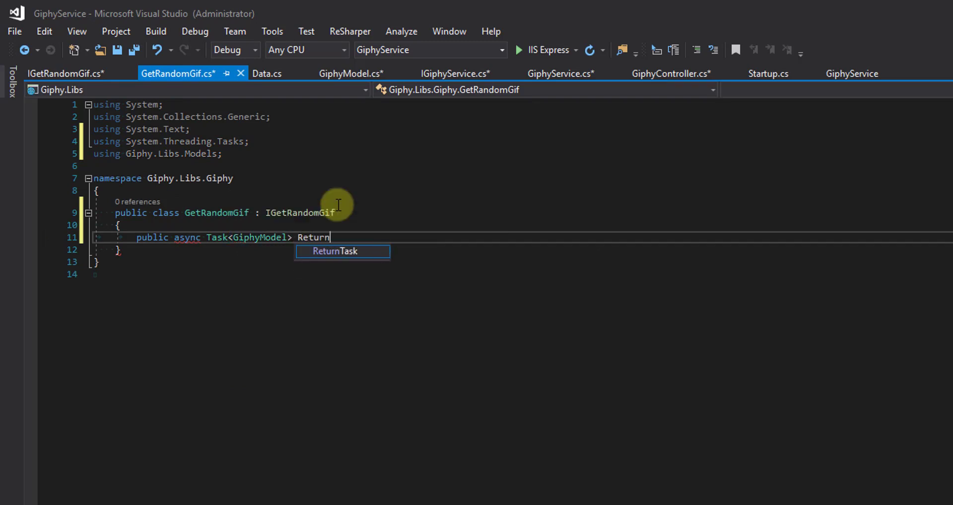
{"action": "type", "text": "RandomGif"}
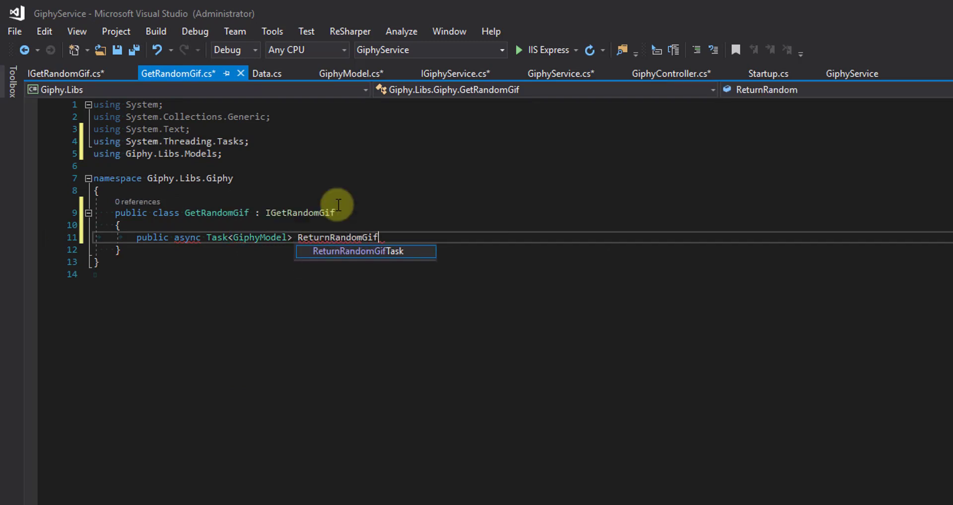
{"action": "type", "text": "BasedOnTag"}
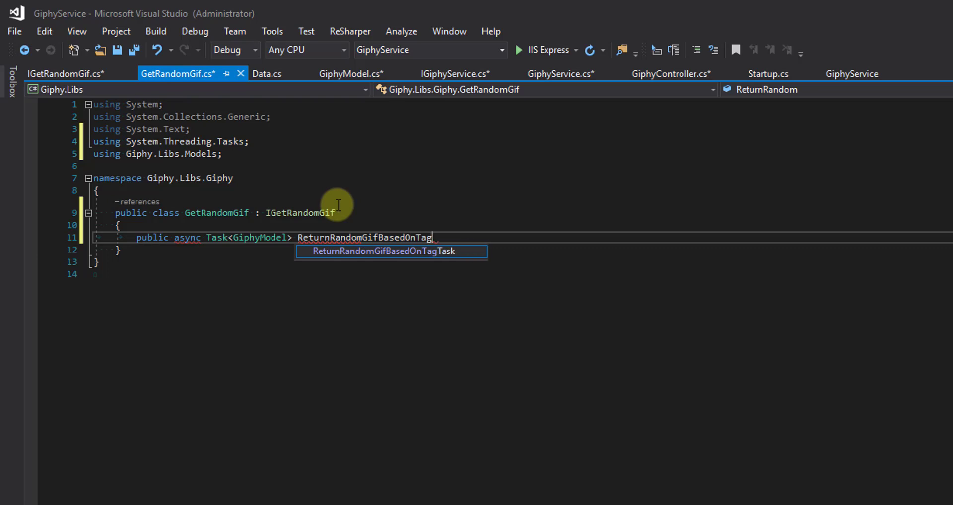
{"action": "type", "text": "(string"}
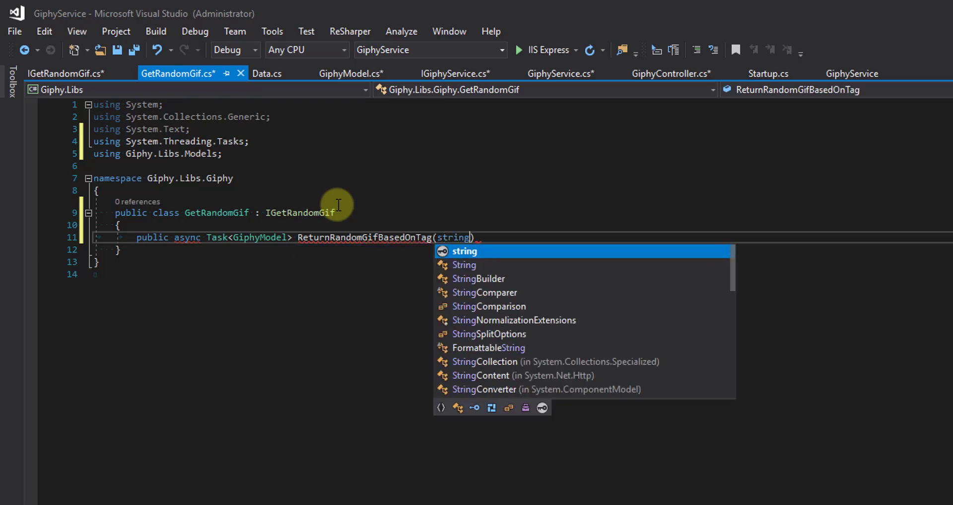
{"action": "type", "text": "searc"}
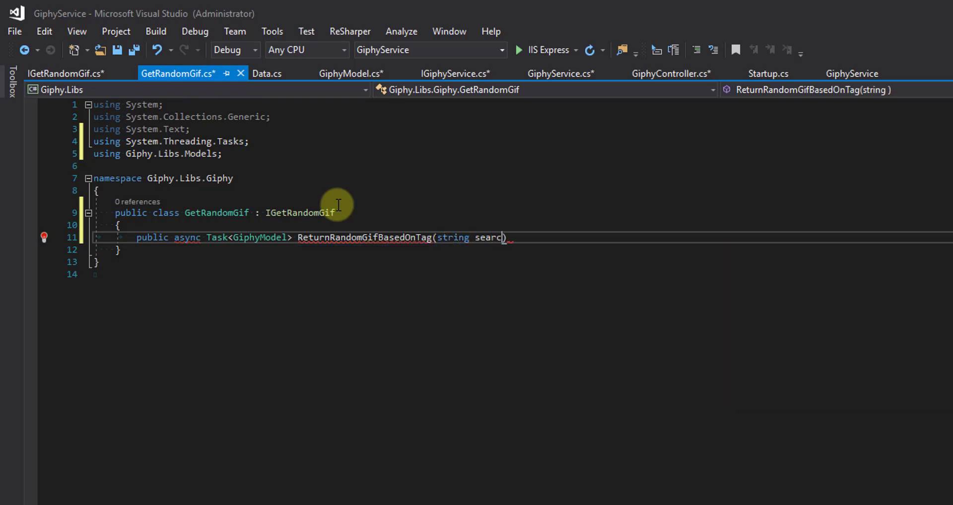
{"action": "type", "text": "hCritera"}
{"action": "type", "text": "{"}
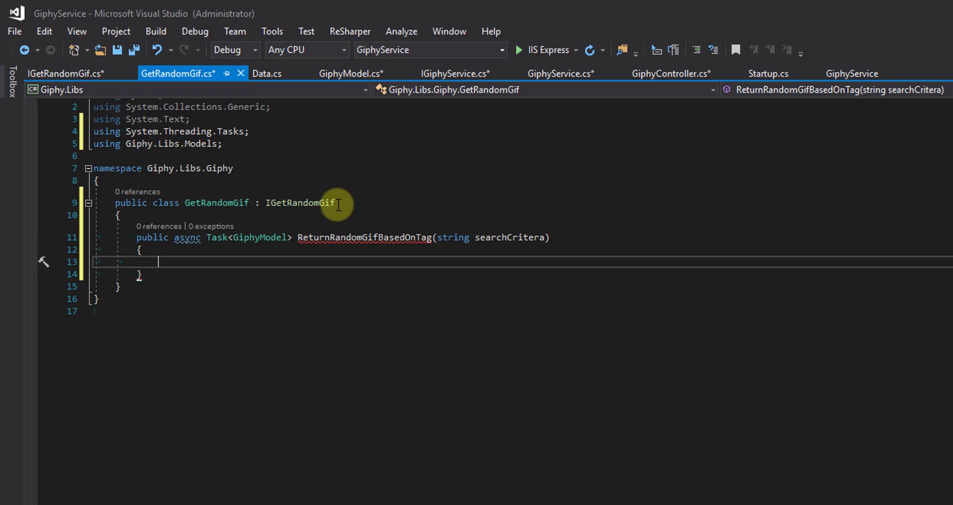
Step: Add an empty const string giphyKey = "" inside ReturnRandomGifBasedOnTag
{"action": "type", "text": "cons"}
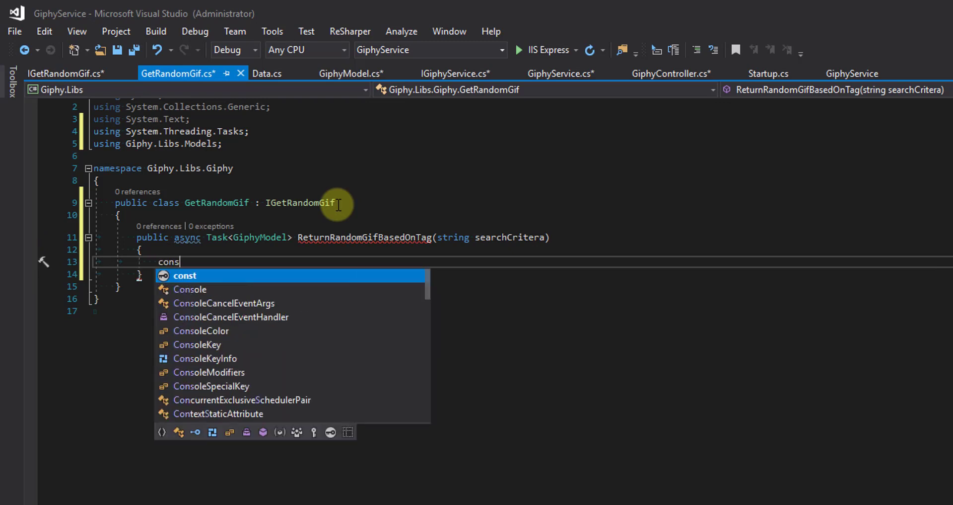
{"action": "type", "text": "string"}
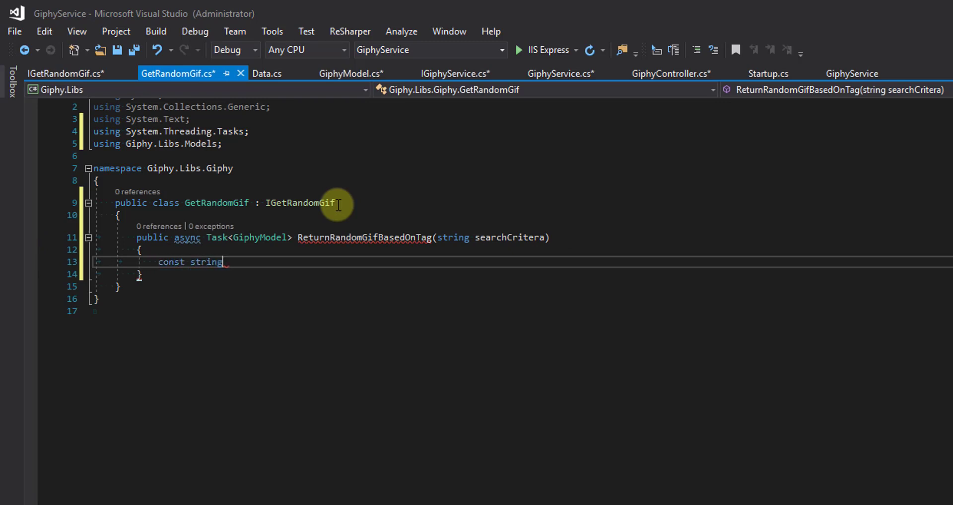
{"action": "type", "text": "giph"}
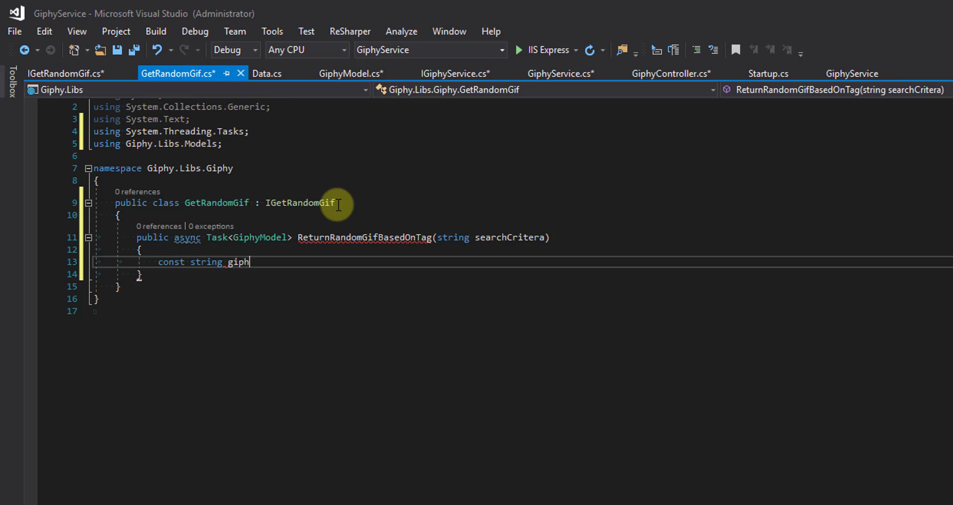
{"action": "type", "text": "yKety"}
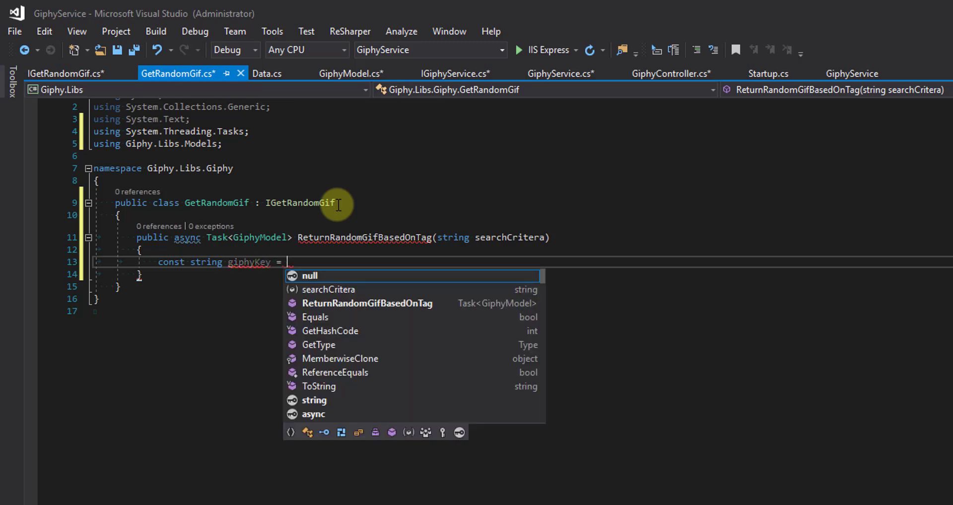
{"action": "type", "text": "\"\";"}
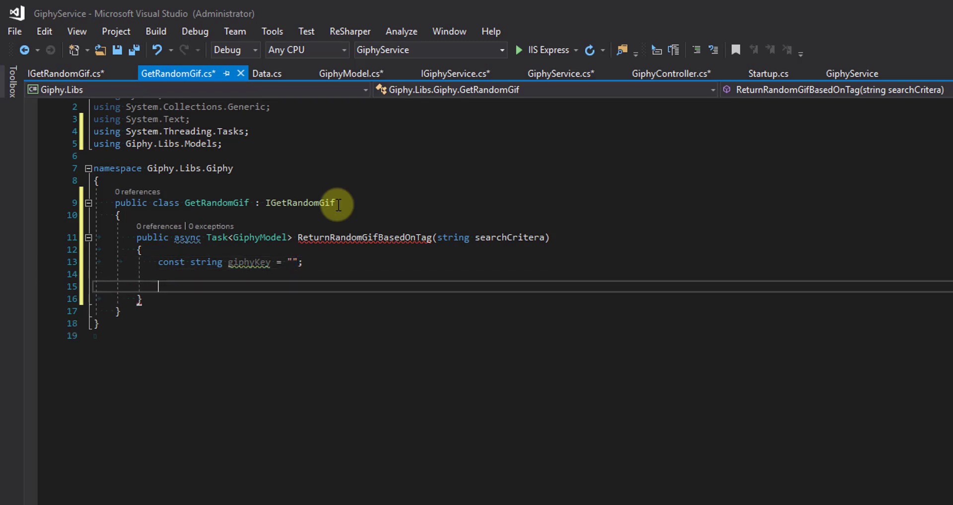
Step: Add a using (var client = new HttpClient()) block and start a url Uri for the Giphy search
{"action": "type", "text": "using"}
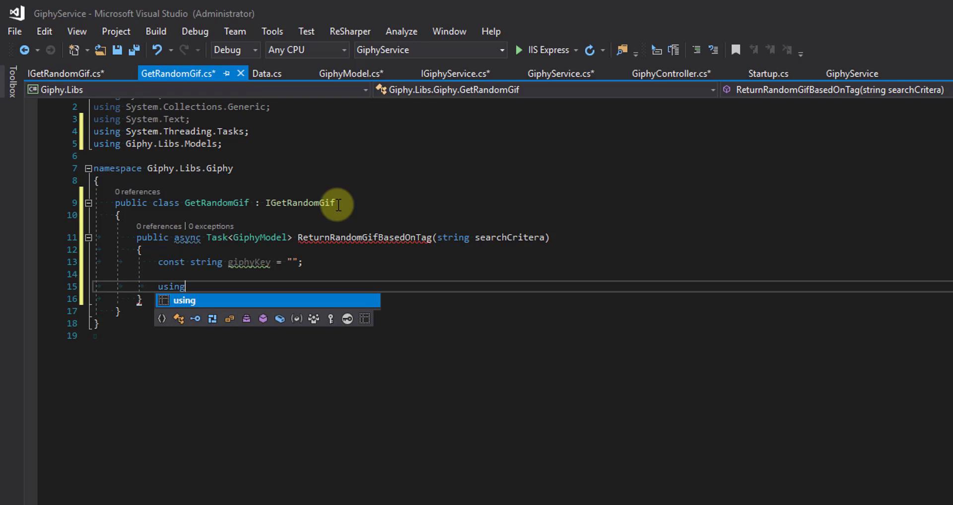
{"action": "type", "text": "(var"}
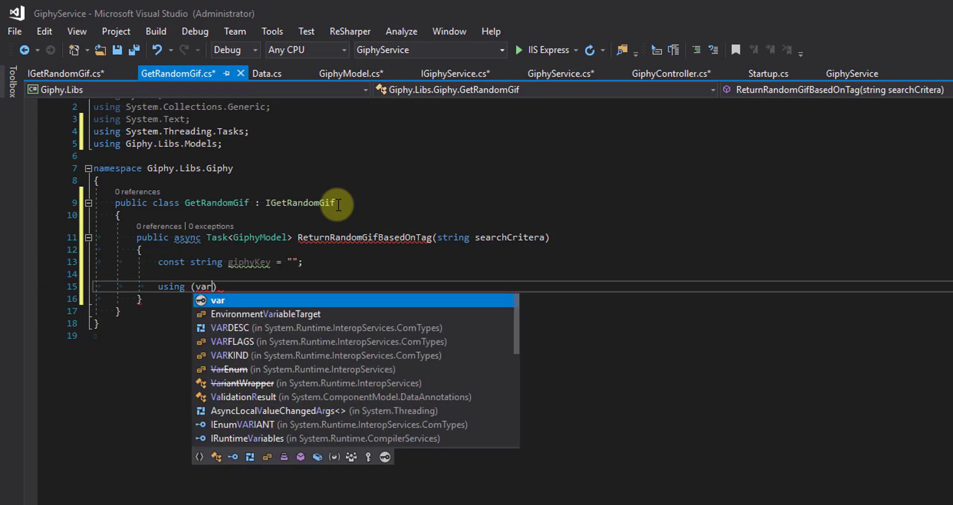
{"action": "type", "text": "clu"}
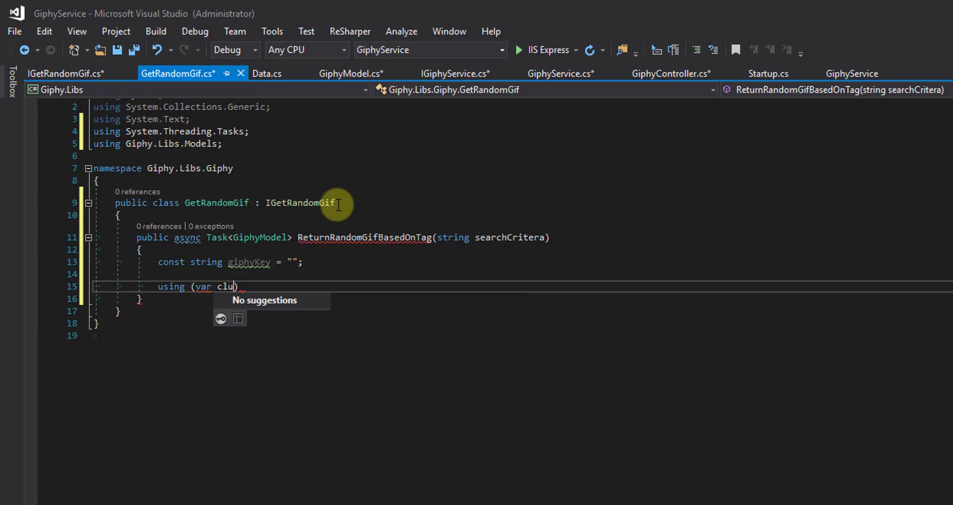
{"action": "type", "text": "ient"}
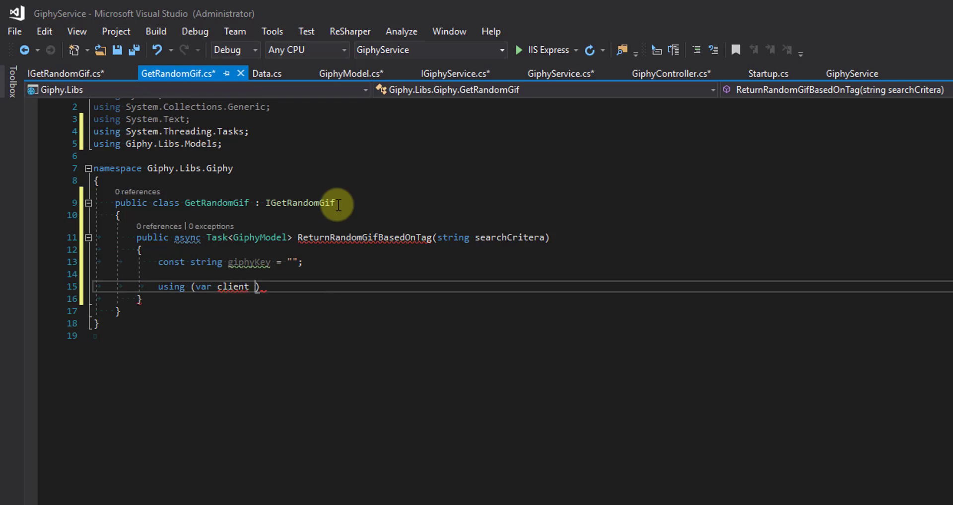
{"action": "type", "text": "= new HttpClient"}
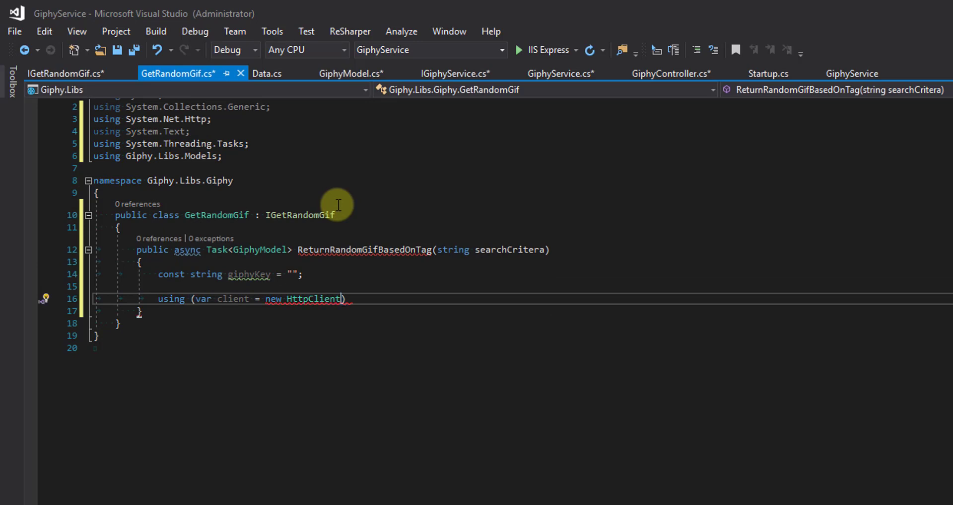
{"action": "type", "text": "()"}
{"action": "type", "text": "{"}
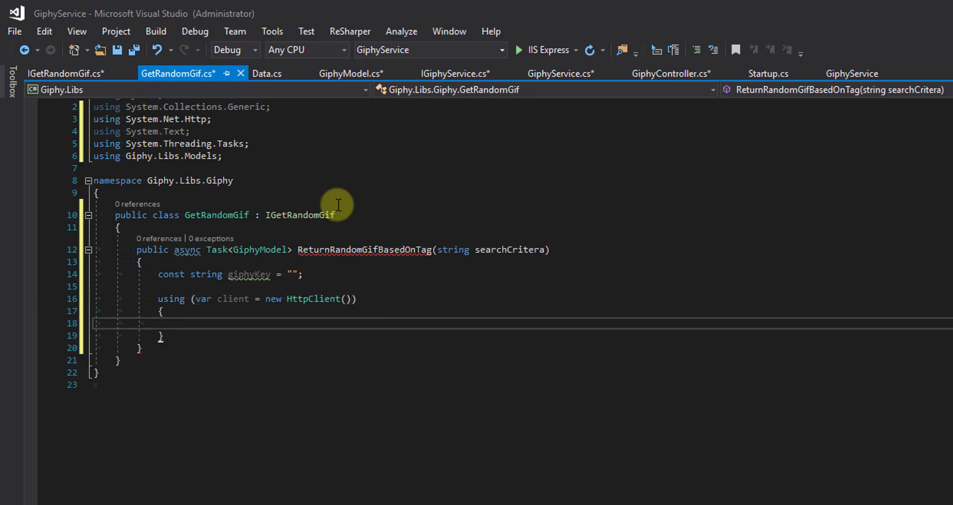
{"action": "type", "text": "var ="}
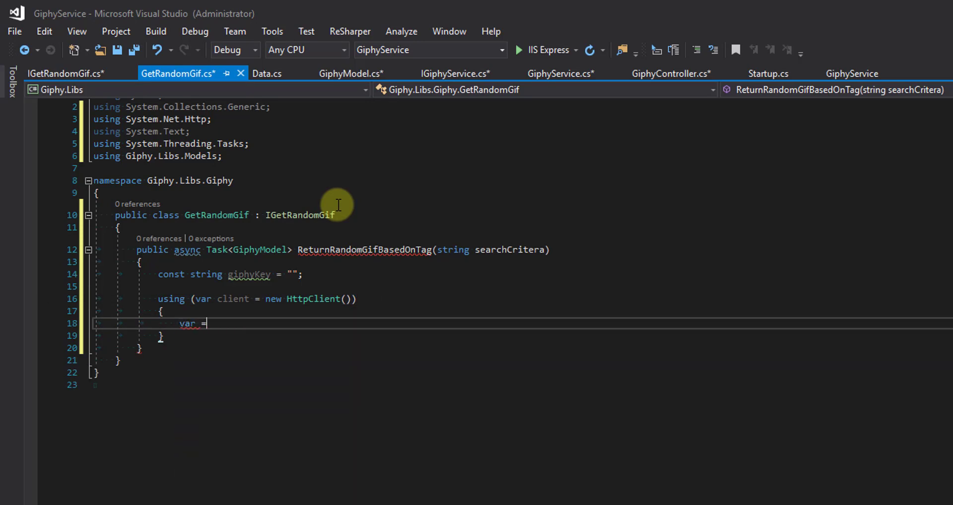
{"action": "type", "text": "new ur"}
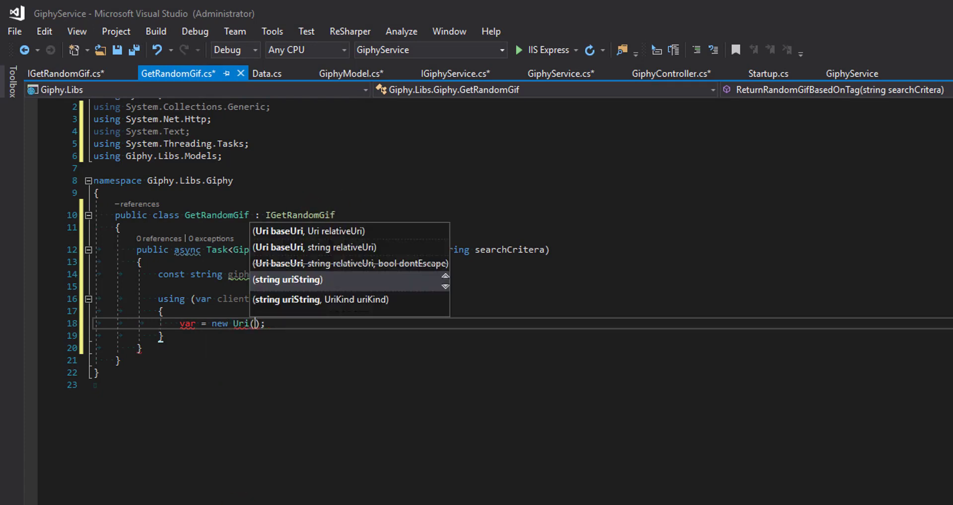
{"action": "key", "text": "Escape"}
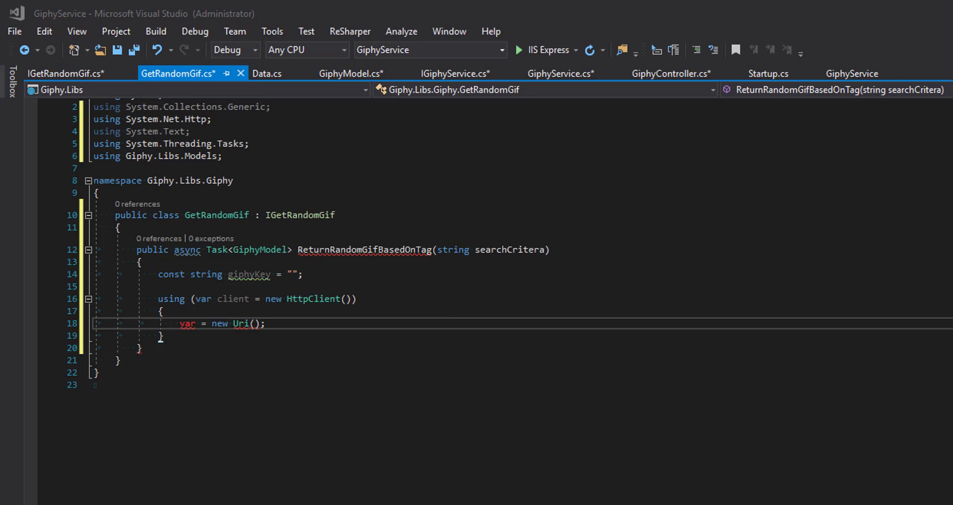
{"action": "mouse_move", "coordinate": [249, 322]}
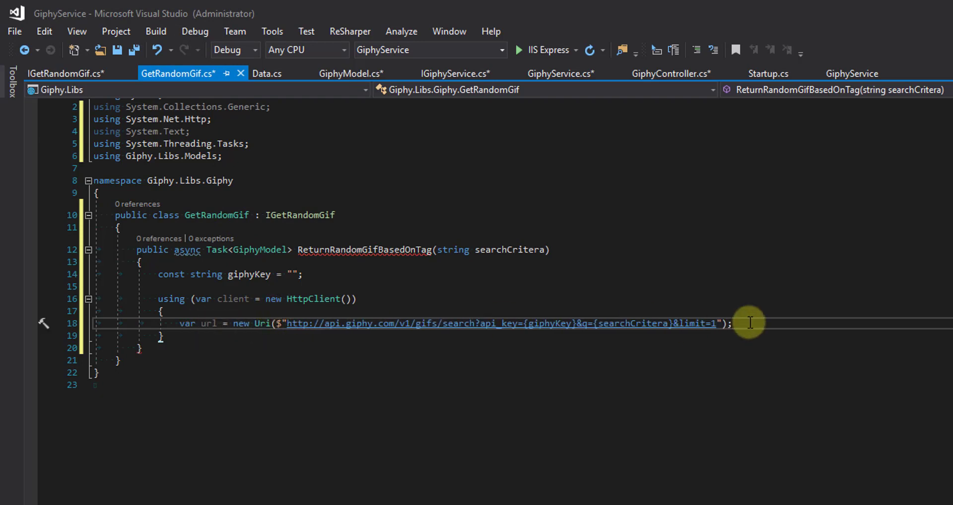
Step: Await client.GetAsync(url) into response and declare a string json variable
{"action": "type", "text": "var"}
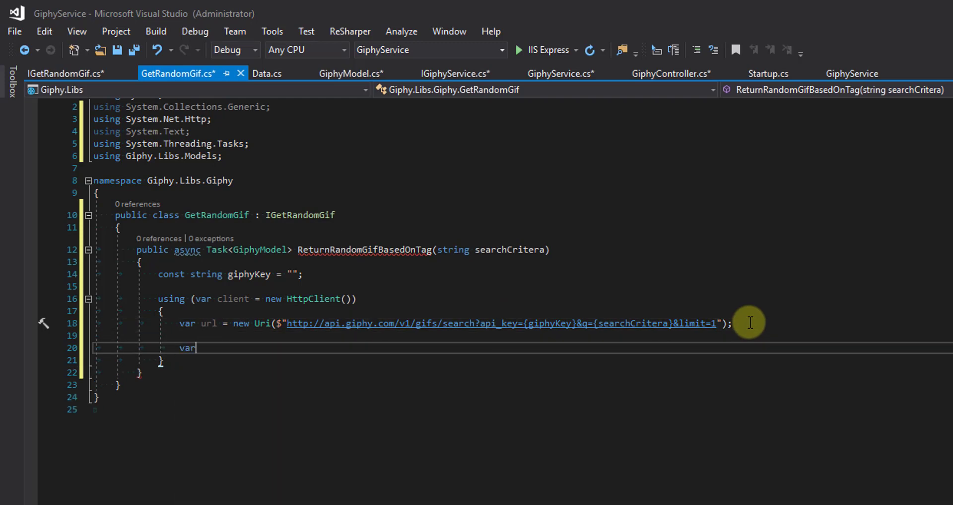
{"action": "type", "text": "response"}
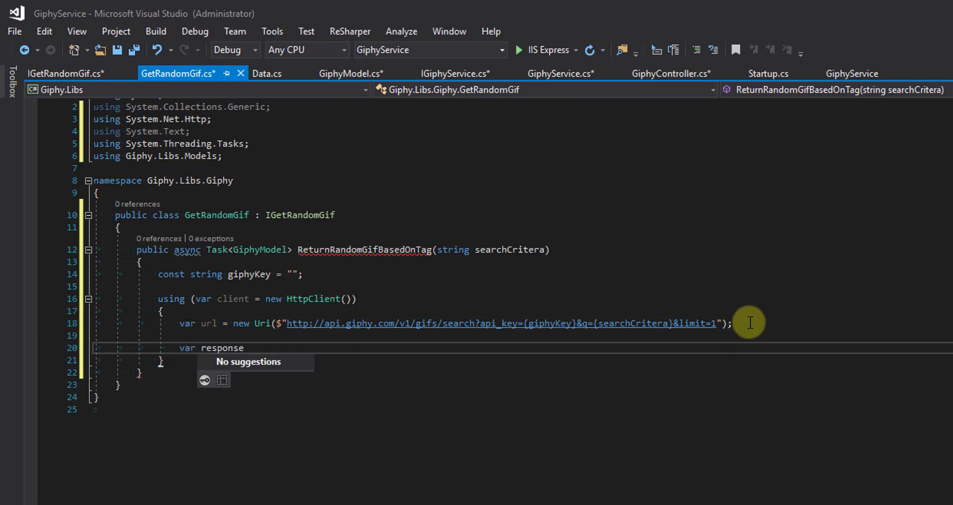
{"action": "type", "text": "= await"}
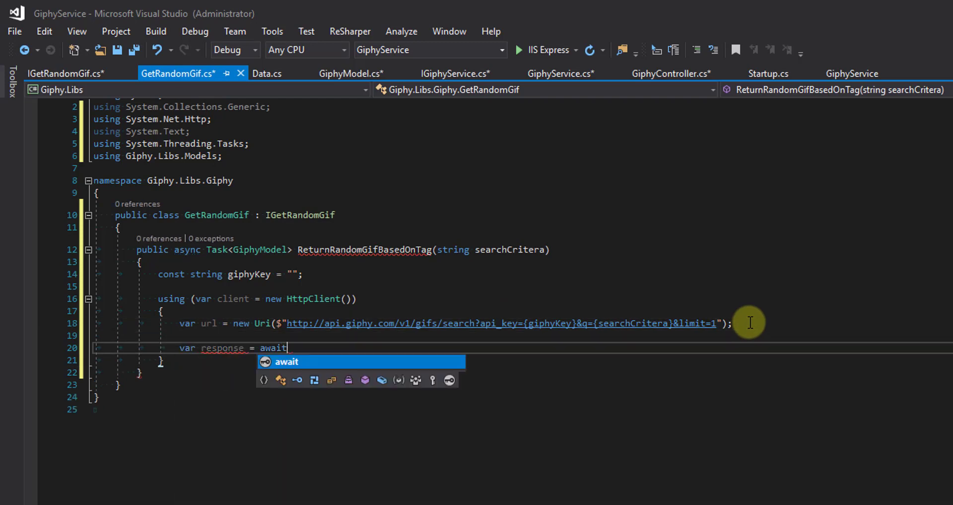
{"action": "type", "text": "clie"}
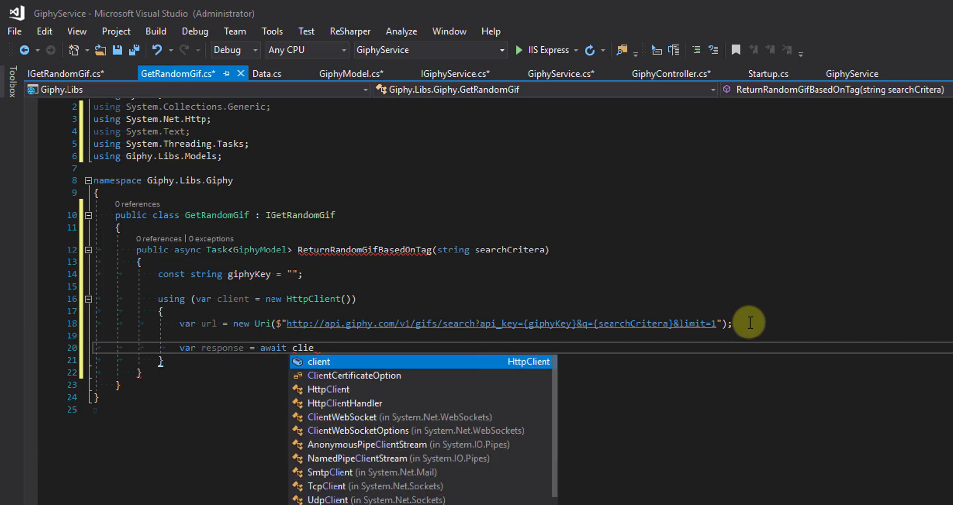
{"action": "type", "text": "client."}
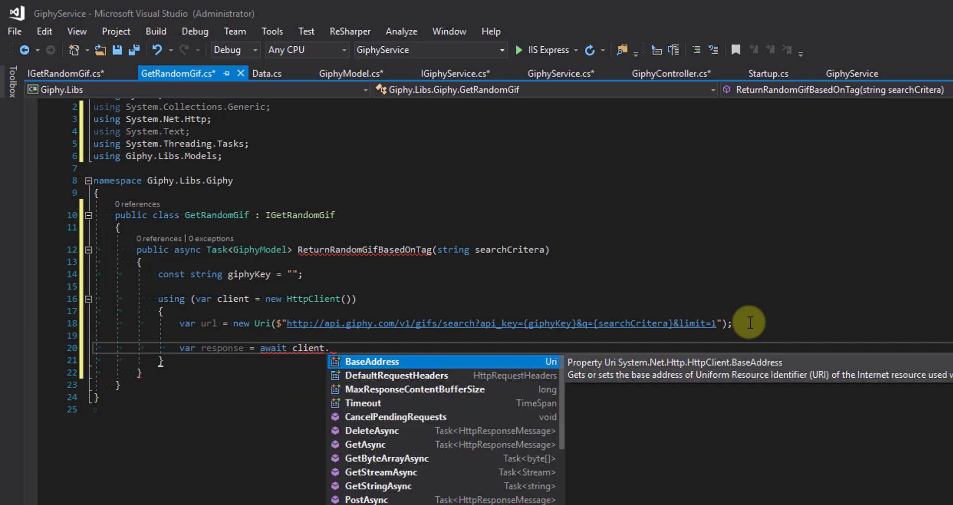
{"action": "type", "text": "GetAsync("}
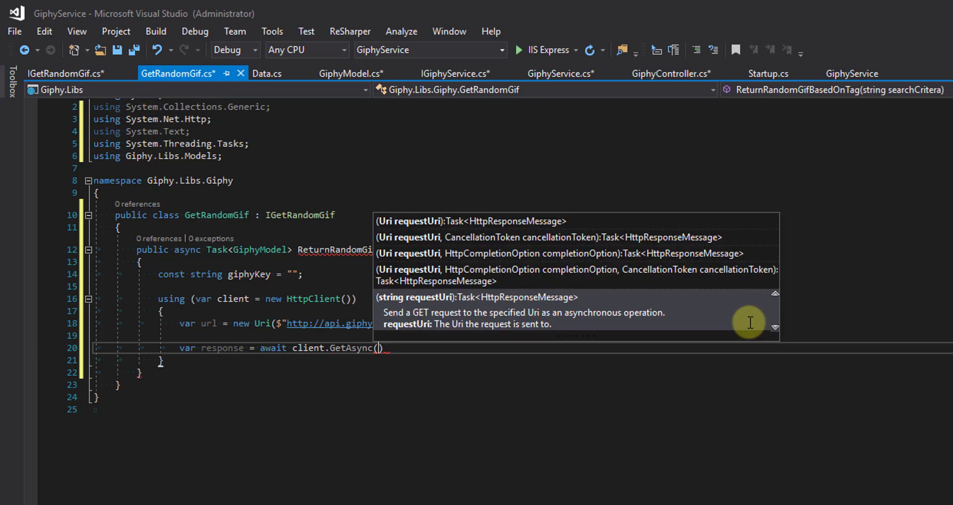
{"action": "type", "text": "url"}
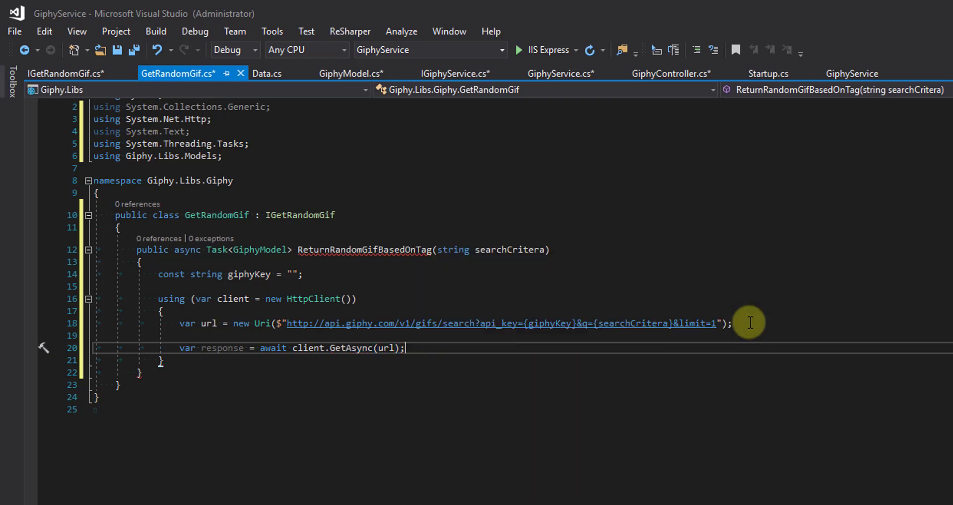
{"action": "type", "text": "string"}
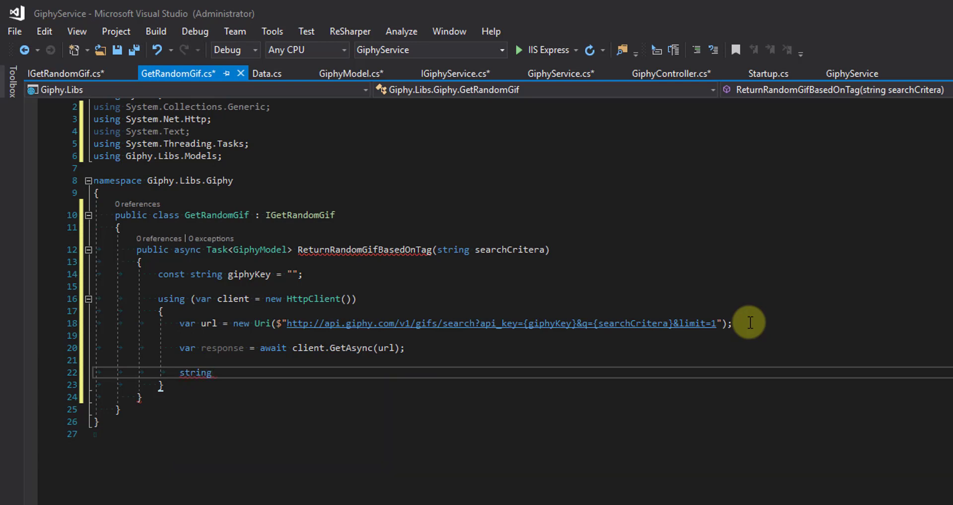
{"action": "type", "text": "json;"}
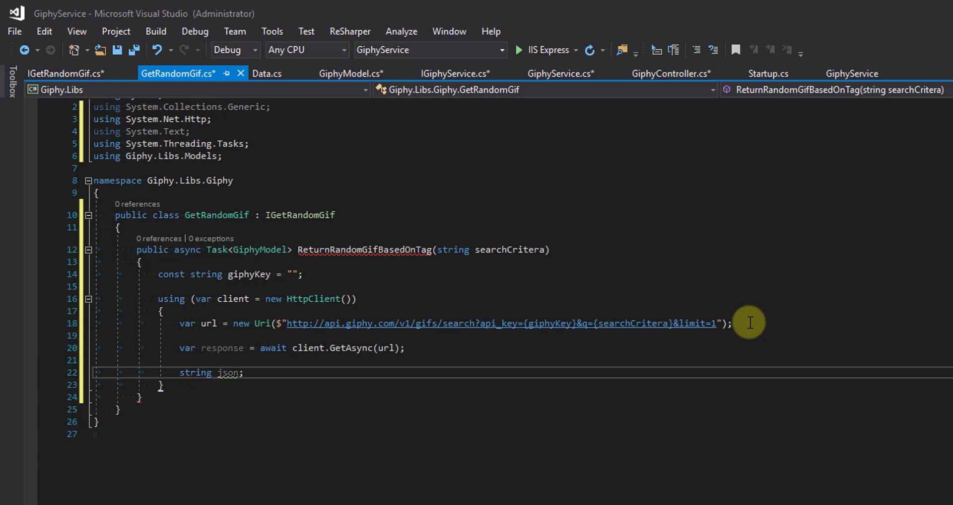
Step: Inside a using for response.Content, assign json = await content.ReadAsStringAsync()
{"action": "type", "text": "using"}
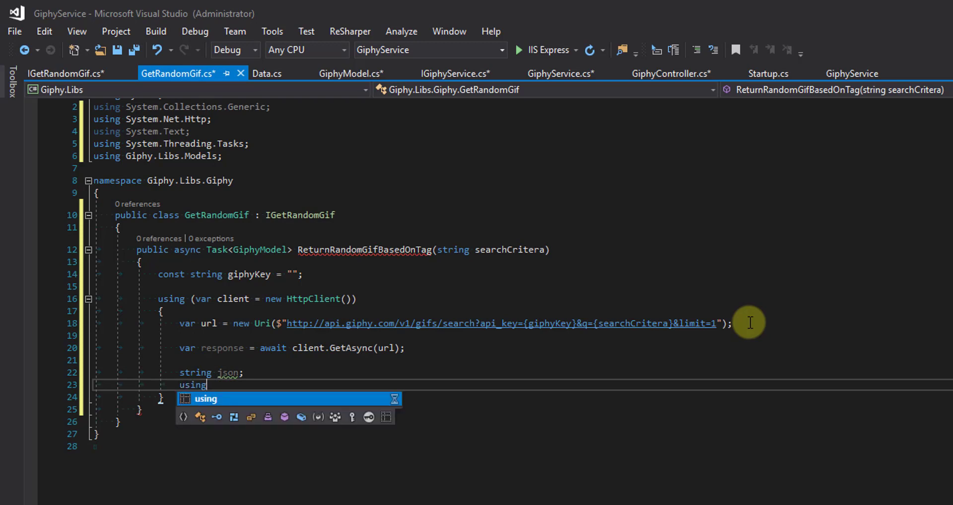
{"action": "type", "text": "(var"}
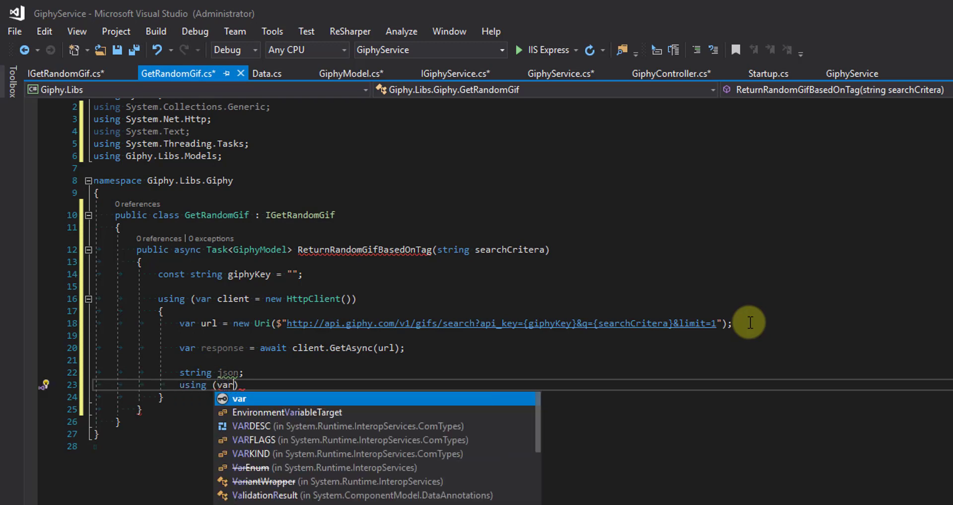
{"action": "type", "text": "content ="}
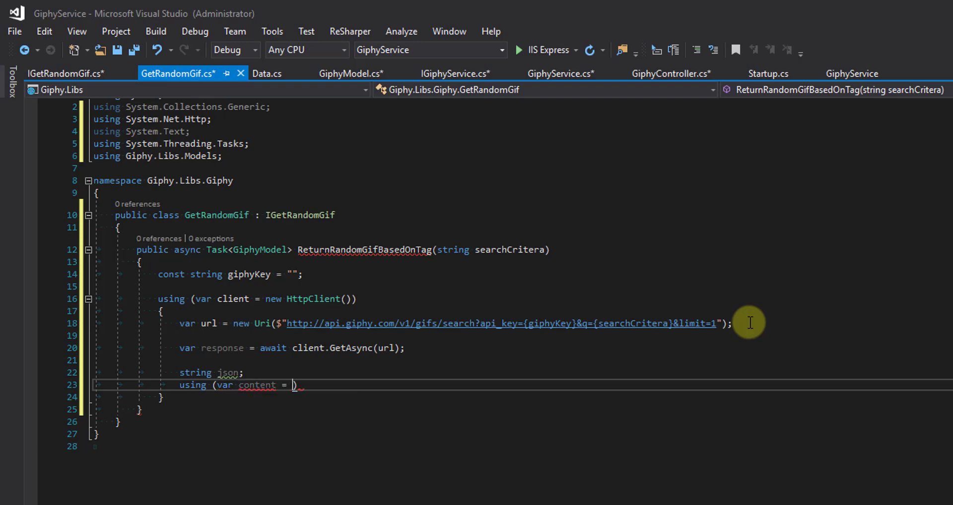
{"action": "type", "text": "response.Content"}
{"action": "type", "text": "{"}
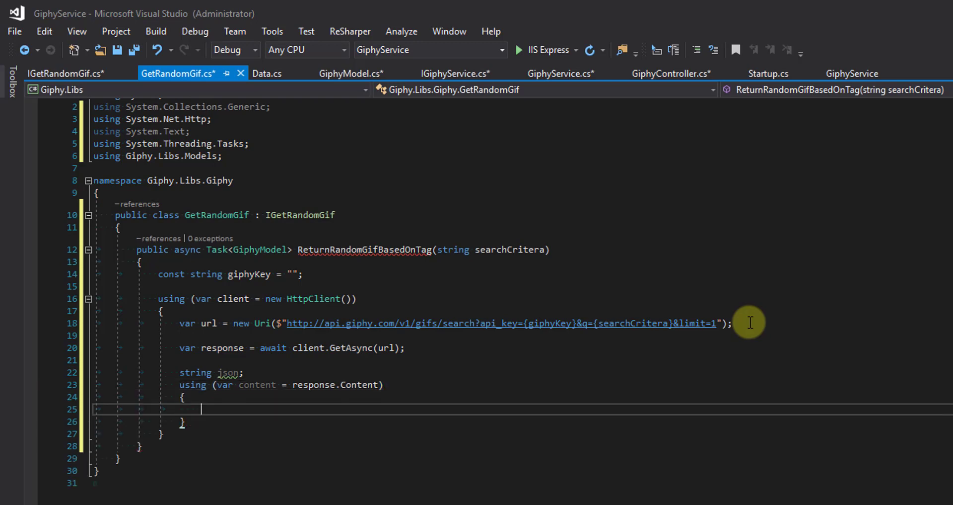
{"action": "type", "text": "json"}
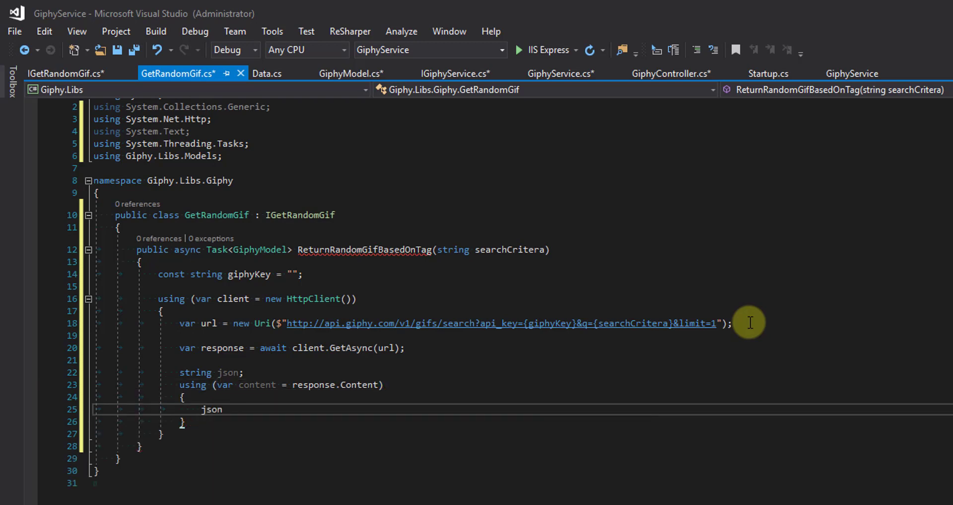
{"action": "type", "text": "= await"}
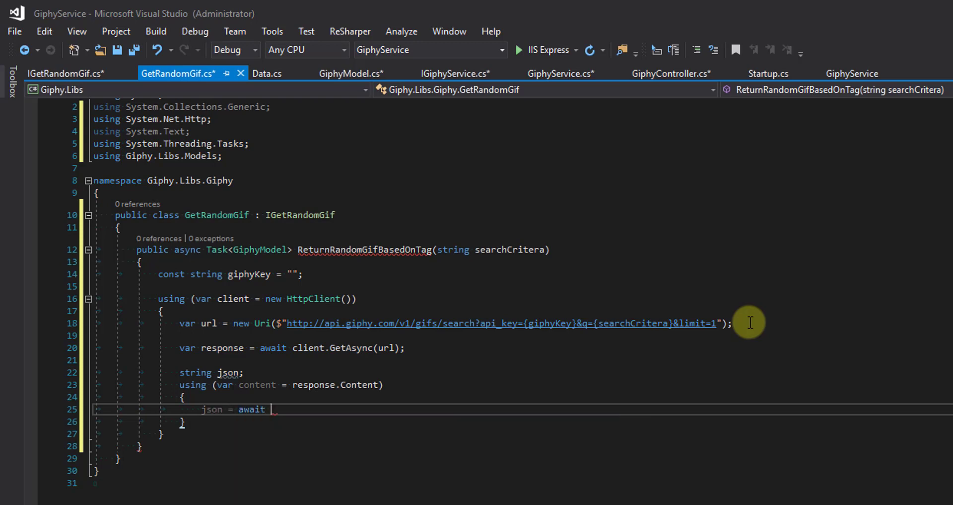
{"action": "type", "text": "content"}
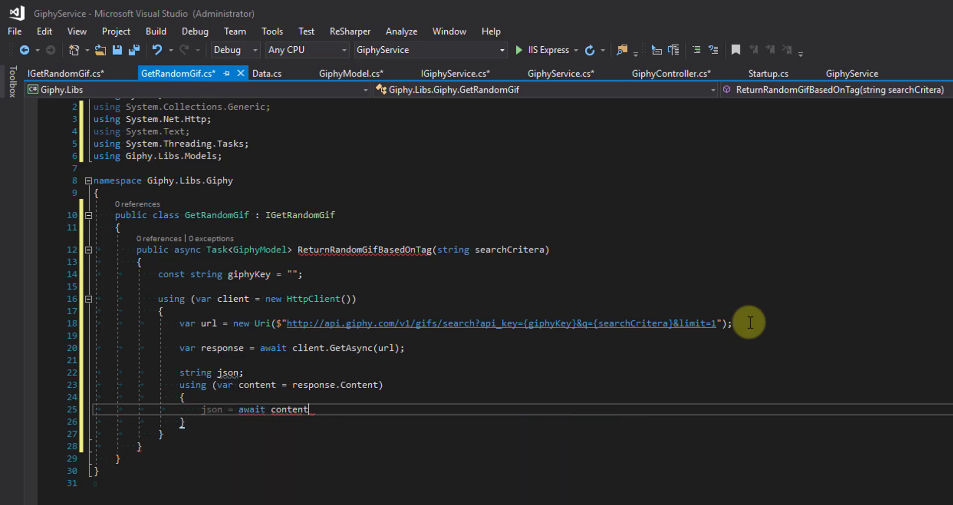
{"action": "type", "text": ".ReadAsStringAsync("}
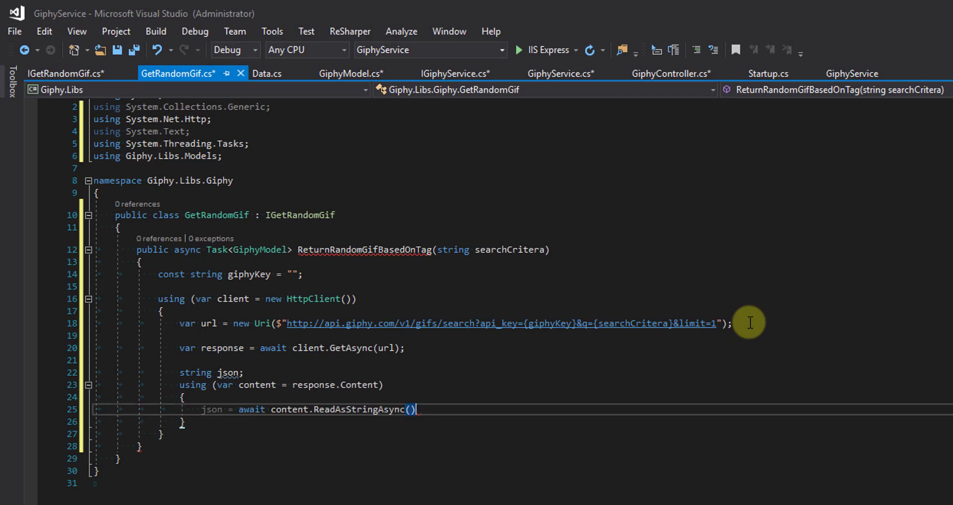
{"action": "type", "text": ";"}
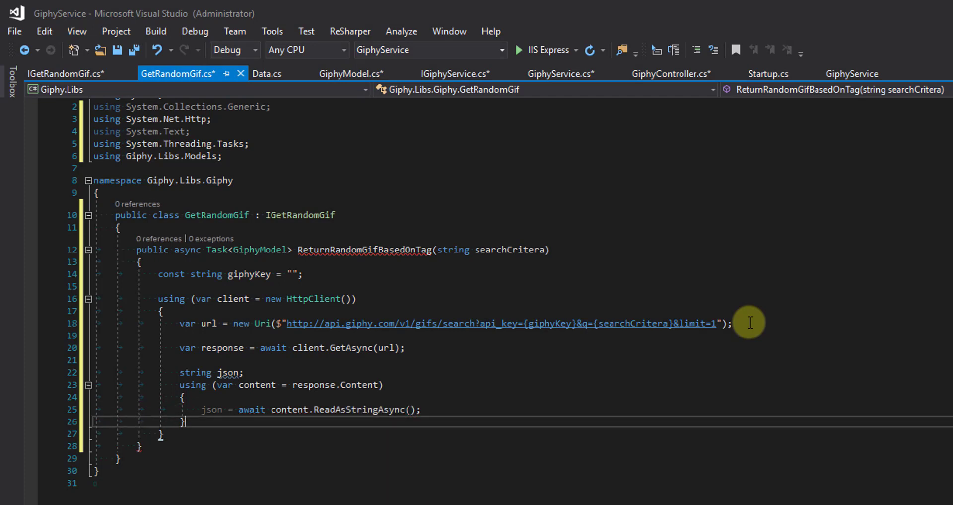
{"action": "key", "text": "enter"}
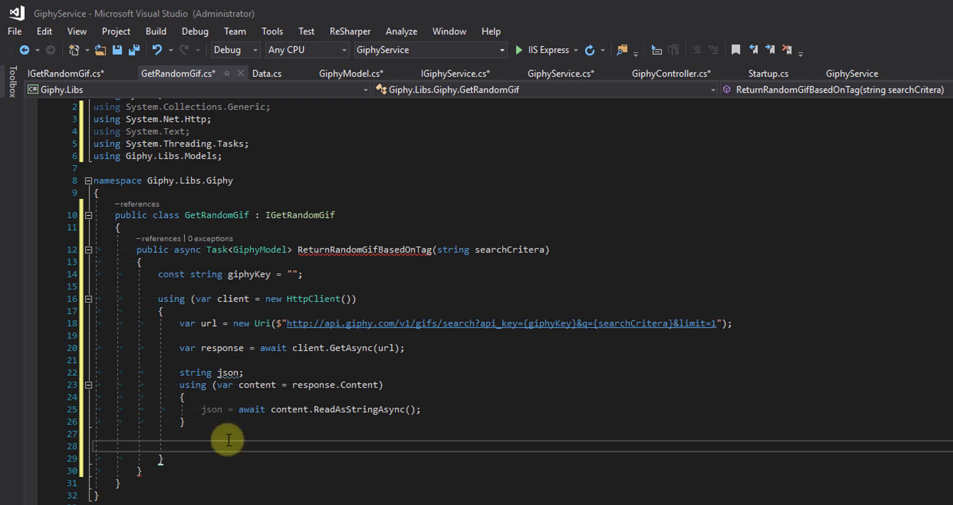
Step: Return JsonConvert.DeserializeObject<GiphyModel>(json), importing Newtonsoft.Json
{"action": "type", "text": "return JsonConvert"}
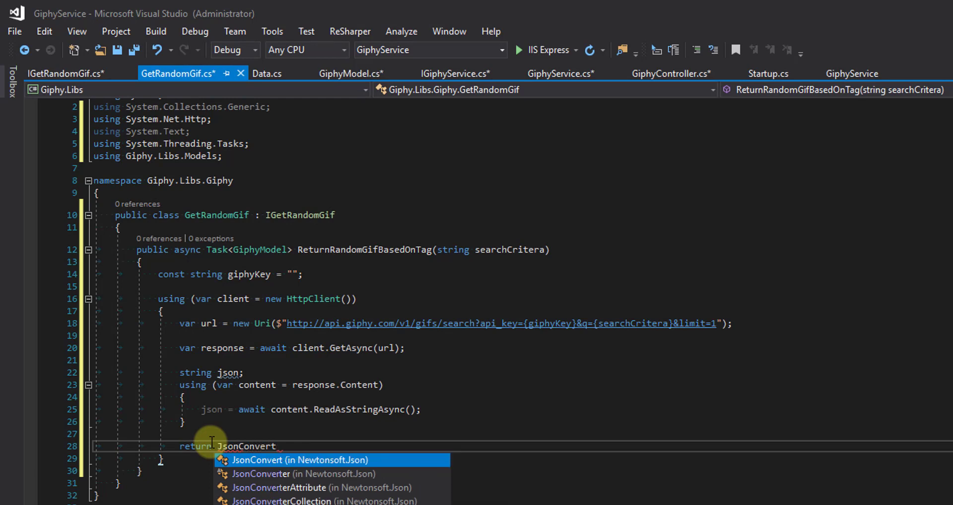
{"action": "type", "text": ".De"}
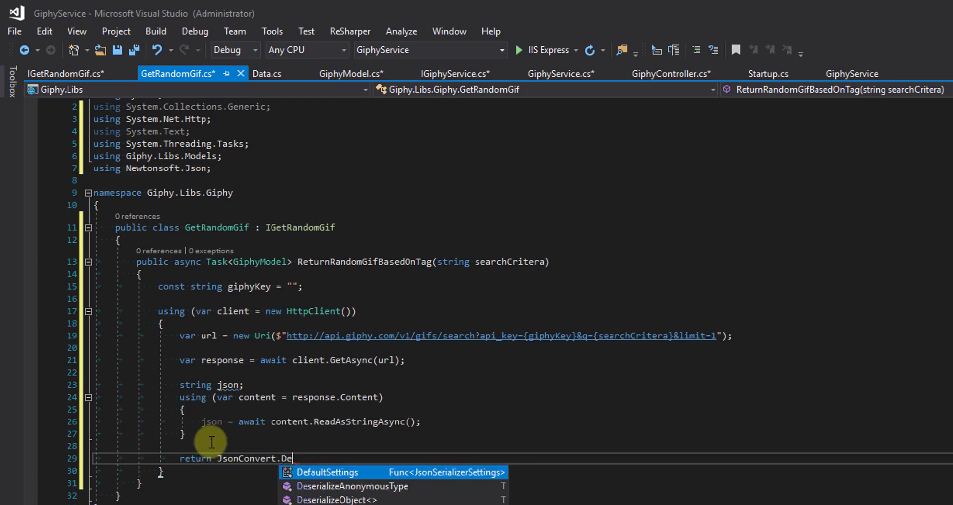
{"action": "key", "text": "down"}
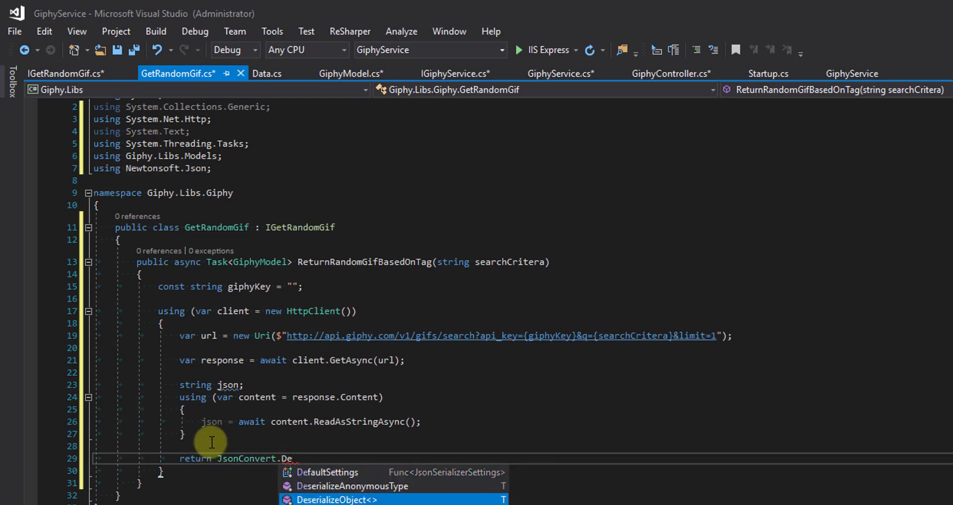
{"action": "key", "text": "Tab"}
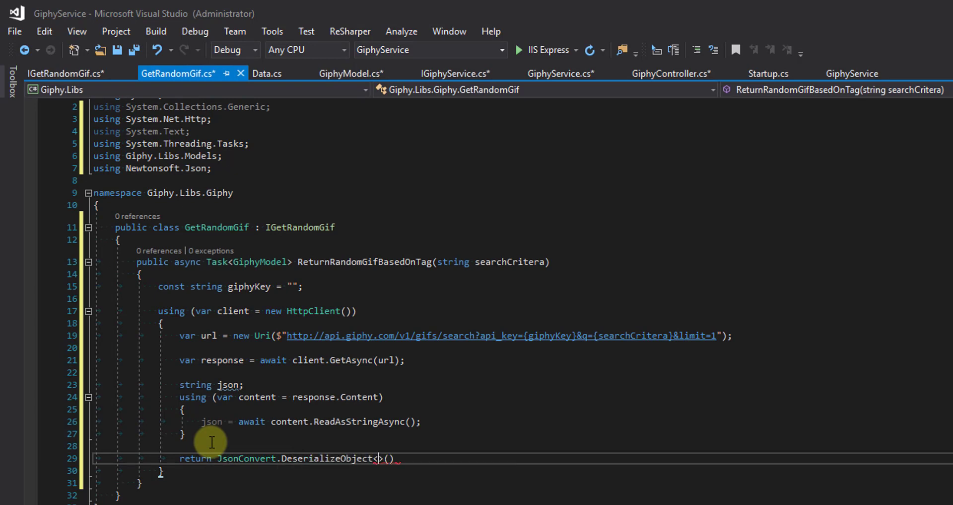
{"action": "type", "text": "Gip"}
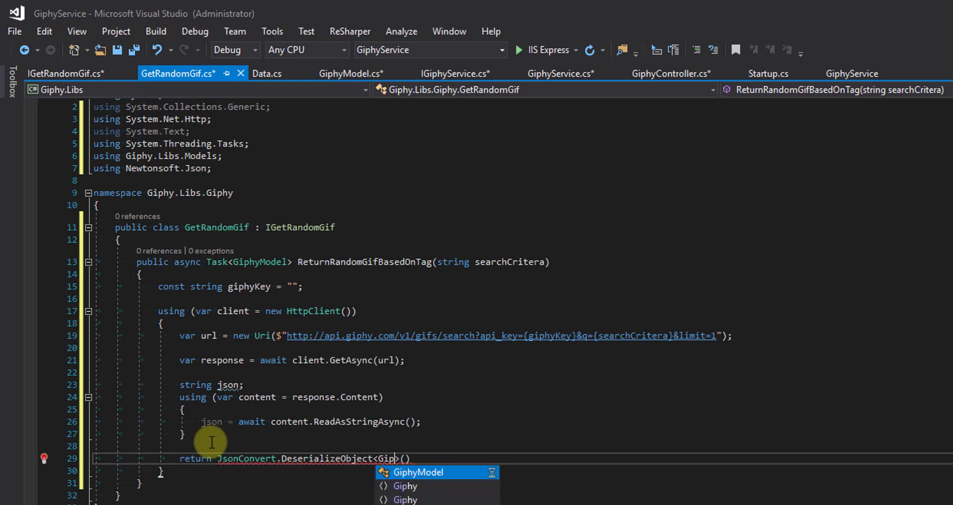
{"action": "key", "text": "Tab"}
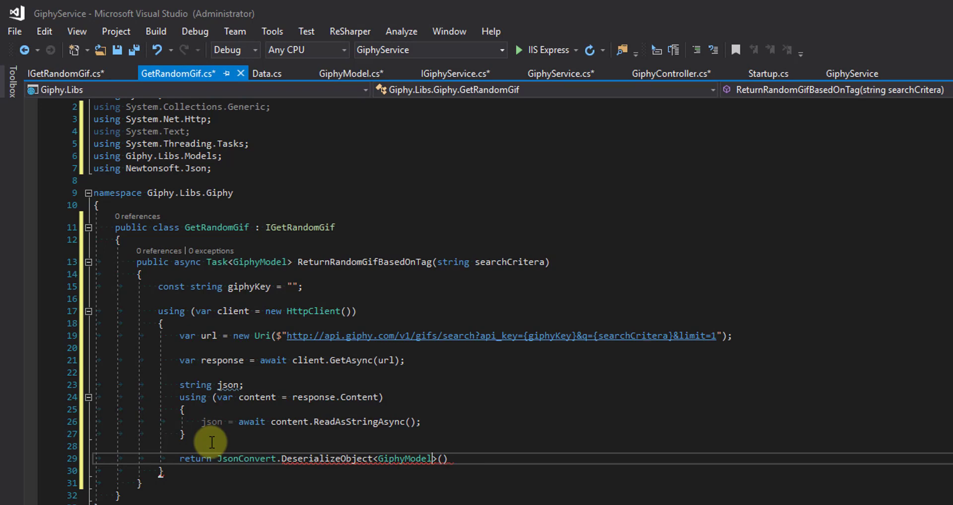
{"action": "type", "text": "jso"}
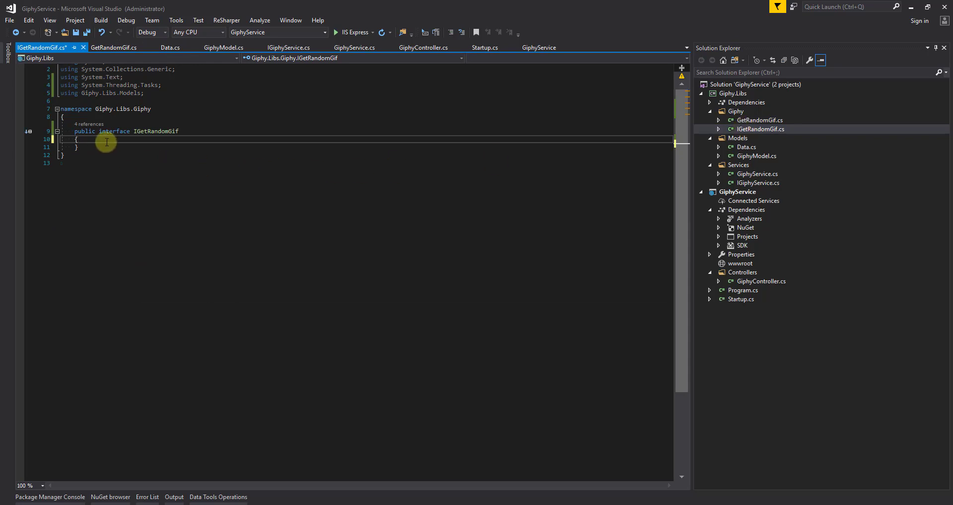
Step: Declare Task<GiphyModel> ReturnRandomGifBasedOnTag(string searchCritera) in the IGetRandomGif interface
{"action": "key", "text": "enter"}
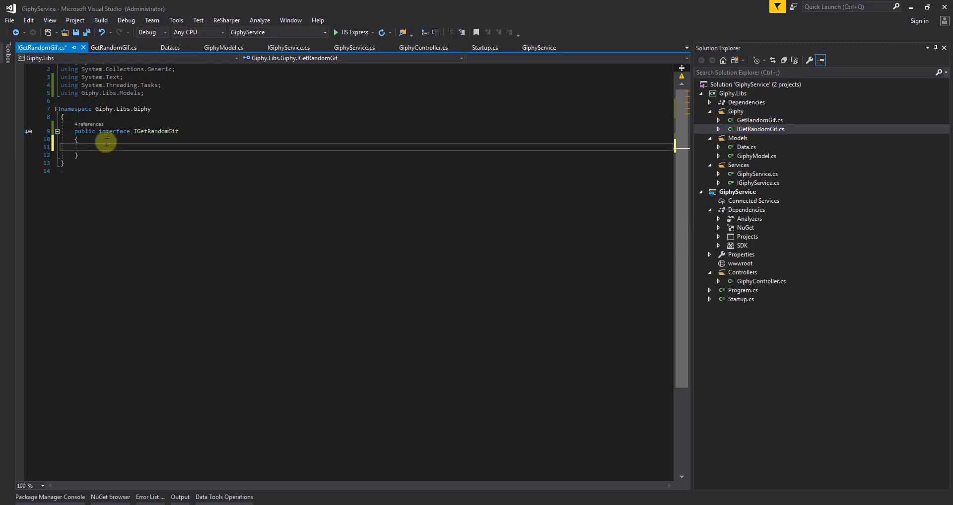
{"action": "type", "text": "Task"}
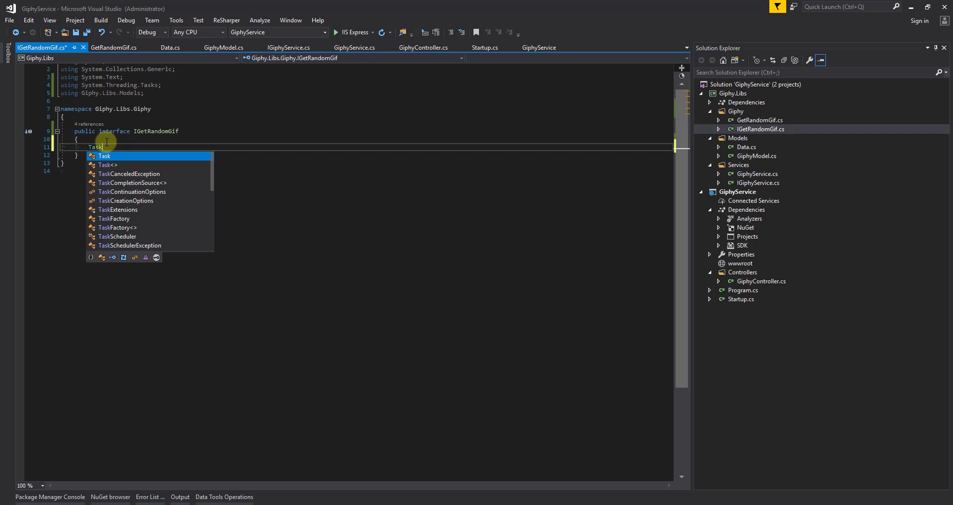
{"action": "type", "text": "<GiphyModel>"}
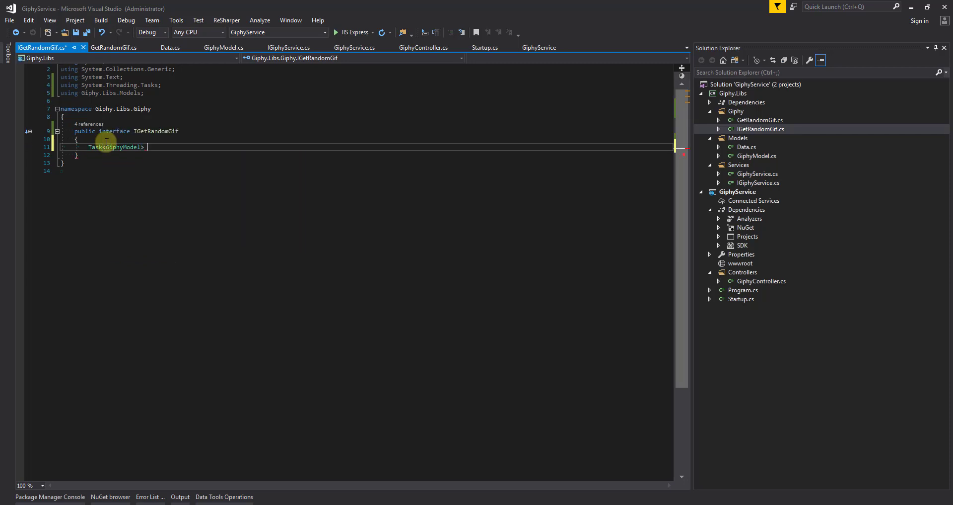
{"action": "type", "text": "ReturnR"}
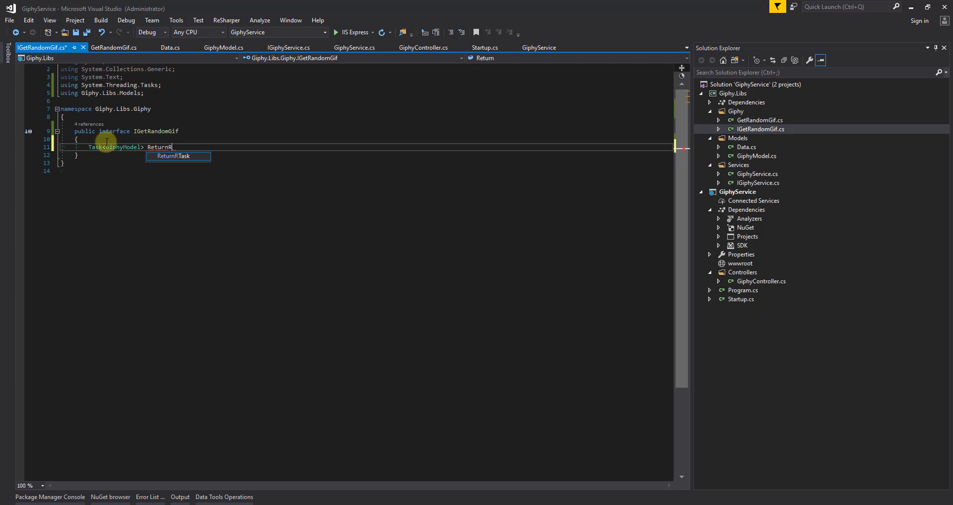
{"action": "type", "text": "RandomGifB"}
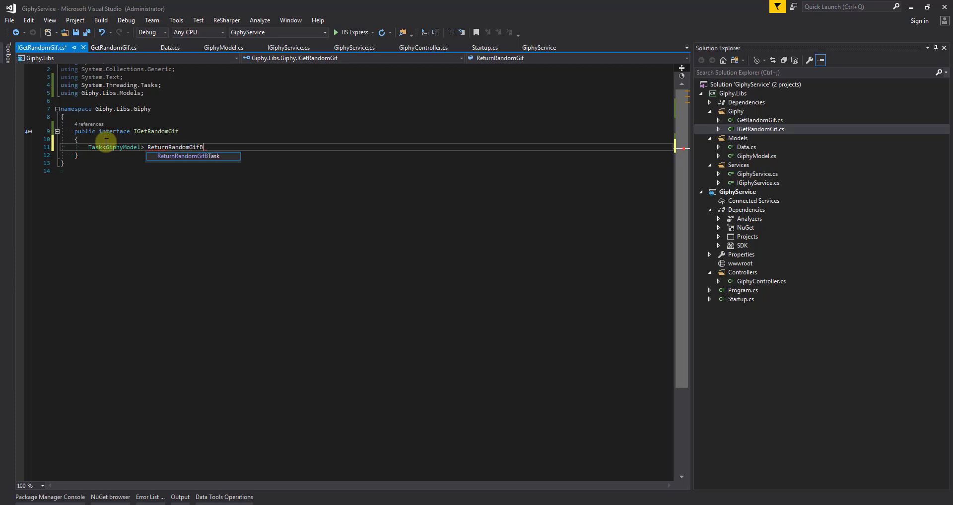
{"action": "type", "text": "asedOnTag"}
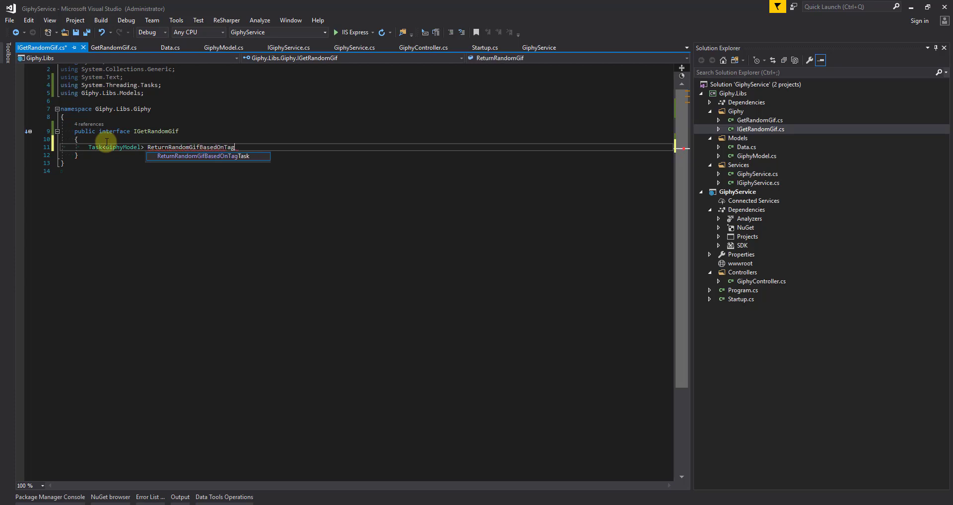
{"action": "type", "text": "(string searchCritera);"}
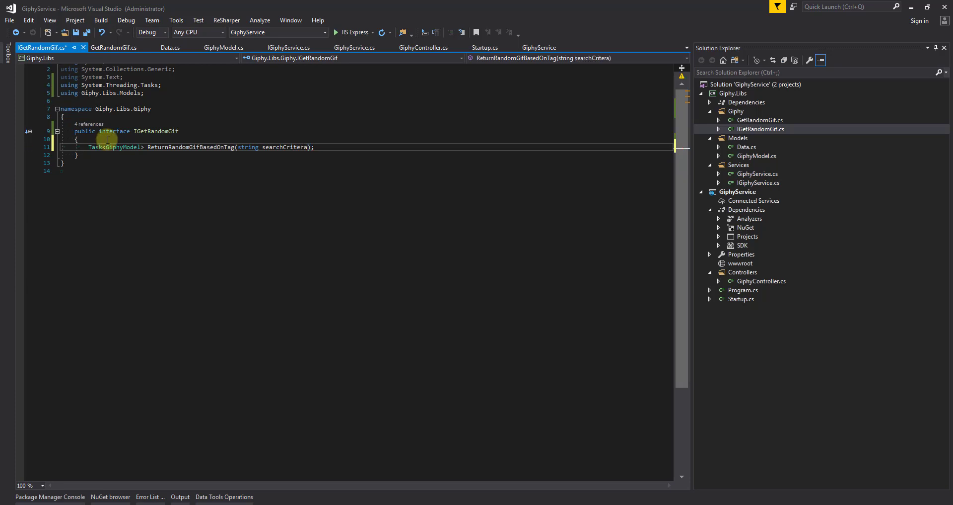
{"action": "left_click", "coordinate": [114, 48]}
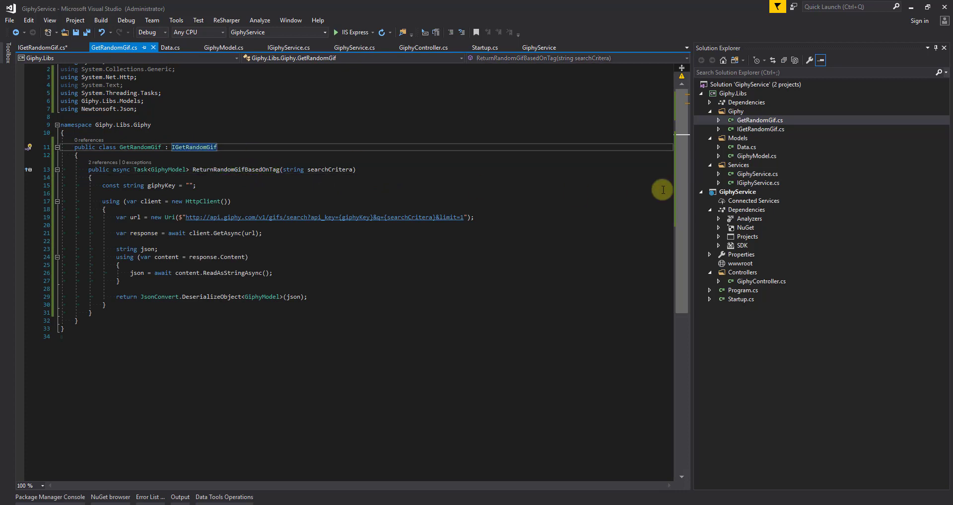
Step: Change GiphyService's base interface from IGetRandomGif to IGiphyService and save
{"action": "left_click", "coordinate": [354, 48]}
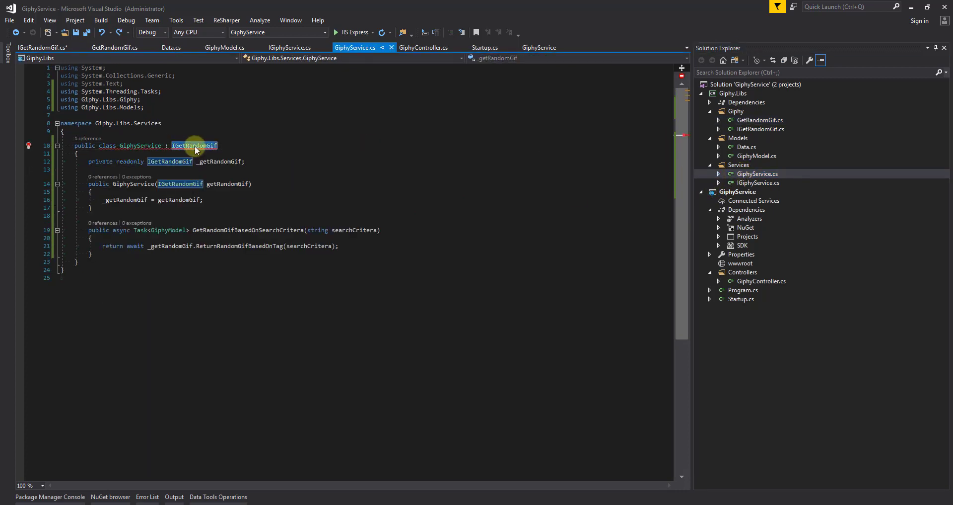
{"action": "type", "text": "IGet"}
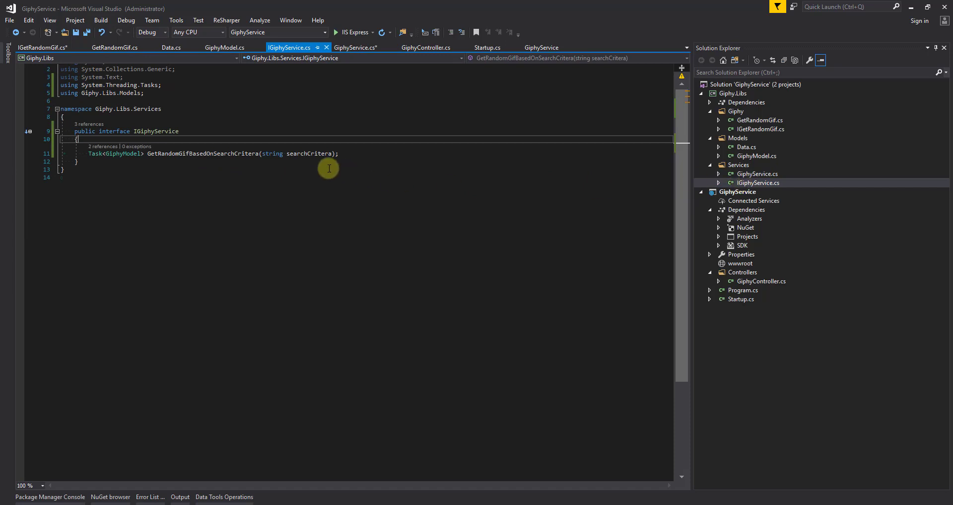
{"action": "left_click", "coordinate": [356, 47]}
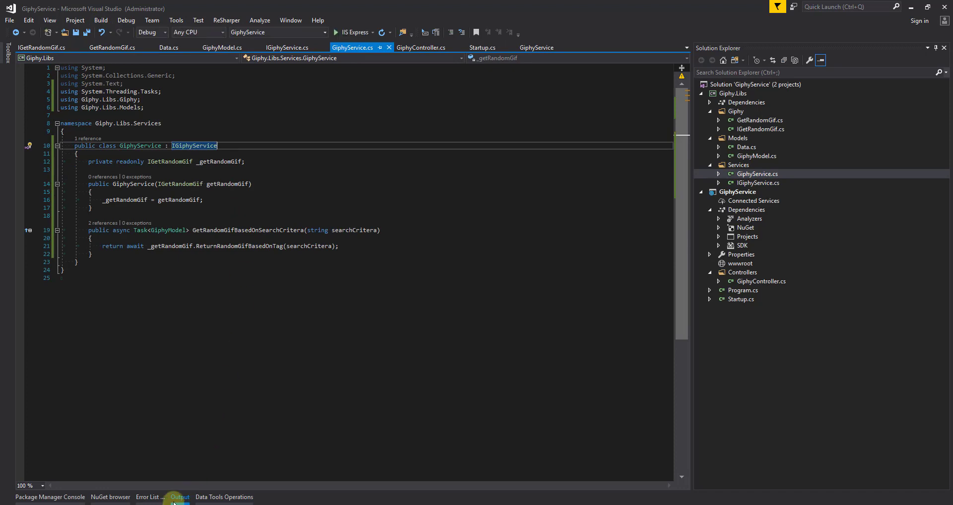
{"action": "left_click", "coordinate": [180, 497]}
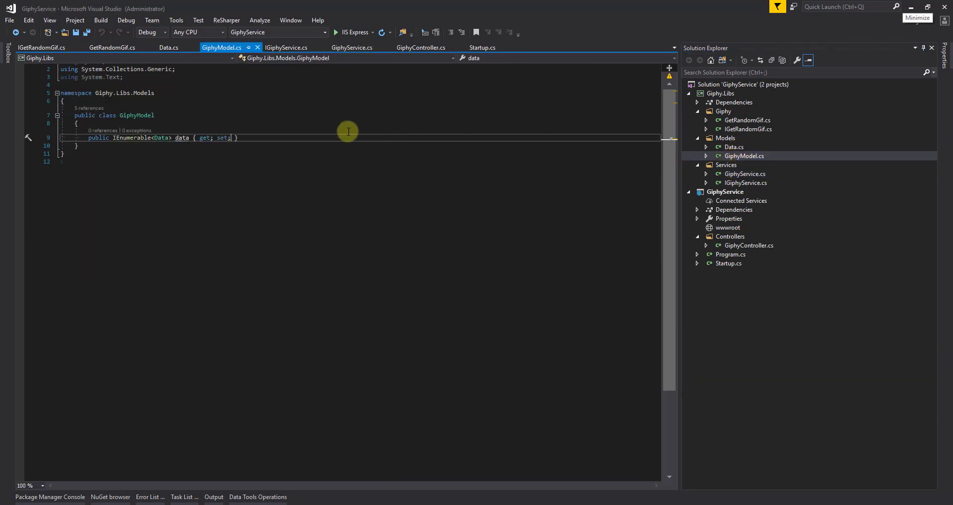
{"action": "mouse_move", "coordinate": [180, 137]}
{"action": "type", "text": "D"}
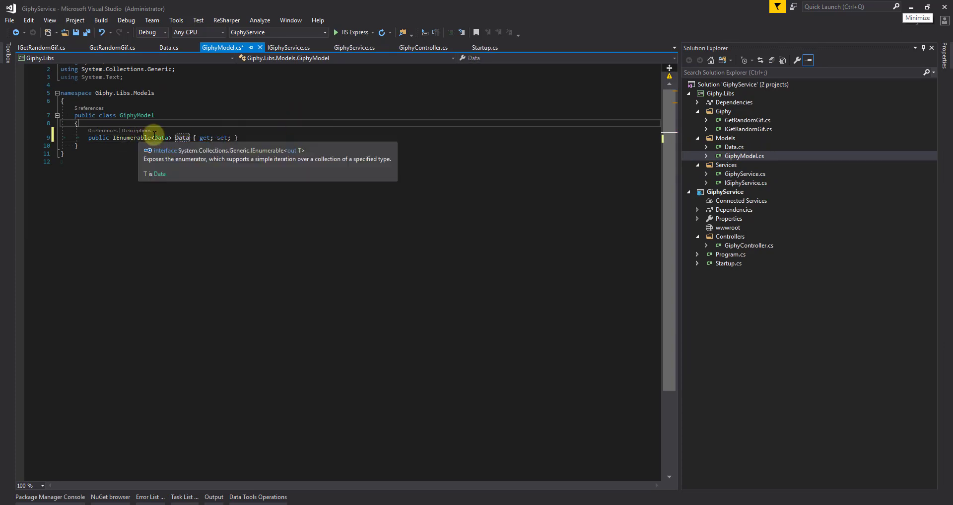
Step: Rename GiphyModel's data property to Data and show the Data model class
{"action": "left_click", "coordinate": [735, 147]}
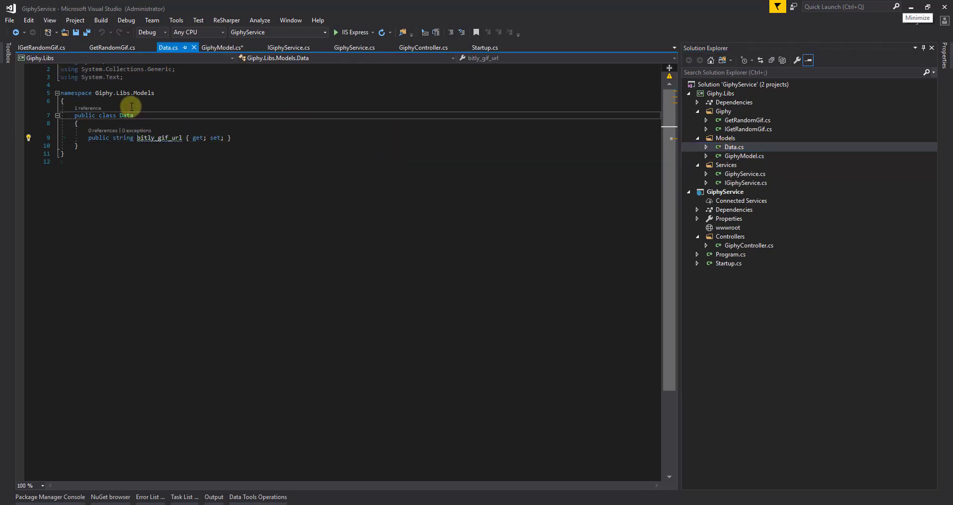
Step: Mark Data with [DataContract] and map BitlyGifUrl via [DataMember(Name = "bitly_gif_url")]
{"action": "type", "text": "[DataContract"}
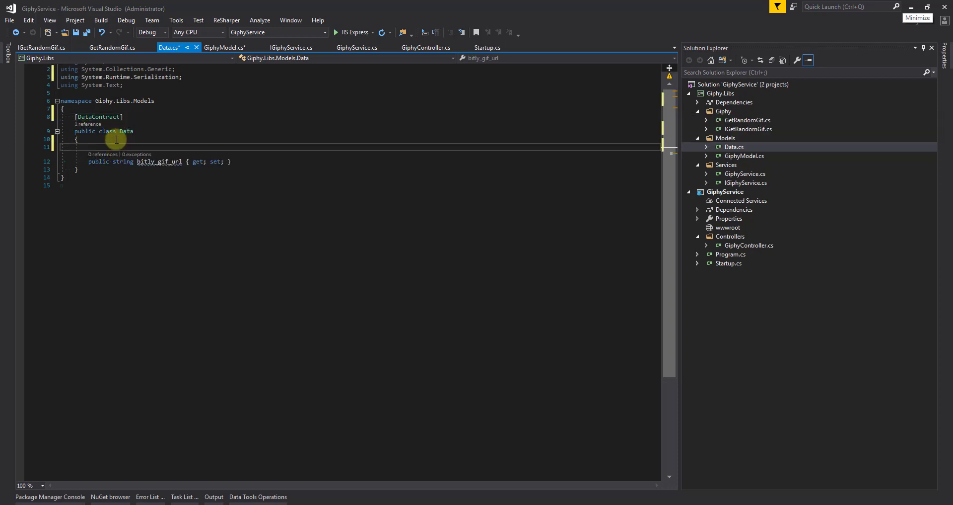
{"action": "type", "text": "[Data"}
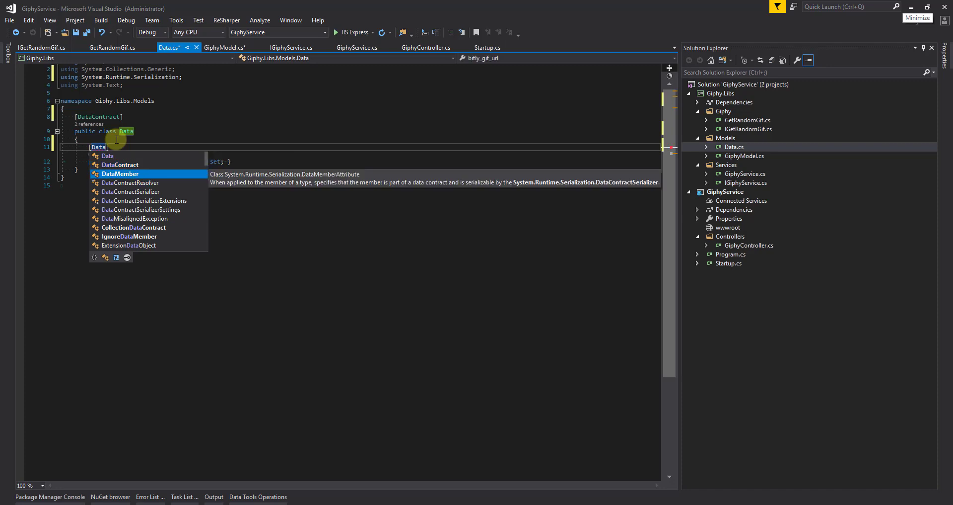
{"action": "key", "text": "Tab"}
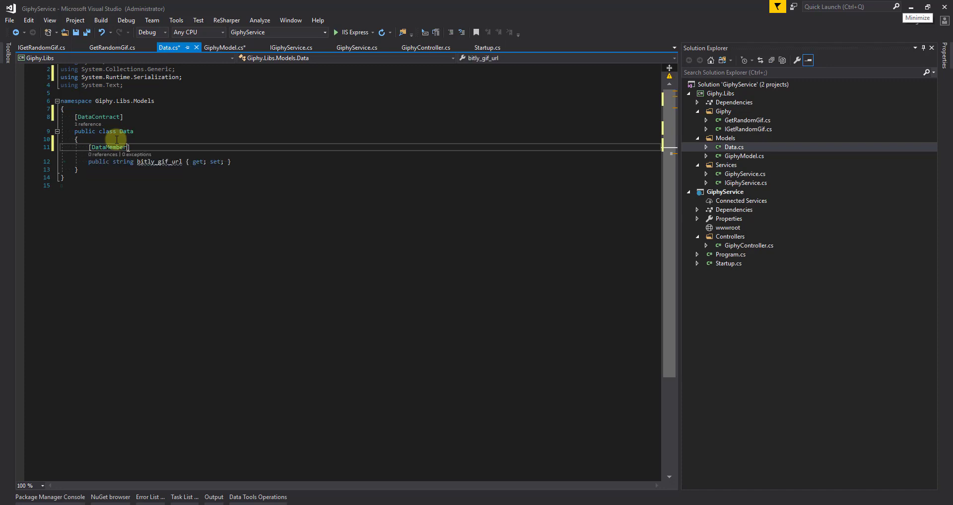
{"action": "type", "text": "(Name = )"}
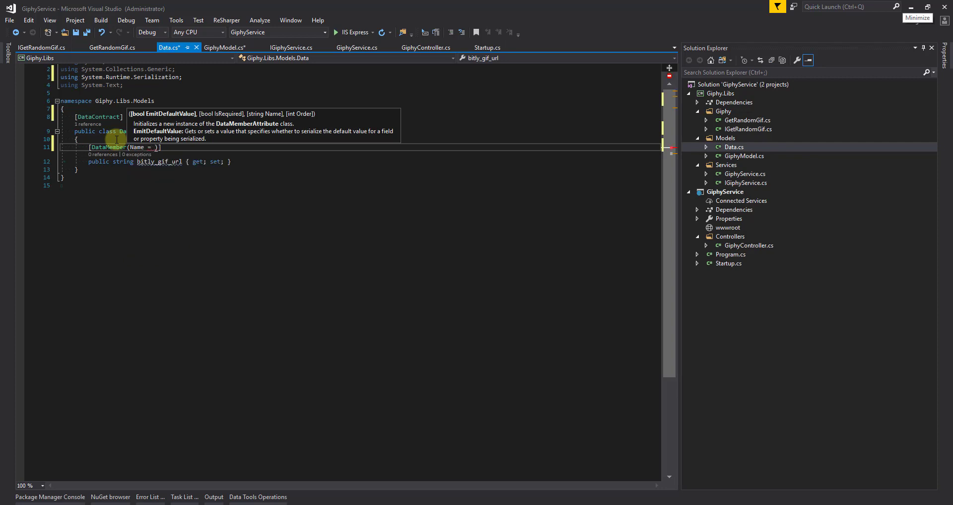
{"action": "type", "text": "\""}
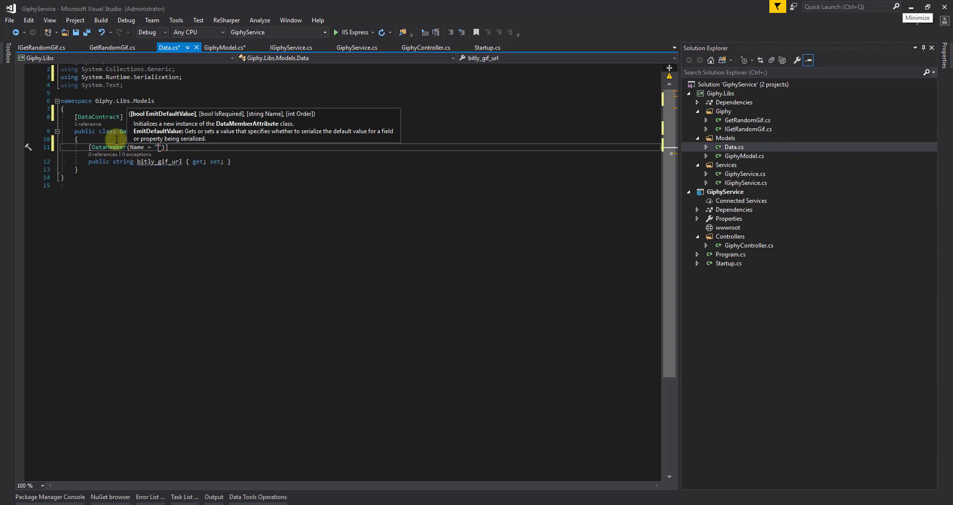
{"action": "type", "text": "bit"}
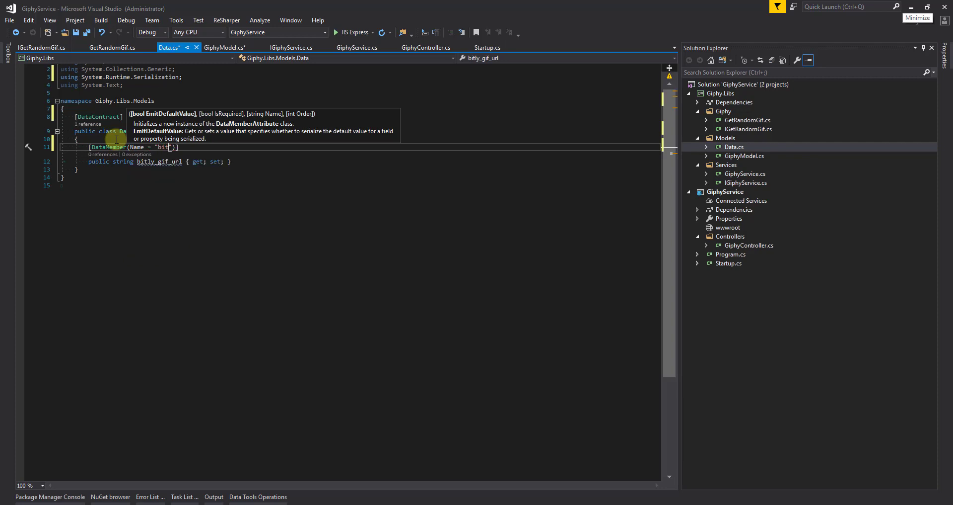
{"action": "type", "text": "ly"}
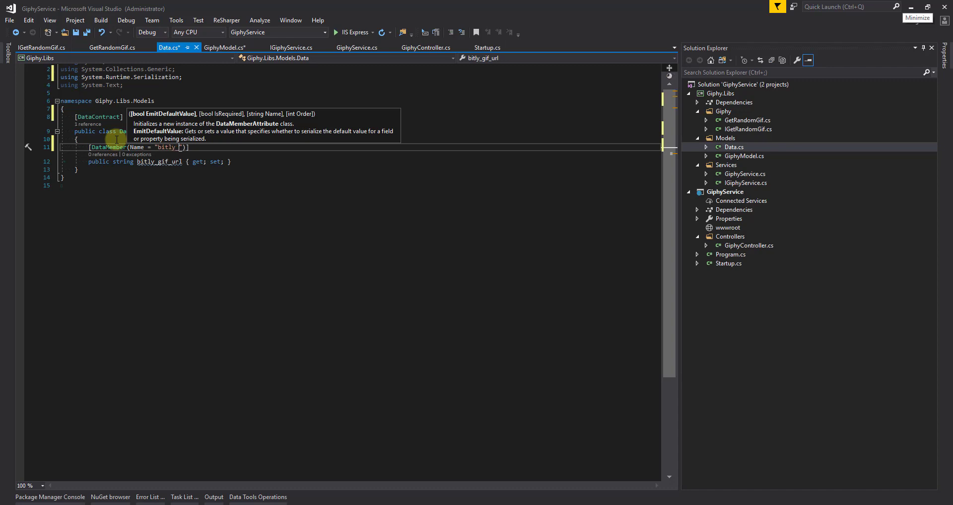
{"action": "type", "text": "_gif"}
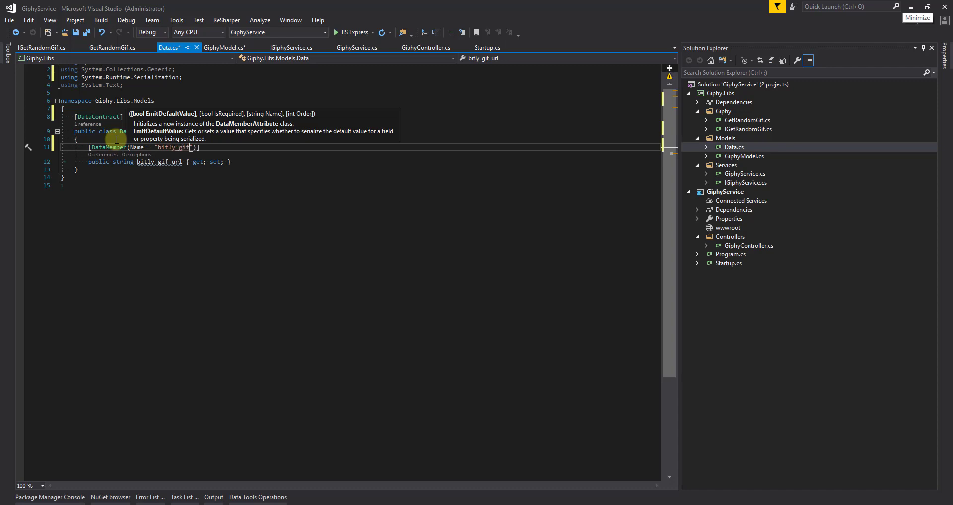
{"action": "type", "text": "_url"}
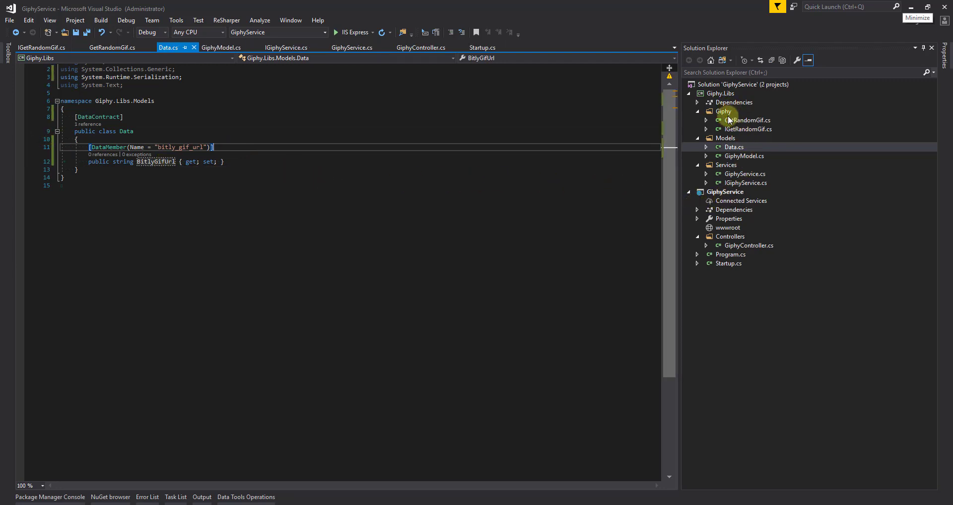
Step: Rename the web project to GiphyService.Api and the Giphy.Libs project to GiphyServices.Libs
{"action": "left_click", "coordinate": [725, 191]}
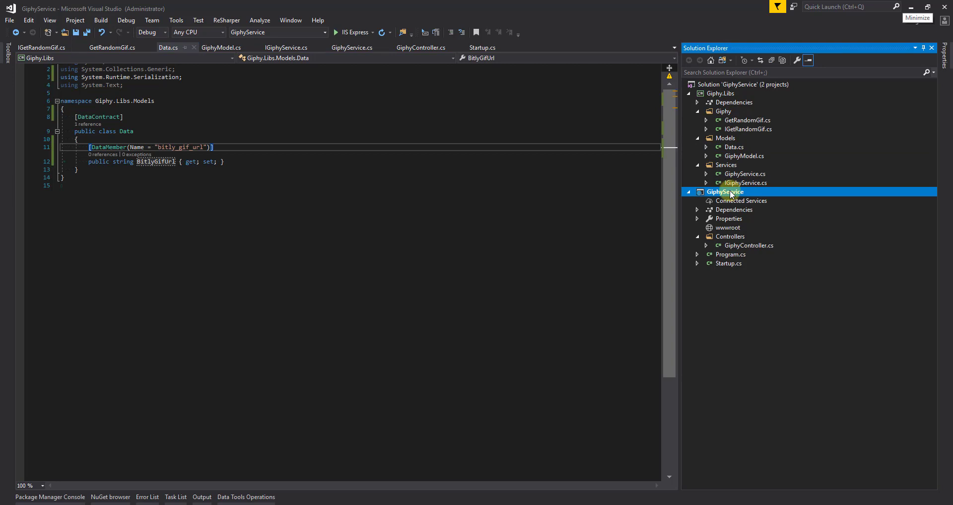
{"action": "right_click", "coordinate": [725, 192]}
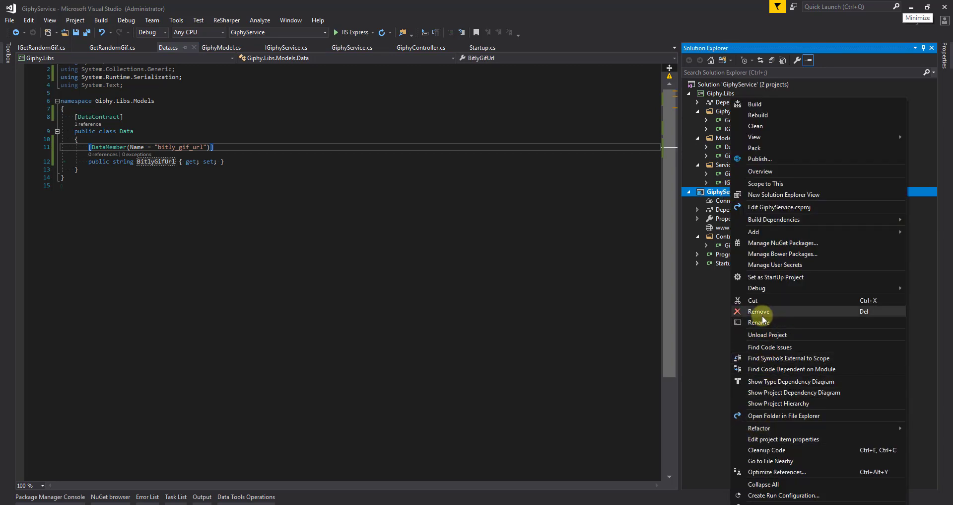
{"action": "left_click", "coordinate": [760, 322]}
{"action": "type", "text": ".Api"}
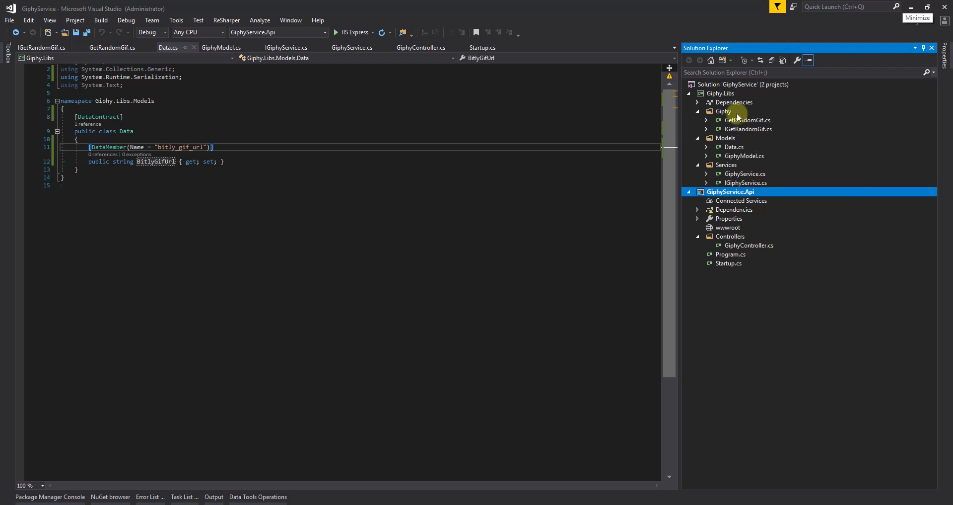
{"action": "right_click", "coordinate": [720, 94]}
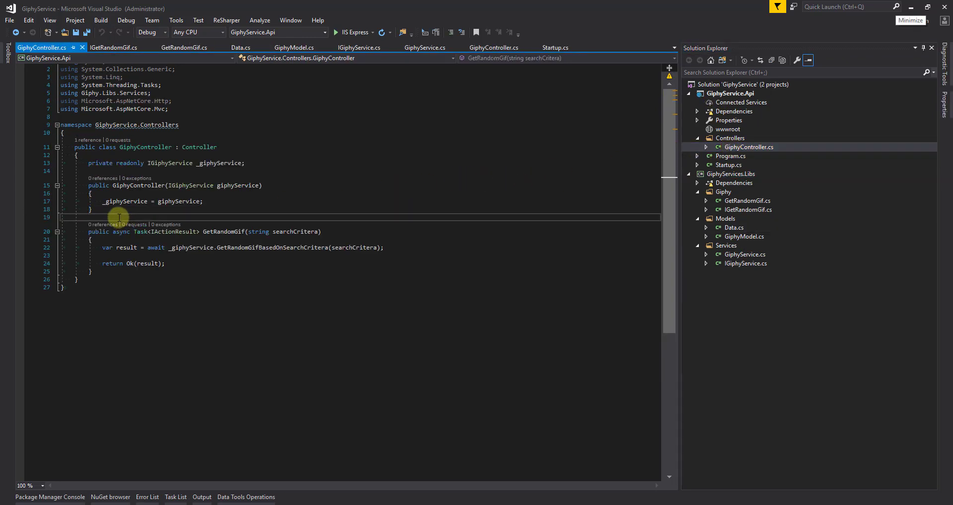
Step: Decorate GetRandomGif with [HttpGet] and [Route("v1/giphy/random/{searchCritera}")]
{"action": "type", "text": "[HttpGet"}
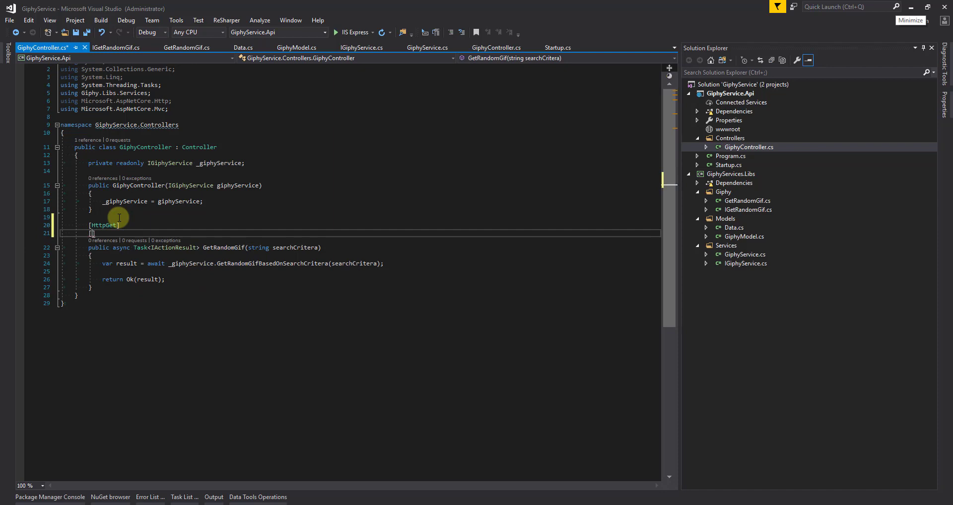
{"action": "type", "text": "Htt"}
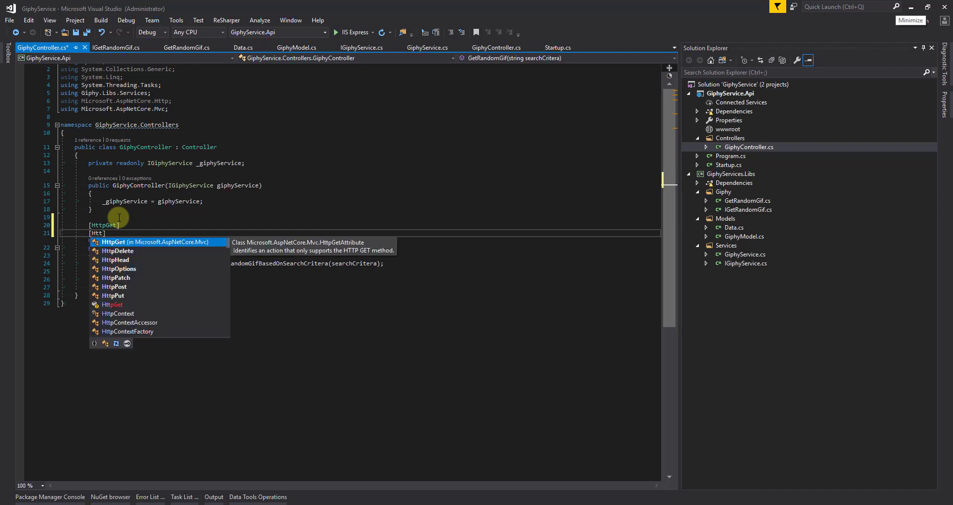
{"action": "type", "text": "Route("}
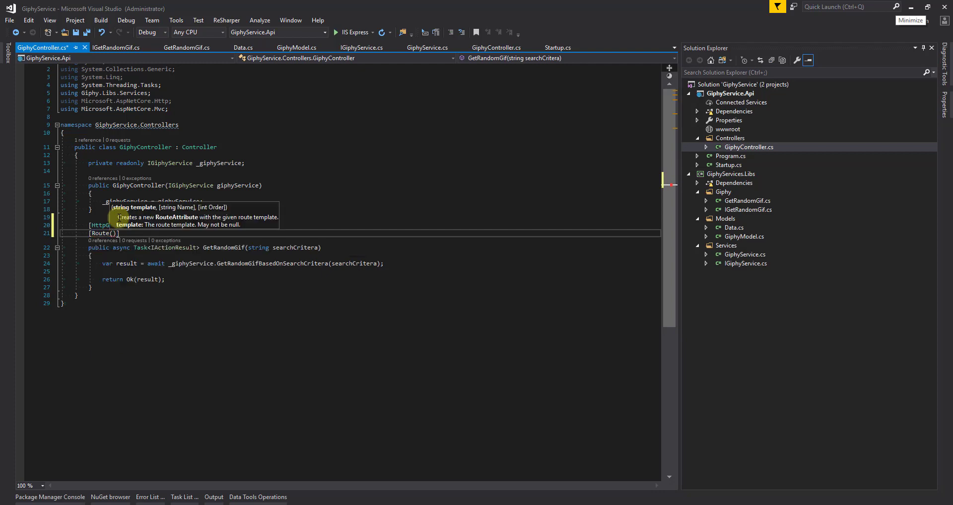
{"action": "type", "text": "\"v1\""}
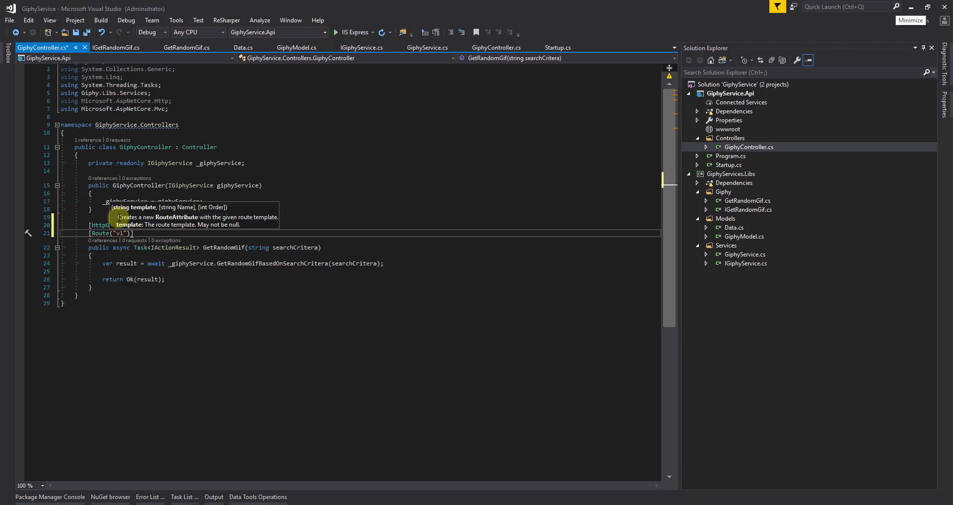
{"action": "type", "text": "/giphy"}
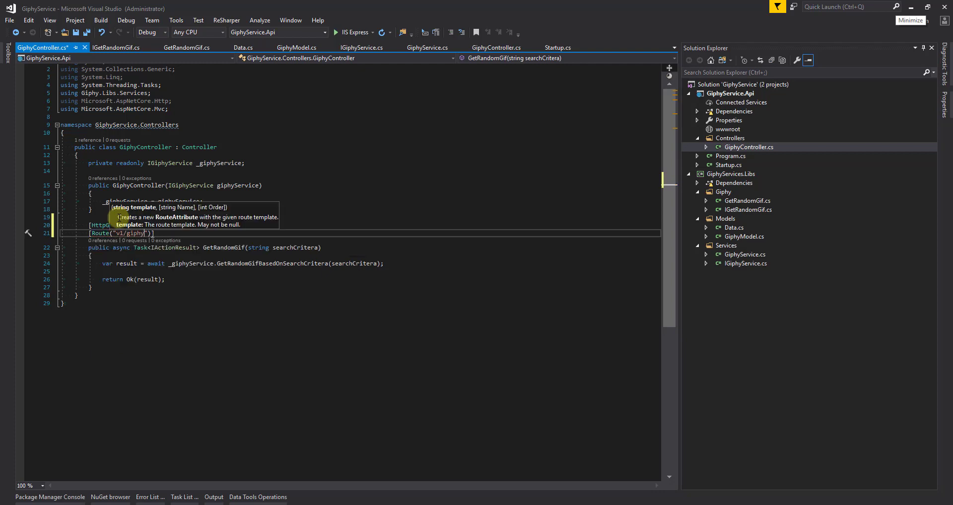
{"action": "type", "text": "/random"}
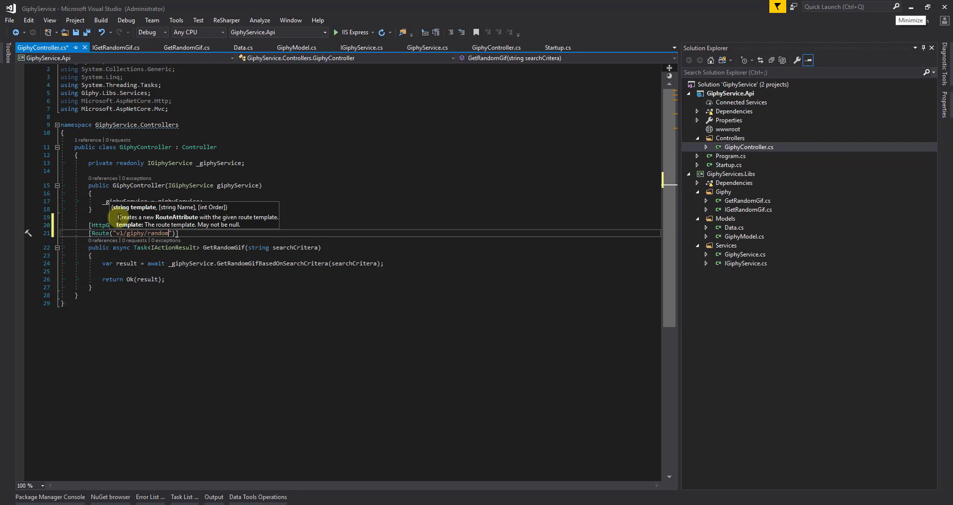
{"action": "type", "text": "/{searchCriteria"}
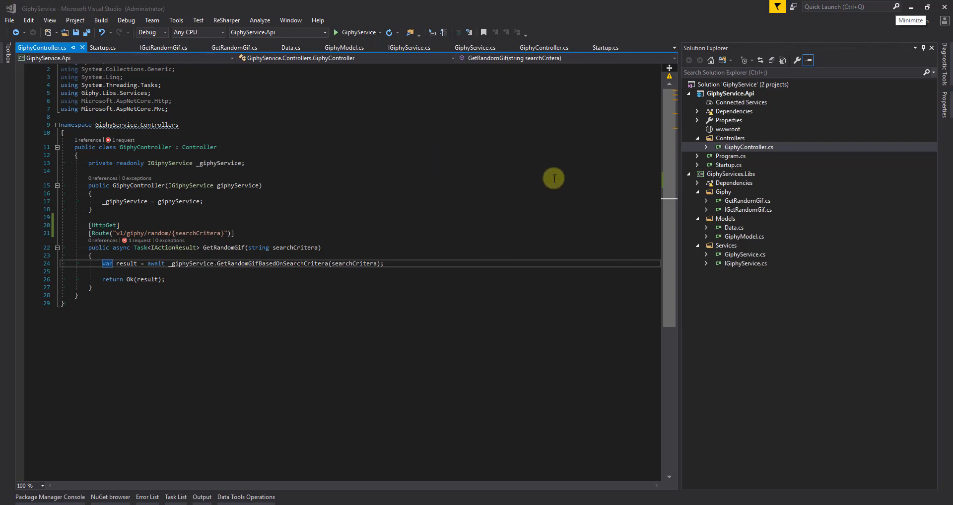
Step: In Startup.cs ConfigureServices, register services.AddSingleton<IGiphyService, GiphyService>() after AddMvc
{"action": "left_click", "coordinate": [103, 48]}
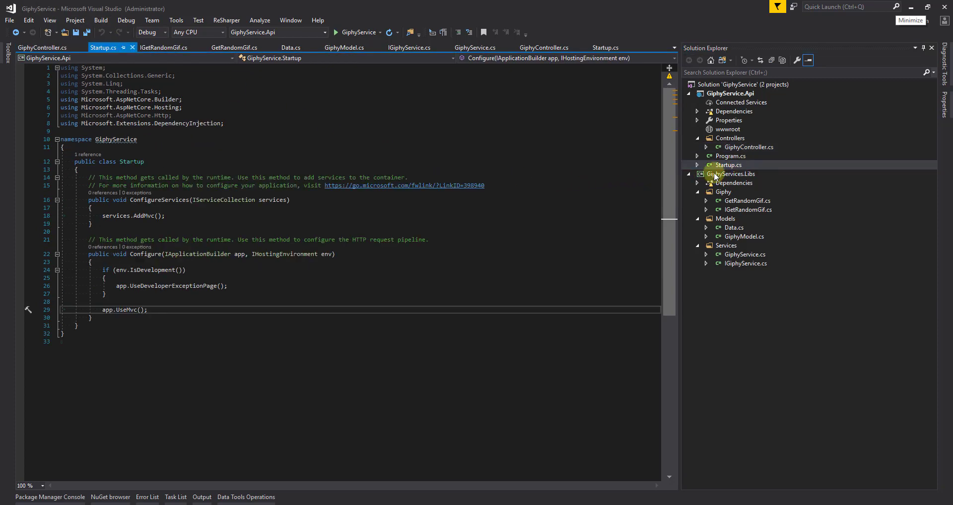
{"action": "left_click", "coordinate": [169, 215]}
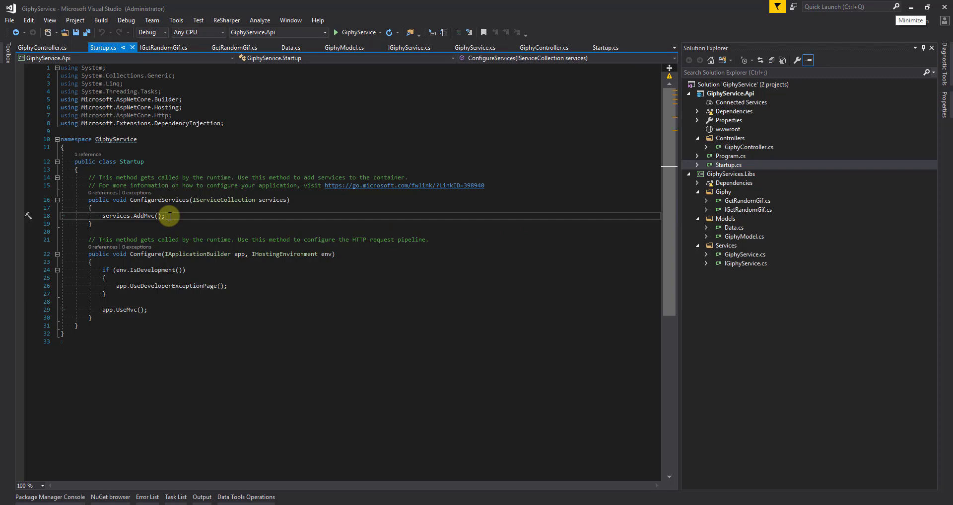
{"action": "type", "text": "servuc"}
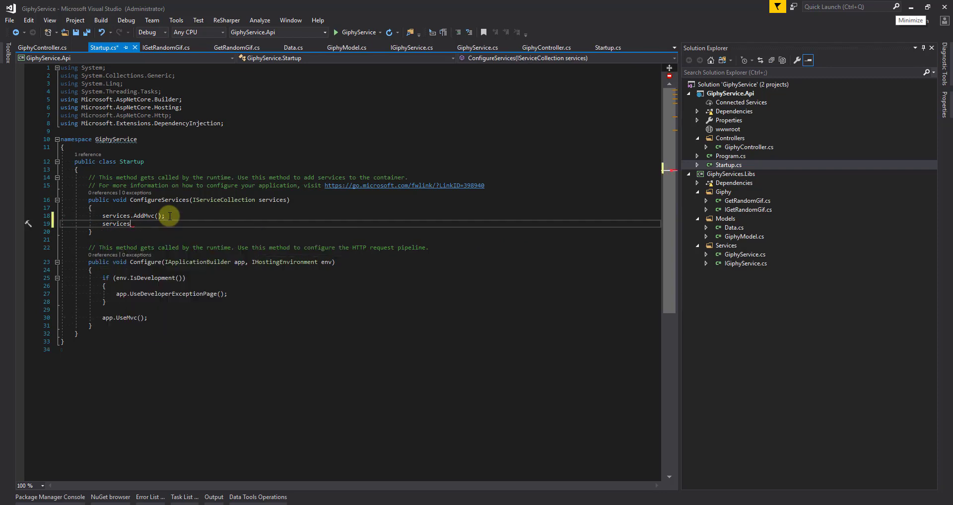
{"action": "type", "text": ".Add"}
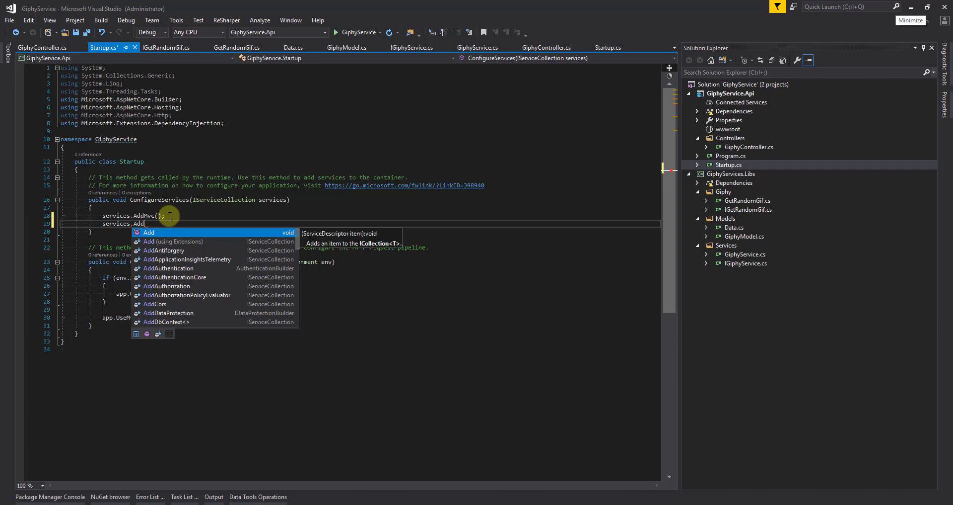
{"action": "type", "text": "Singleton<I>("}
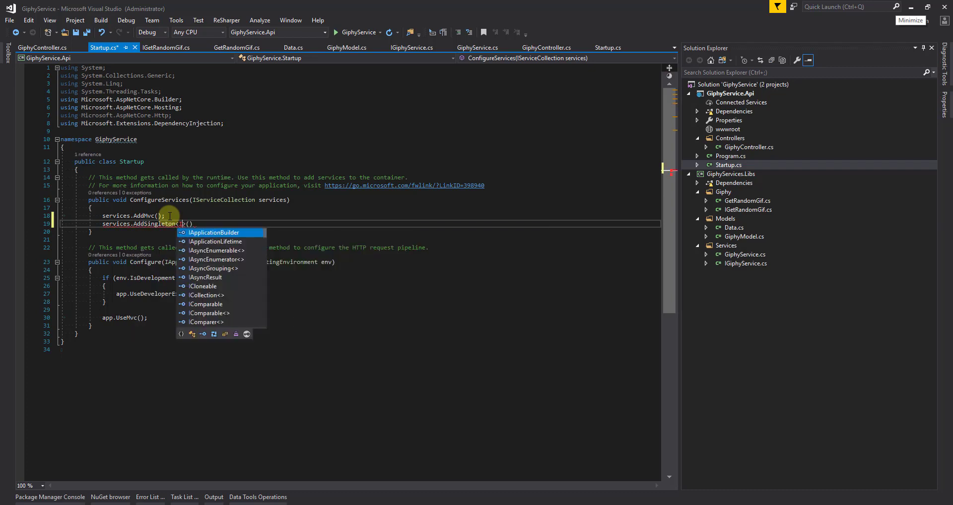
{"action": "type", "text": "IGiphy"}
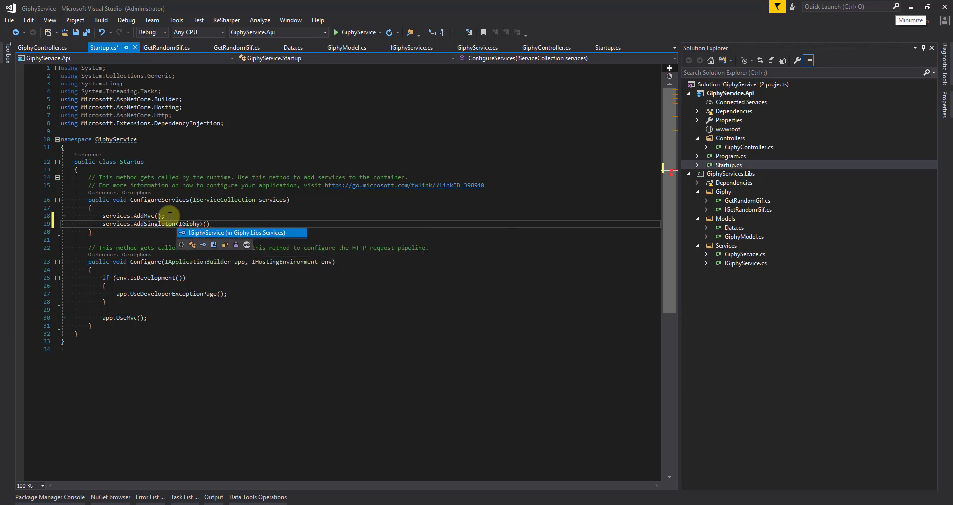
{"action": "key", "text": "Tab"}
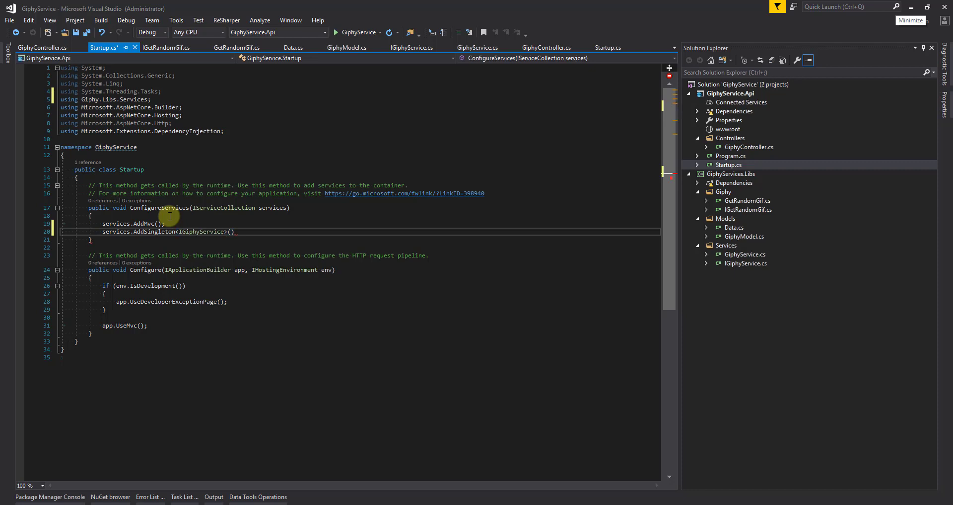
{"action": "type", "text": ", Giphy.Libs.Services.GiphyService"}
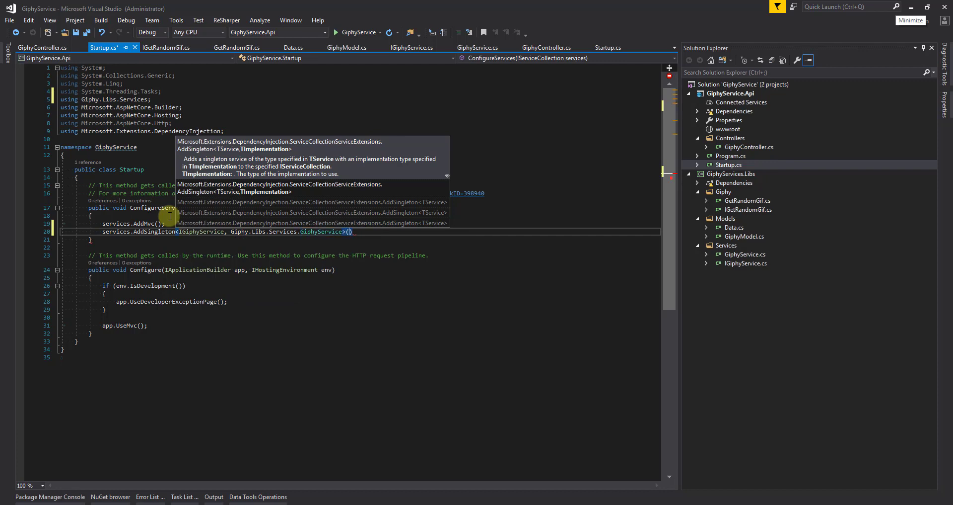
{"action": "type", "text": ");"}
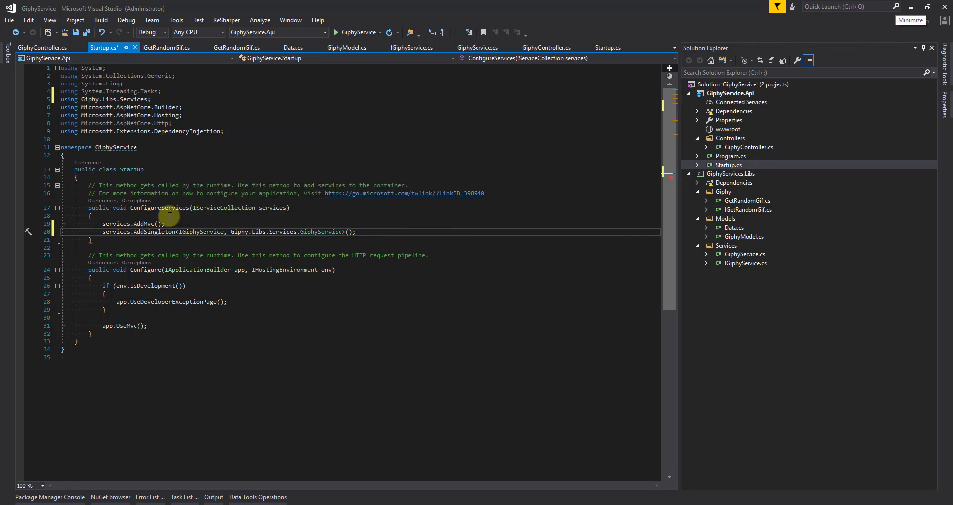
Step: Register services.AddSingleton<IGetRandomGif, GetRandomGif>() as the second singleton
{"action": "type", "text": "services.AddSingleton<>()"}
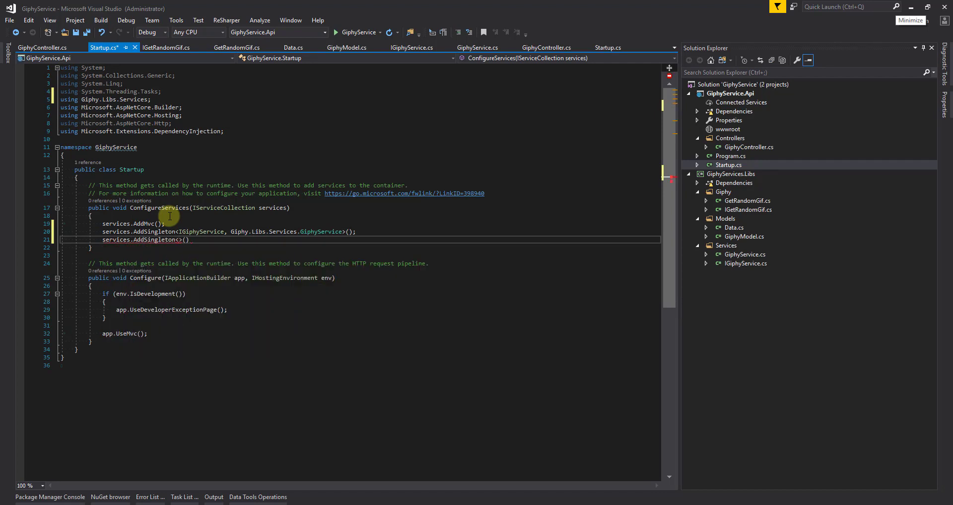
{"action": "type", "text": "IGetRandomGif,"}
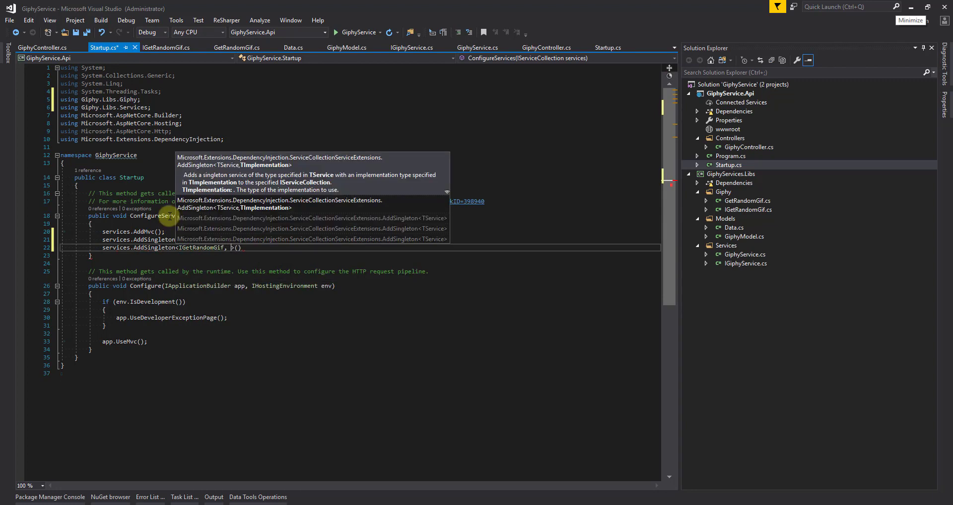
{"action": "type", "text": "GetRandomGif"}
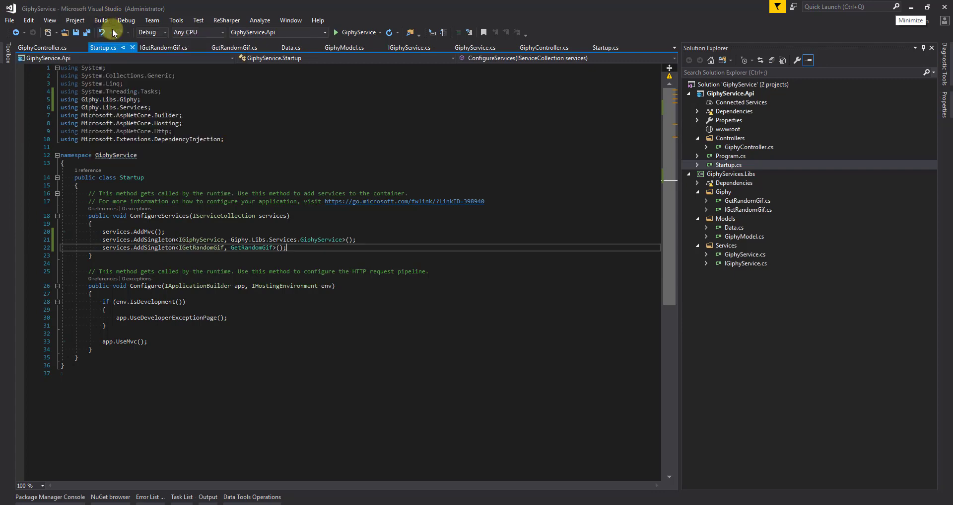
Step: Build the solution and start the GiphyService API from the toolbar
{"action": "left_click", "coordinate": [114, 32]}
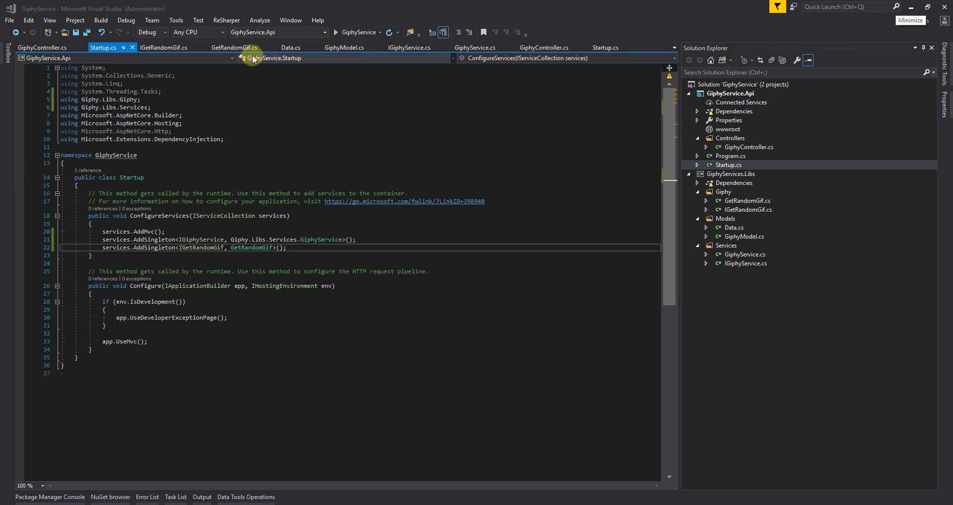
{"action": "left_click", "coordinate": [389, 31]}
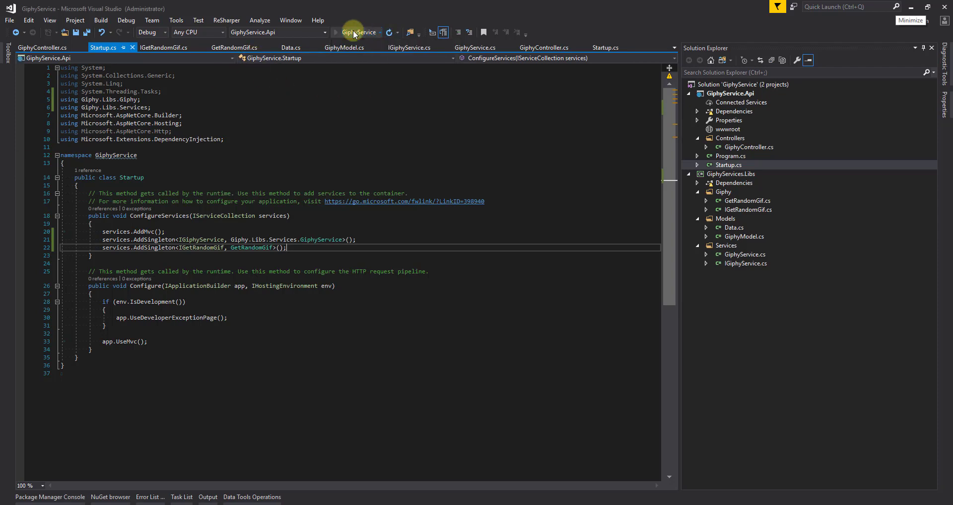
{"action": "left_click", "coordinate": [344, 32]}
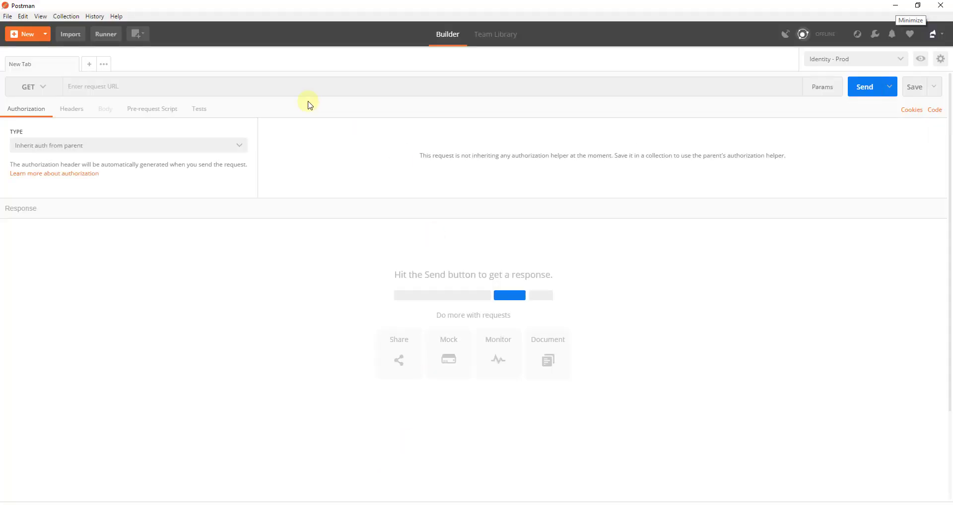
{"action": "type", "text": "http://localhost:57752/v1/giphy"}
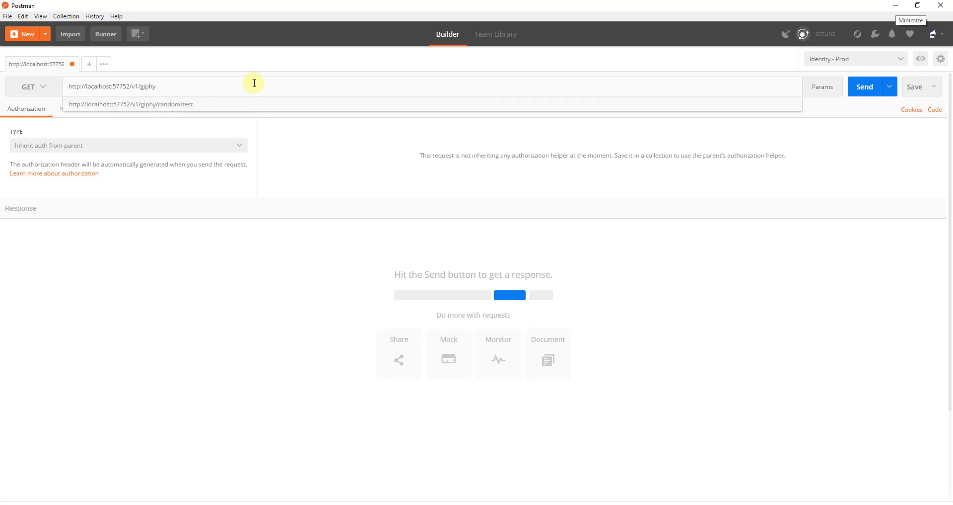
{"action": "type", "text": "/random"}
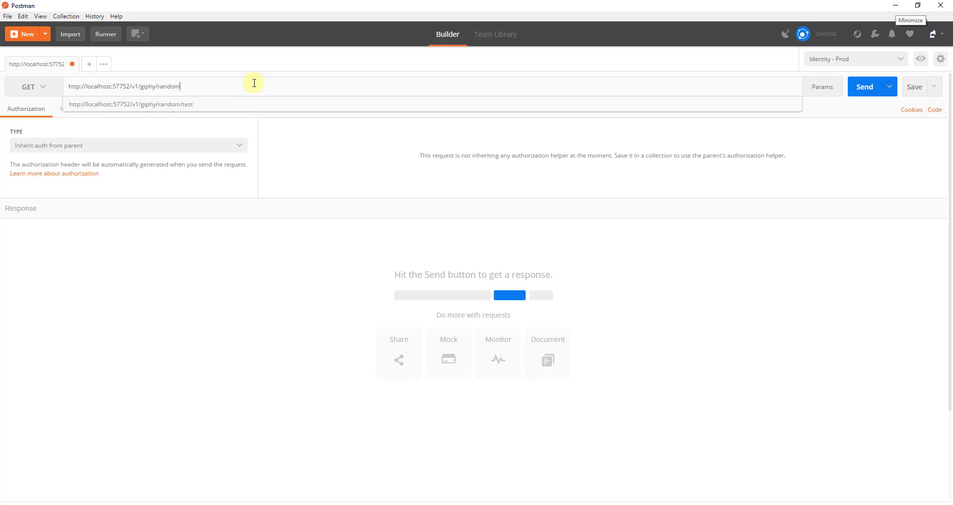